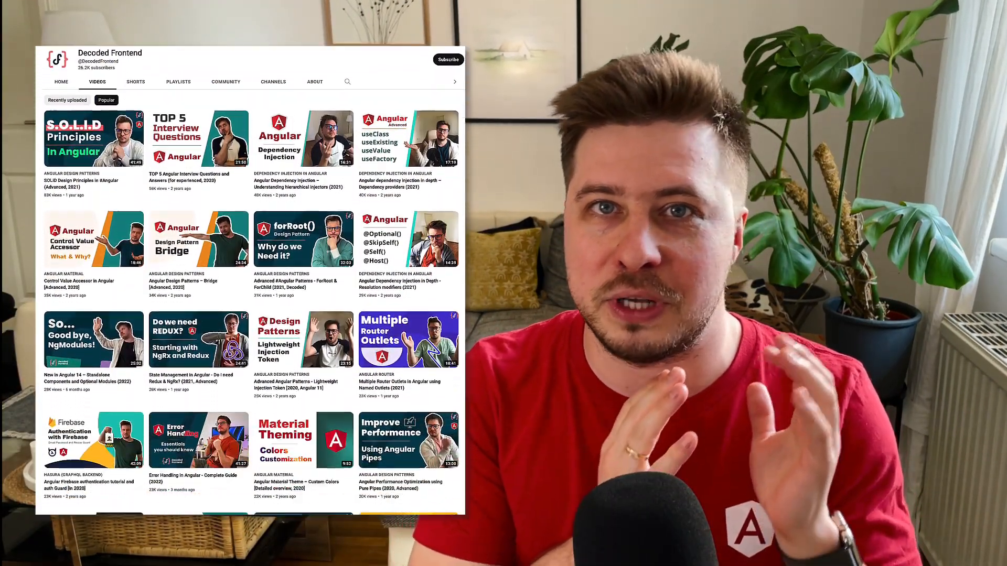
scroll("down", 3)
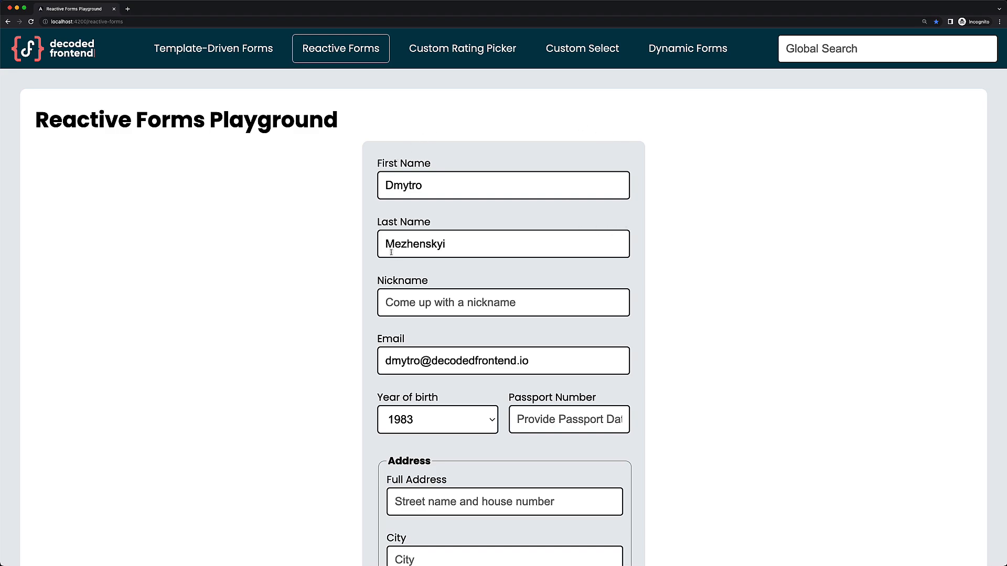
mouse_move(531, 278)
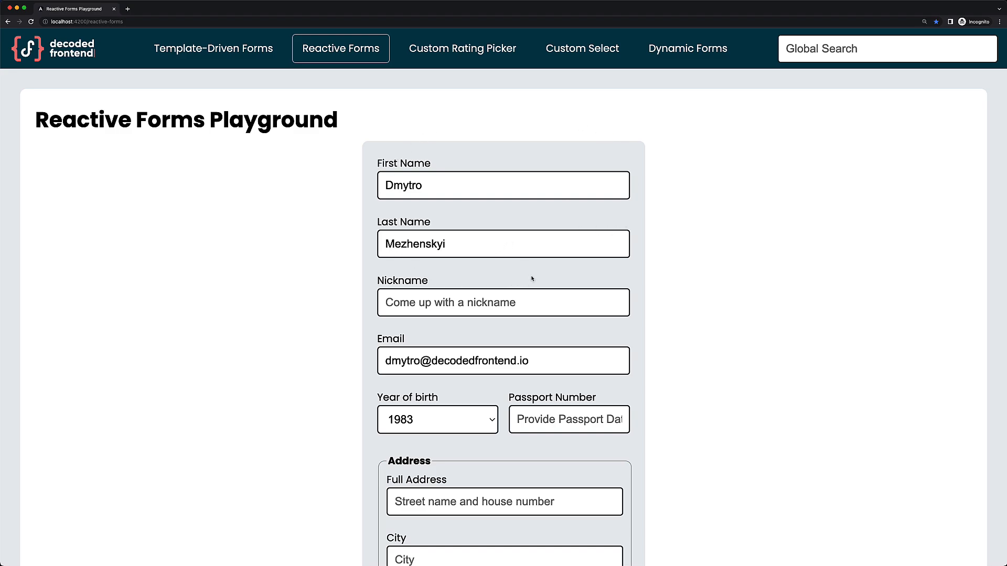
mouse_move(535, 277)
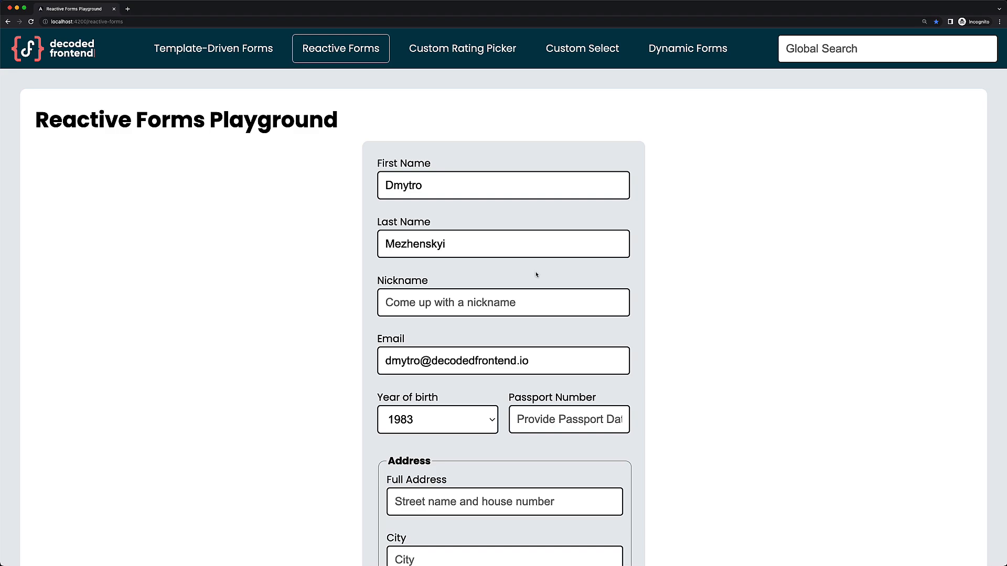
mouse_move(499, 237)
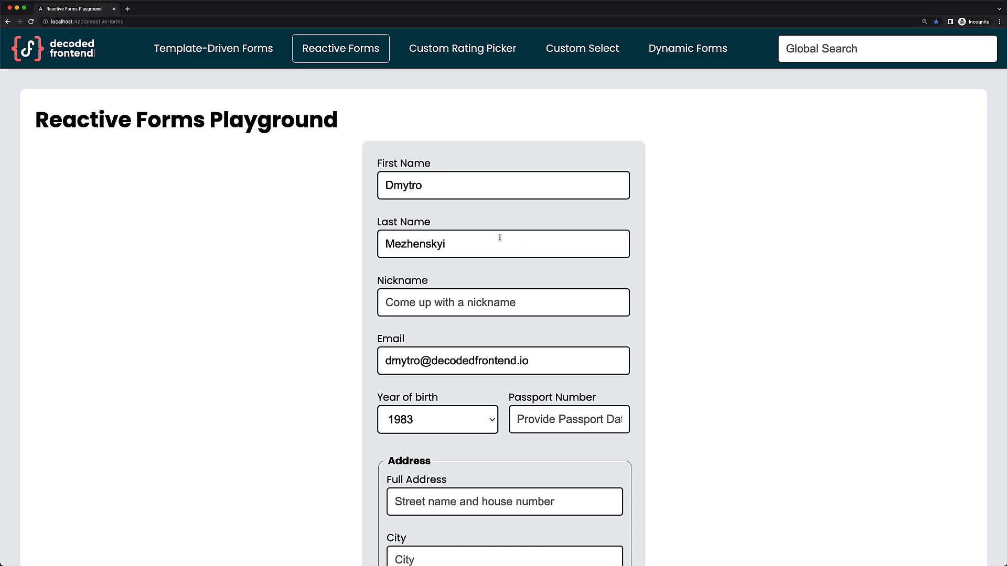
mouse_move(430, 186)
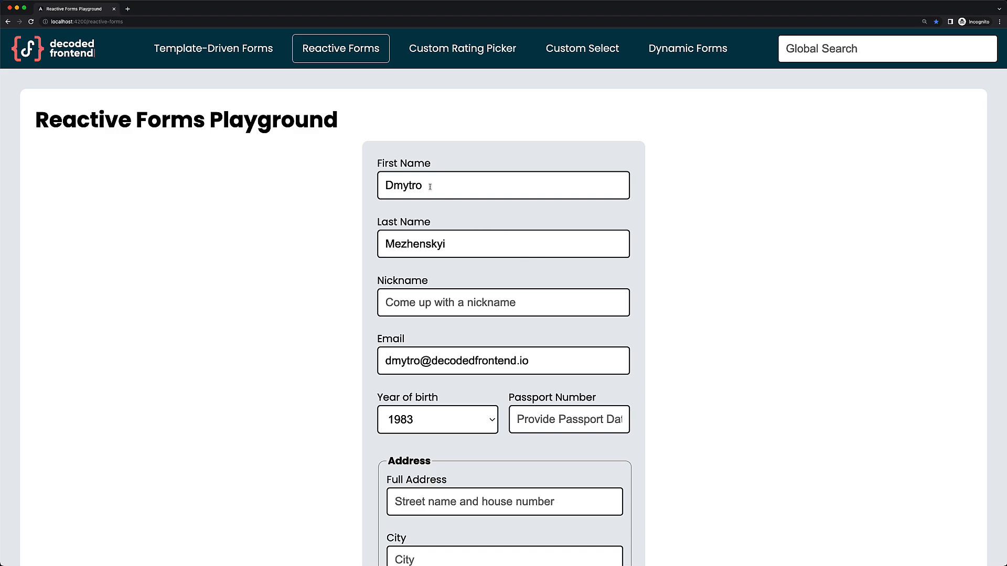
type("M")
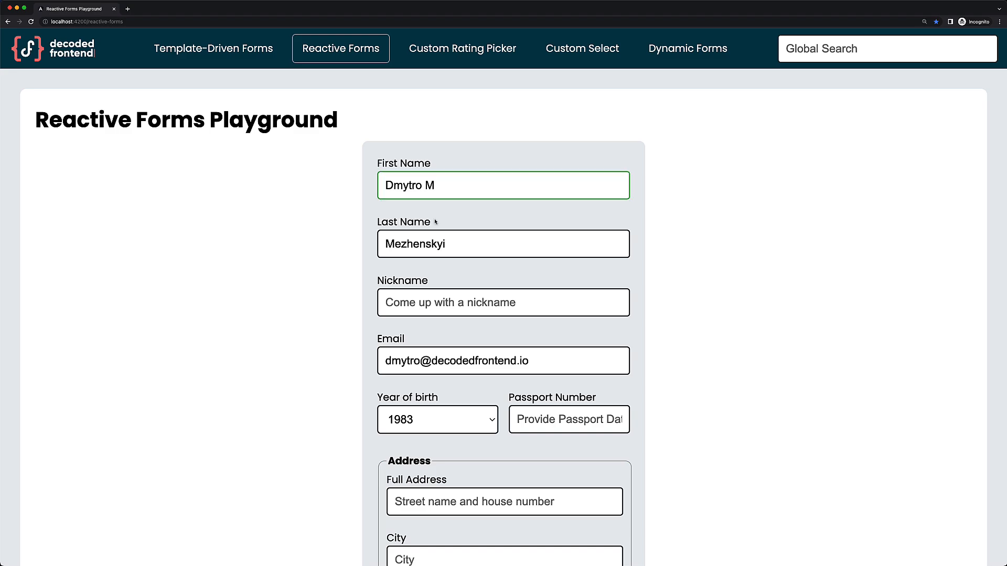
mouse_move(494, 232)
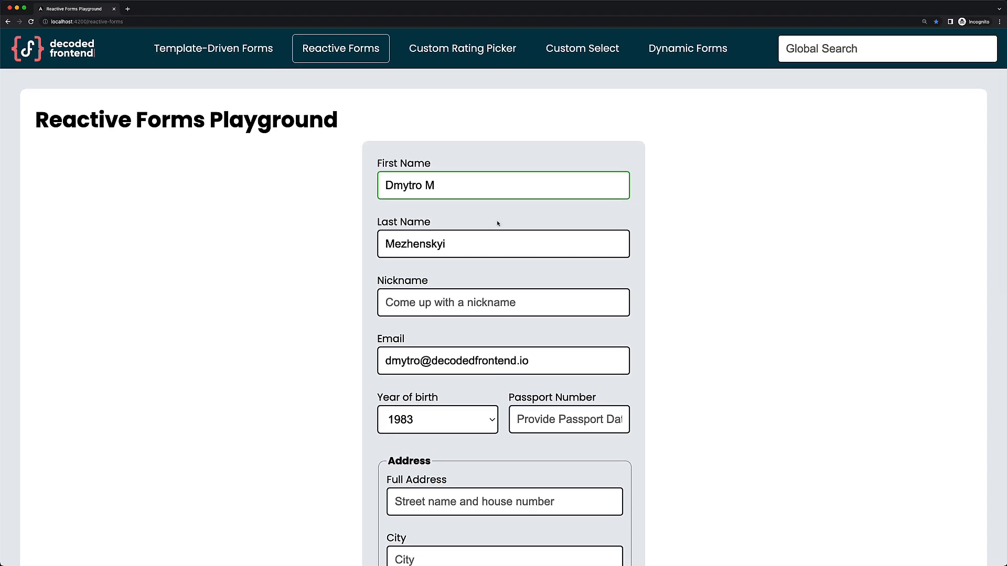
mouse_move(740, 183)
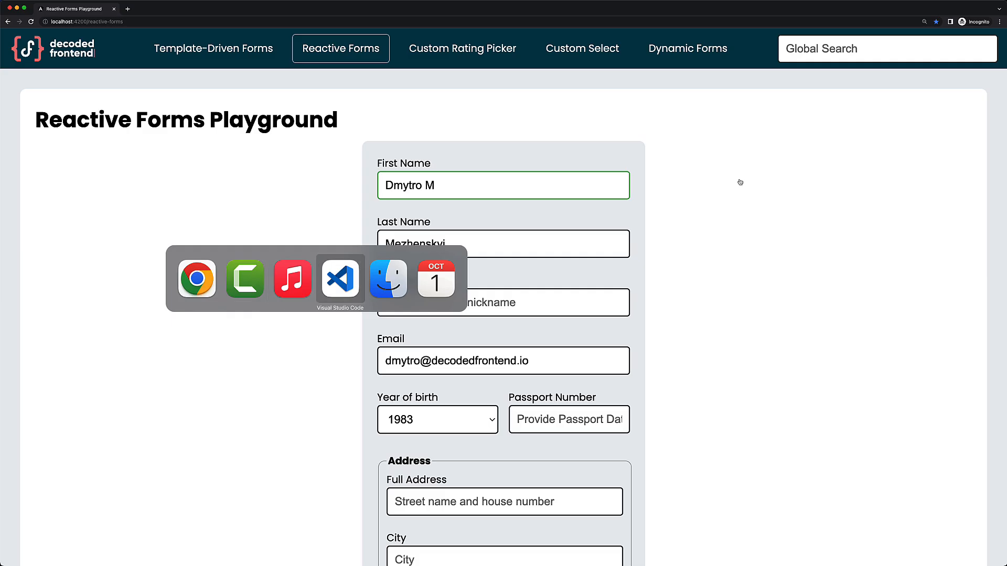
Add this.form.reset() after the form-value log in onSubmit and save the component
left_click(340, 279)
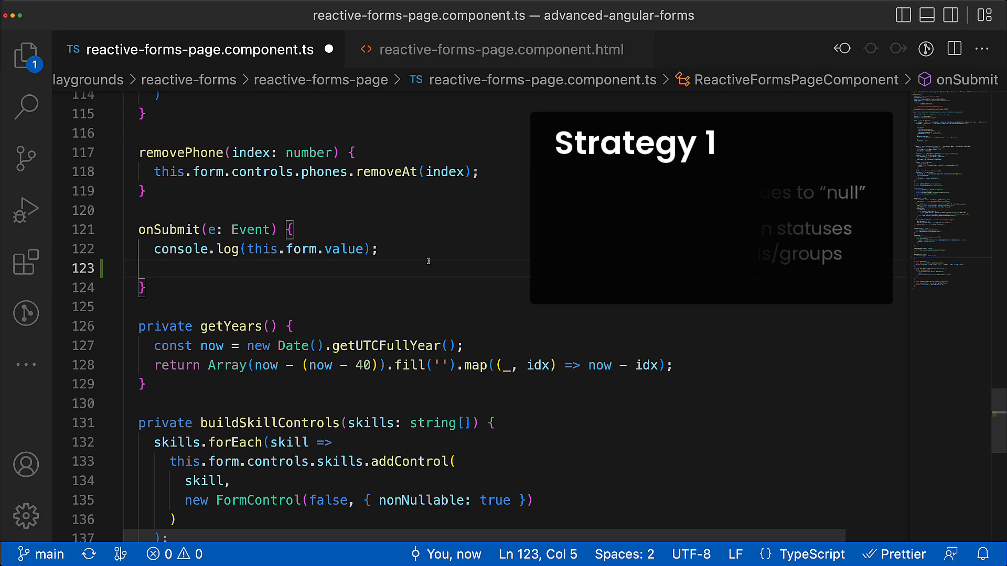
type("this.for")
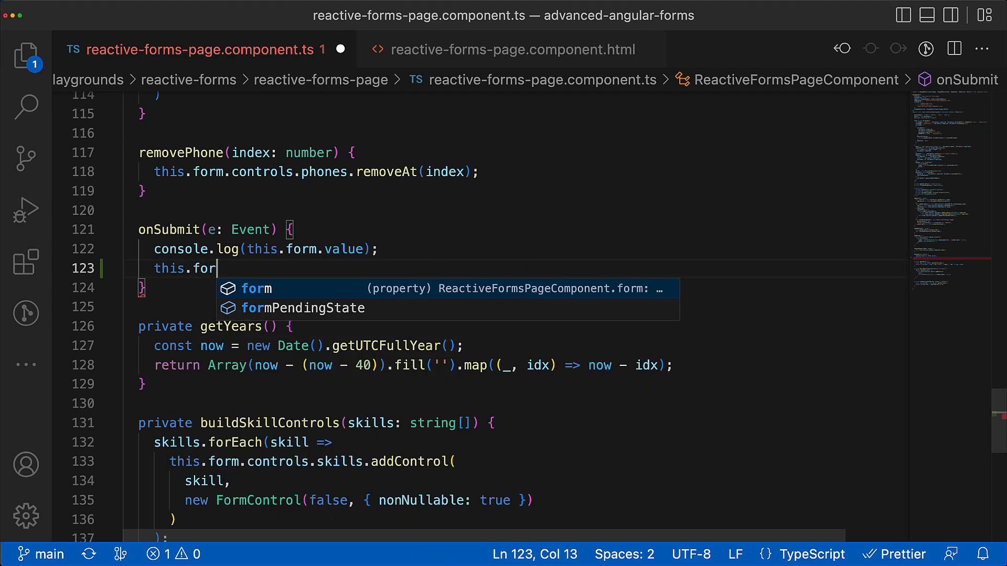
key("Tab")
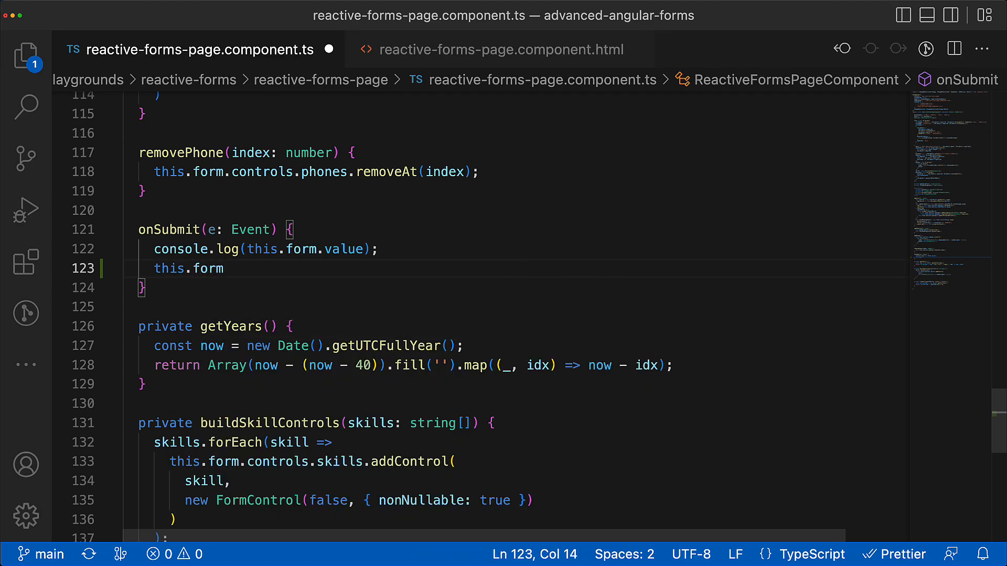
type(".reset(")
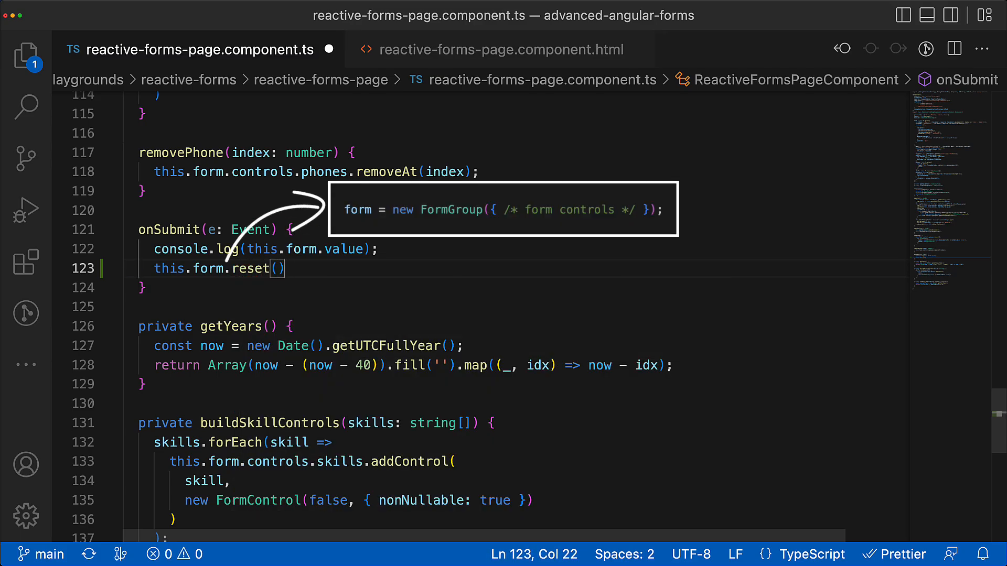
triple_click(219, 269)
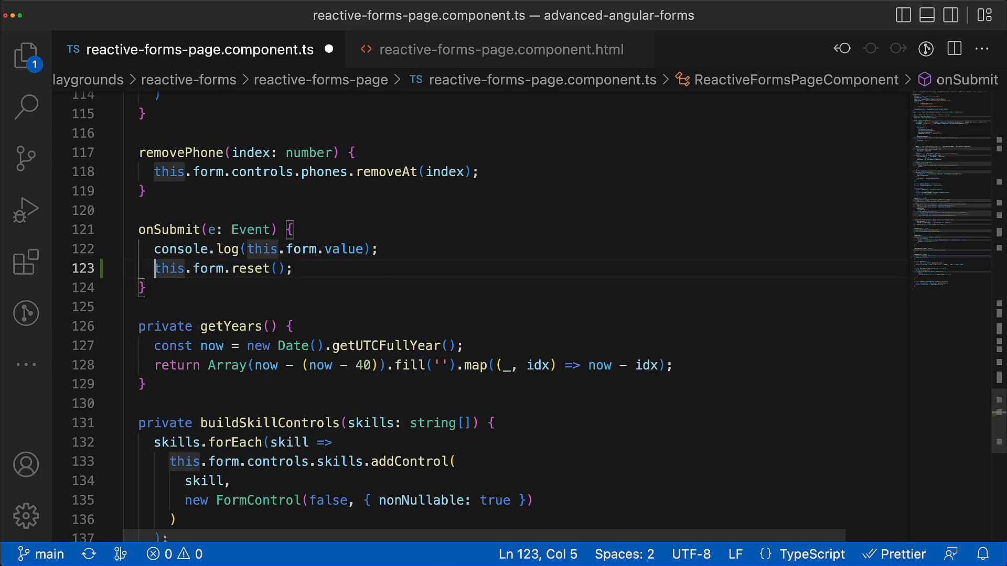
key("Cmd+Tab")
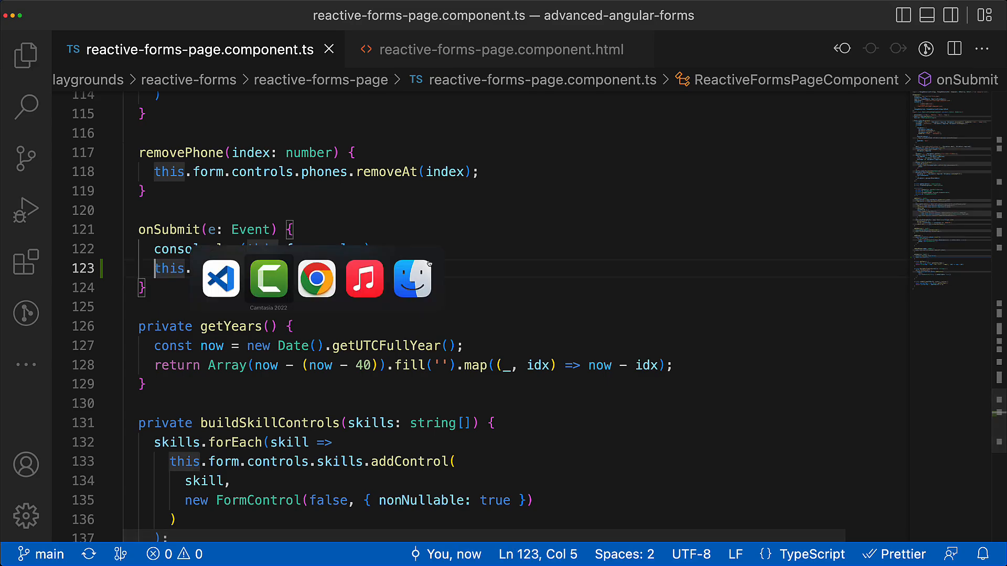
Enter 'dmytro.' as the Nickname and submit the form to trigger the reset
left_click(315, 279)
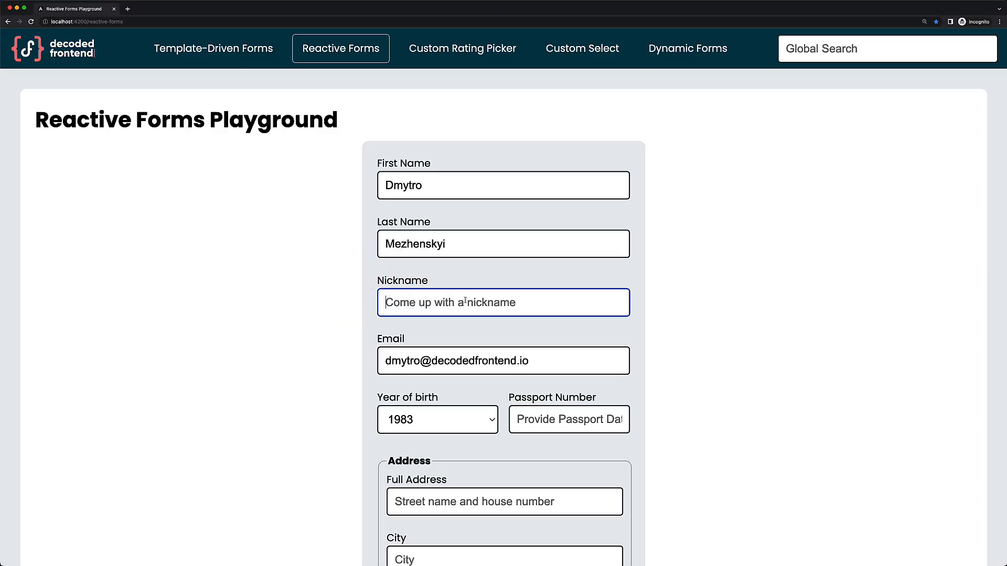
type("dmytro.")
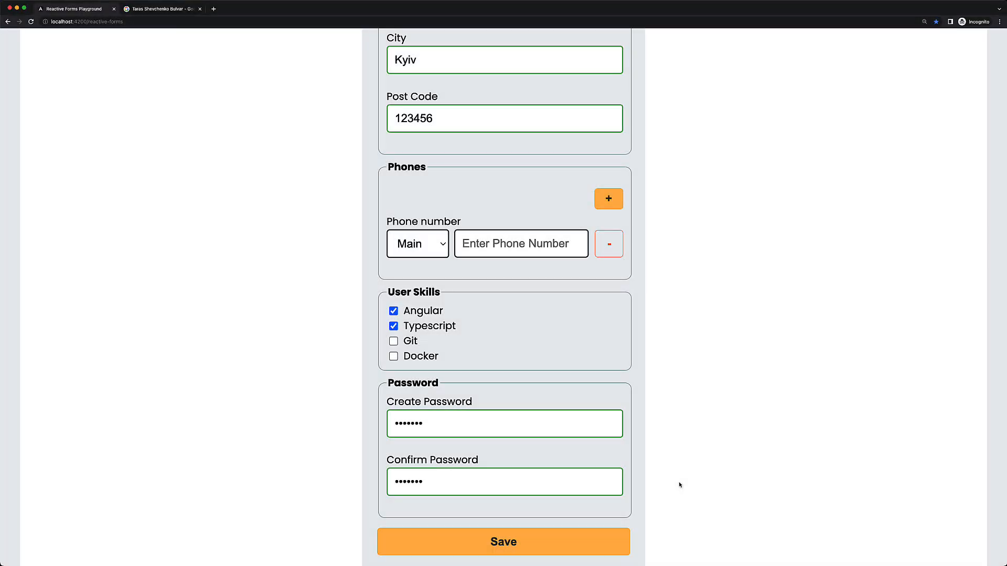
left_click(503, 542)
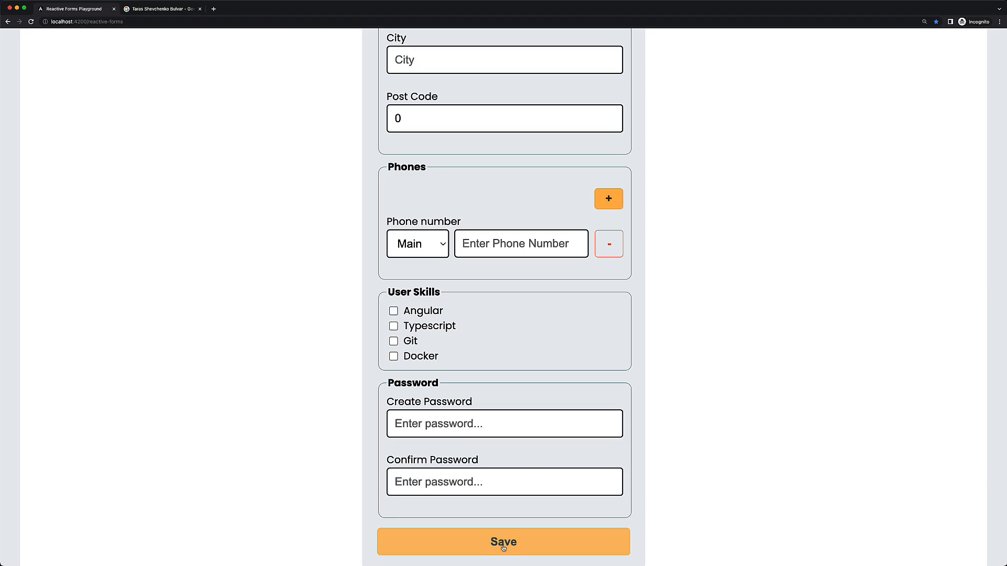
mouse_move(421, 80)
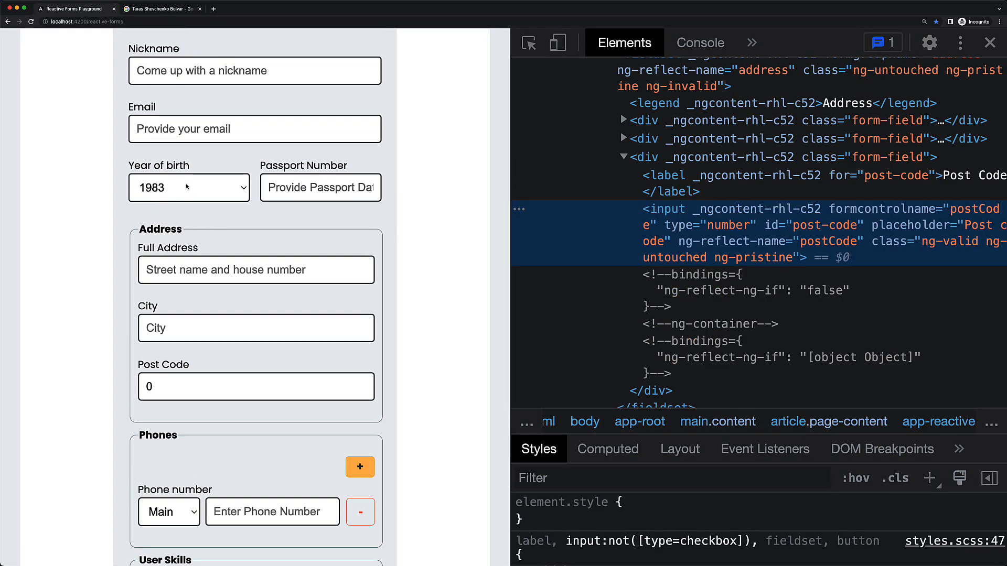
mouse_move(279, 229)
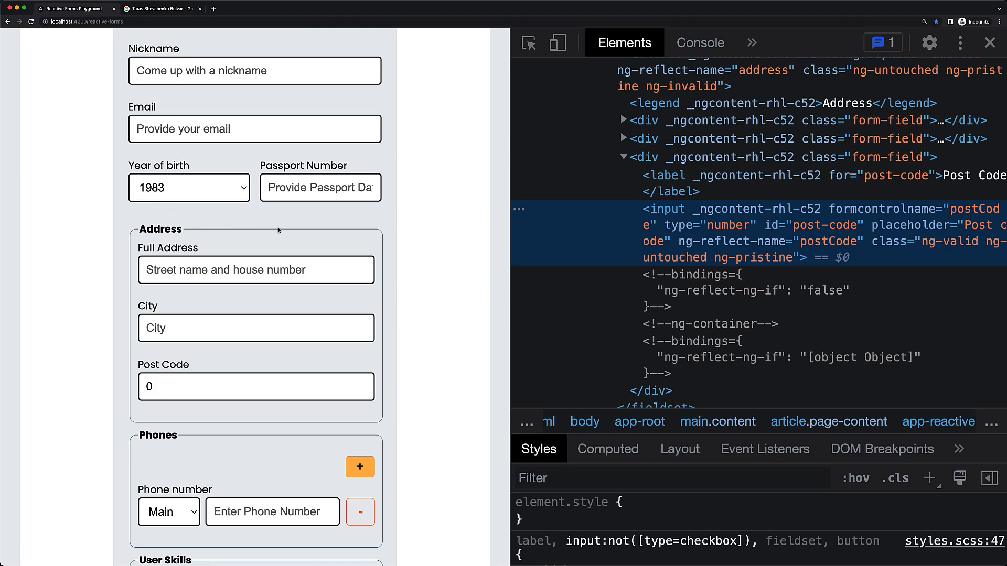
mouse_move(287, 239)
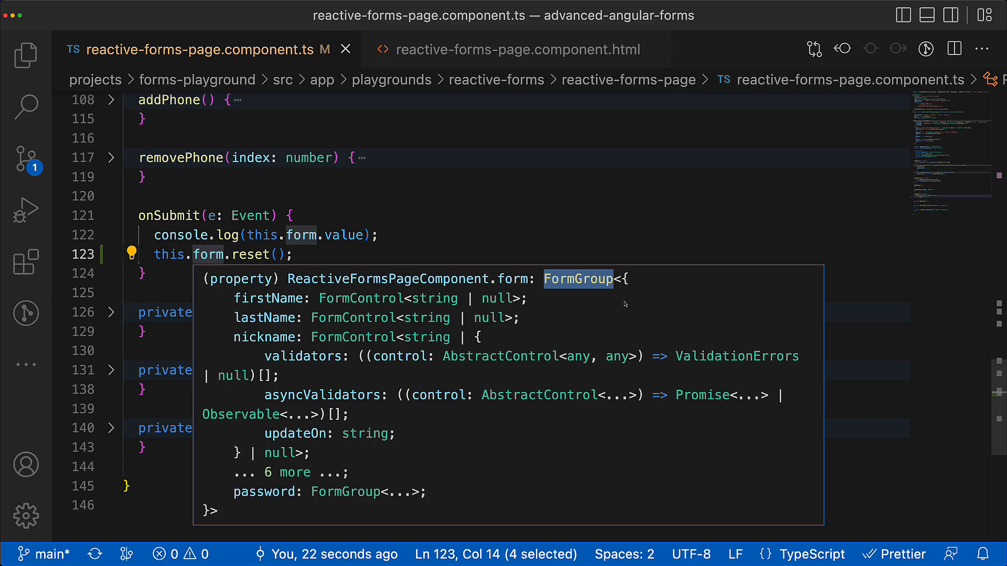
mouse_move(404, 297)
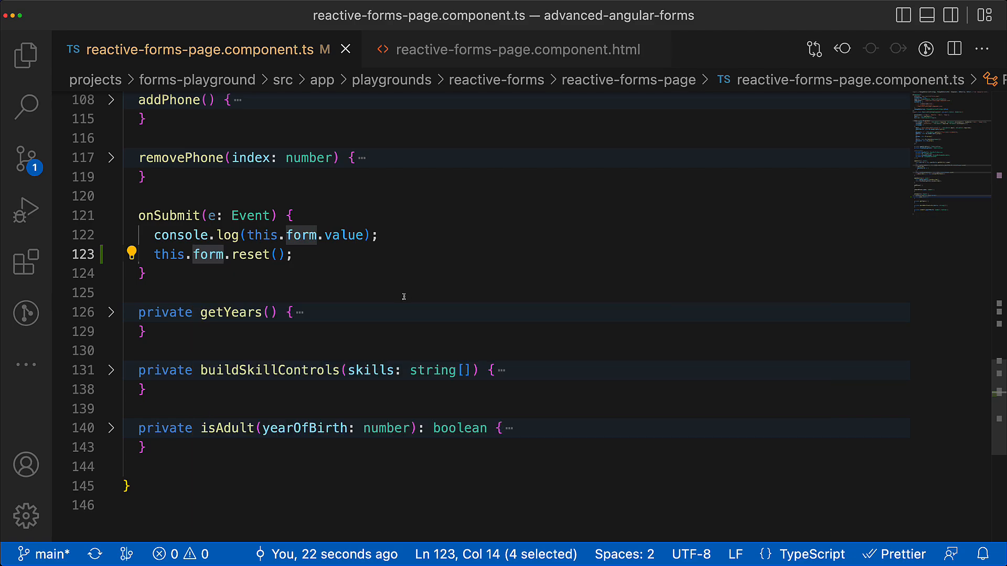
mouse_move(372, 298)
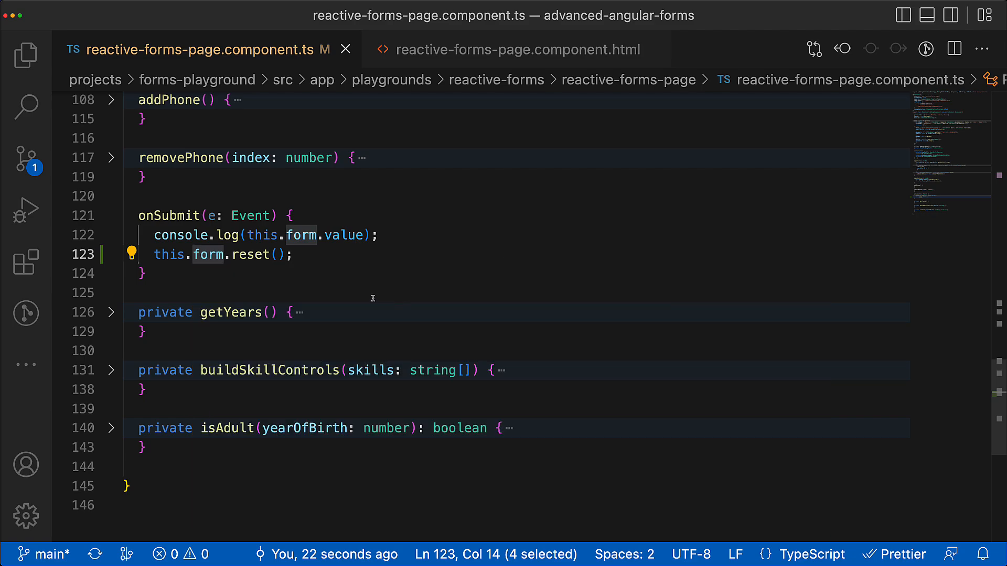
Retype this.form.reset(), browse the markAsPristine suggestion, and bring up the component's HTML template
type("this.form.reset();")
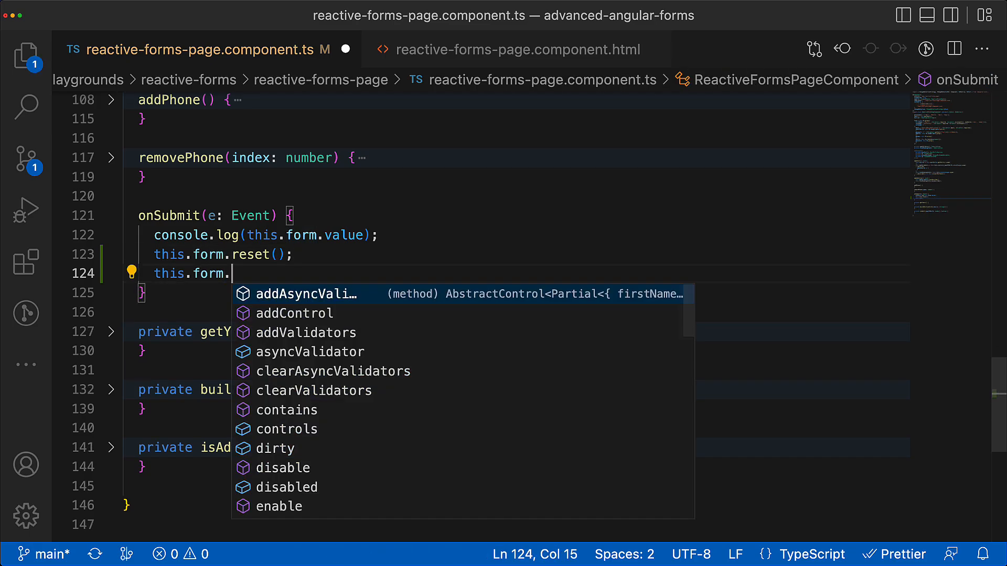
type("mas")
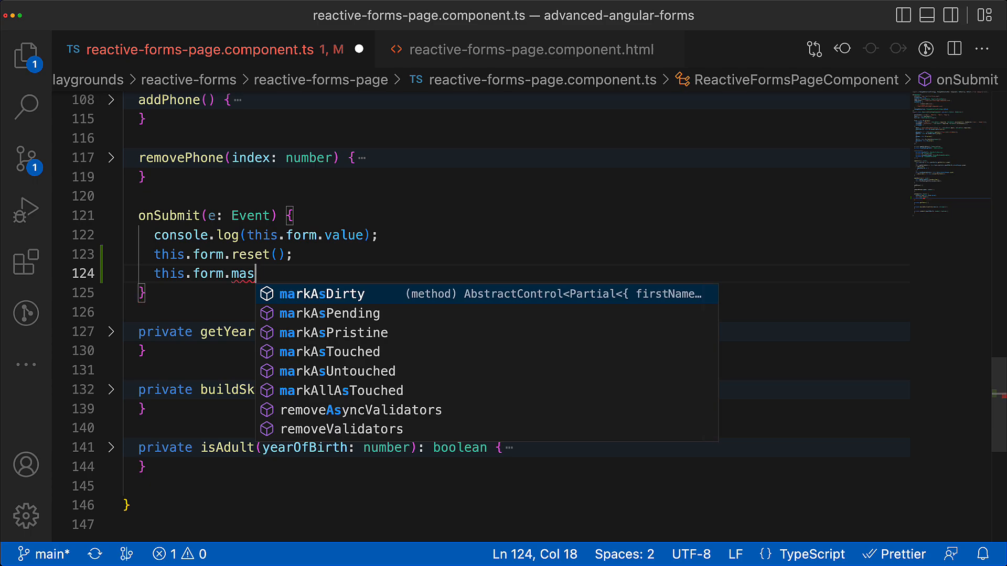
key("Down")
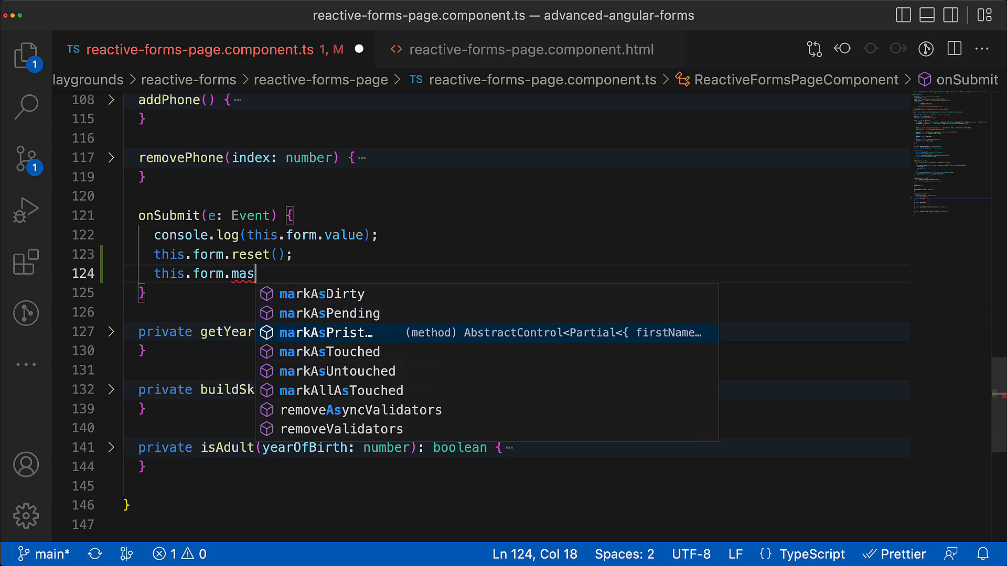
key("Up")
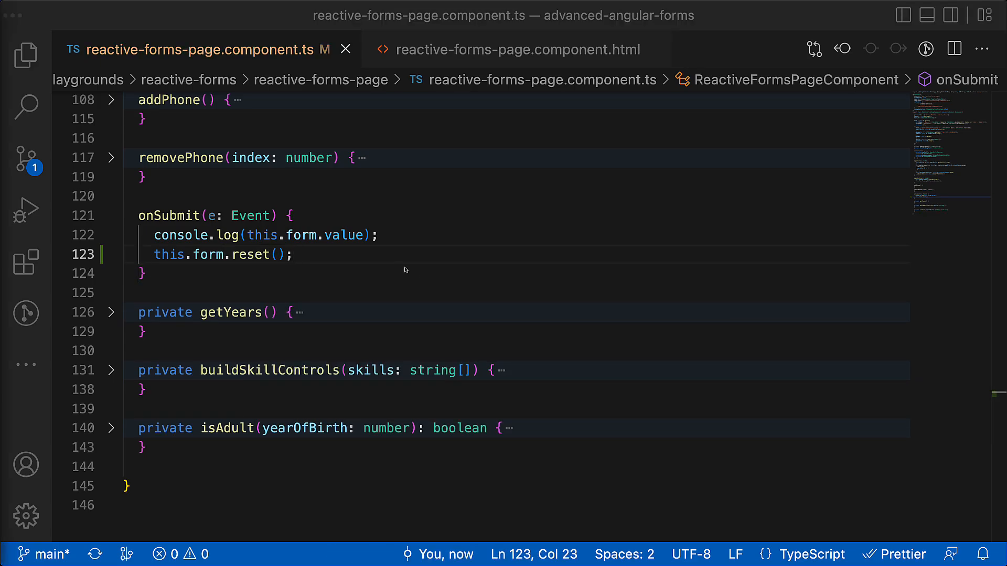
left_click(517, 49)
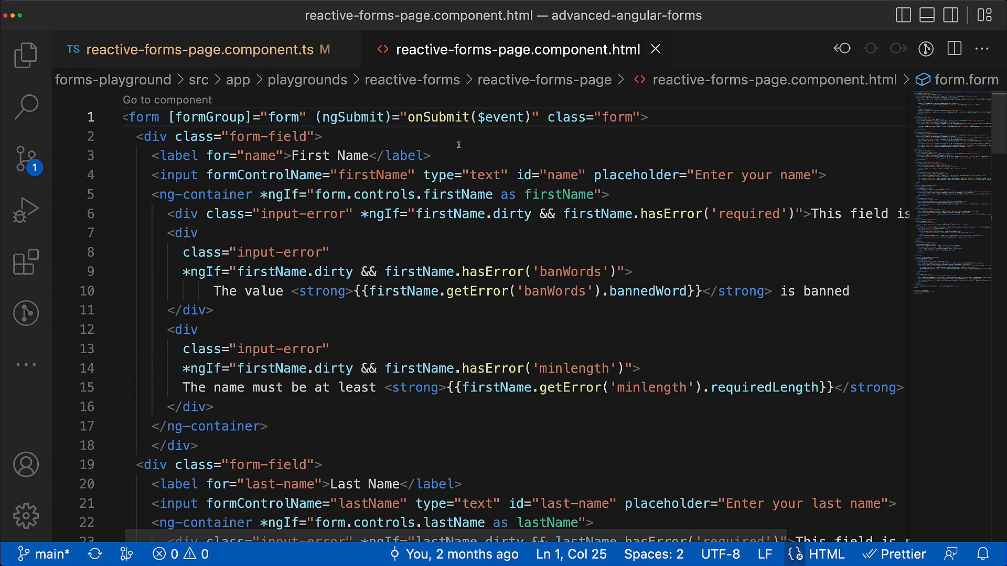
Trace the formGroup binding and submitted flag to Angular's ngGroupStatusHost definition
double_click(204, 117)
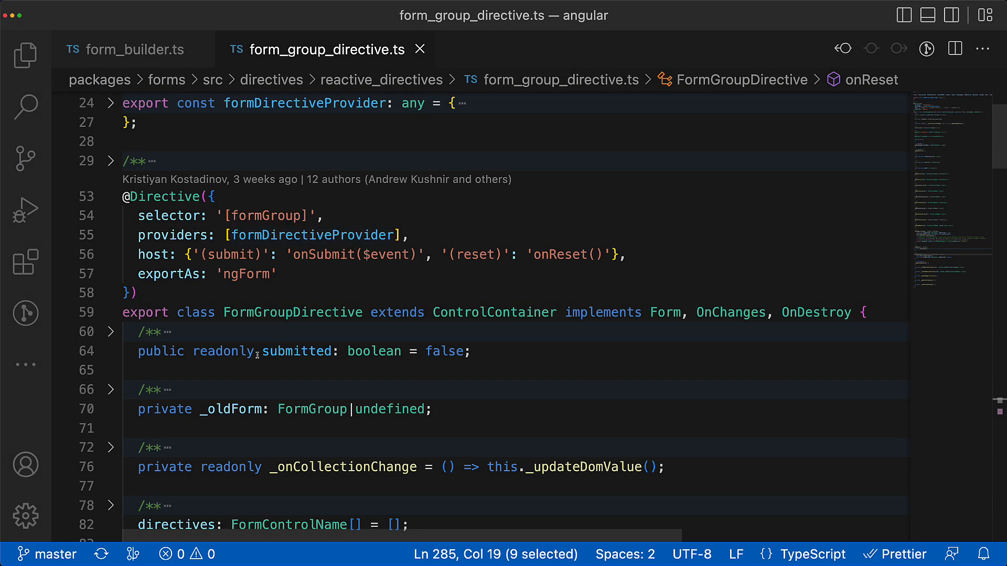
double_click(295, 352)
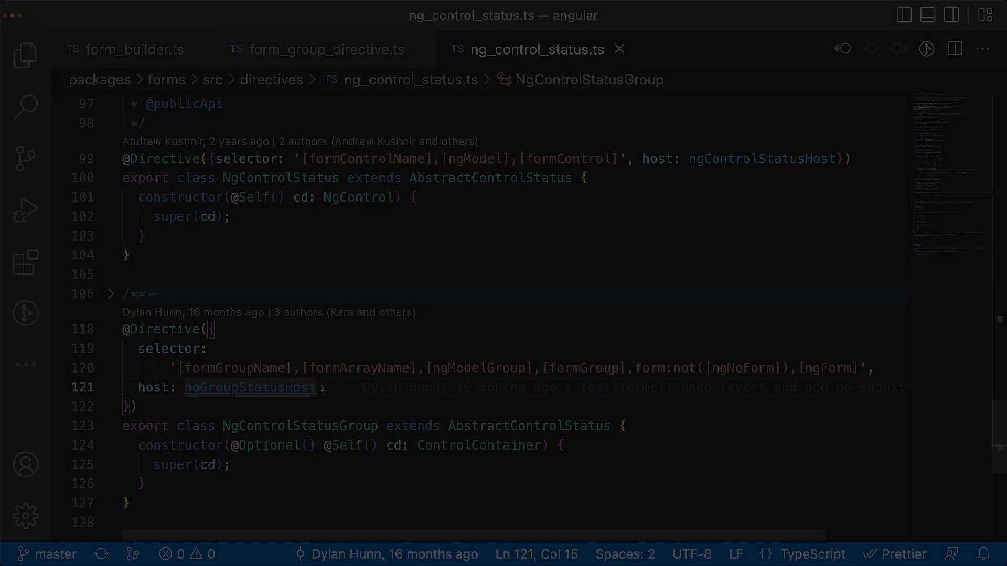
mouse_move(249, 388)
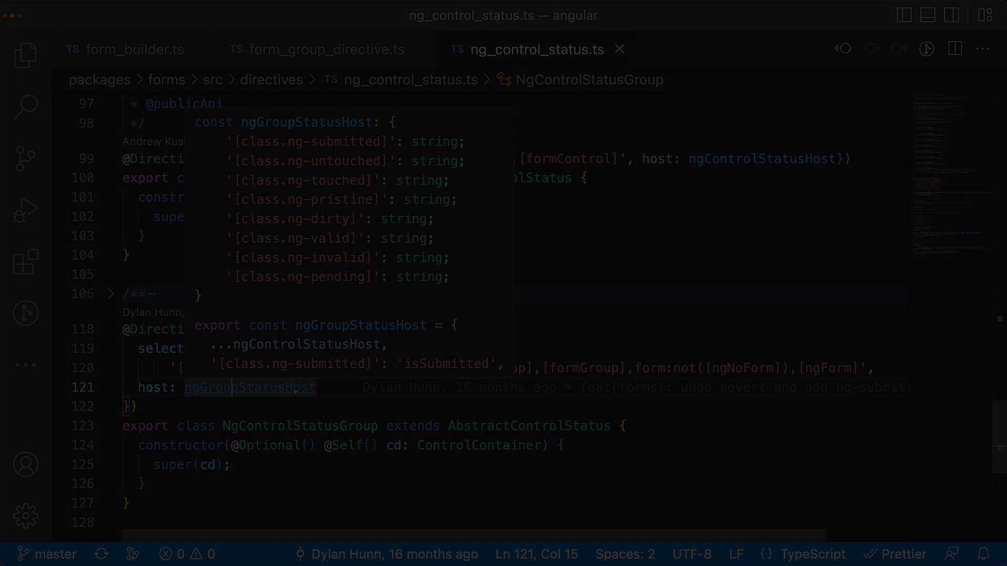
left_click(315, 50)
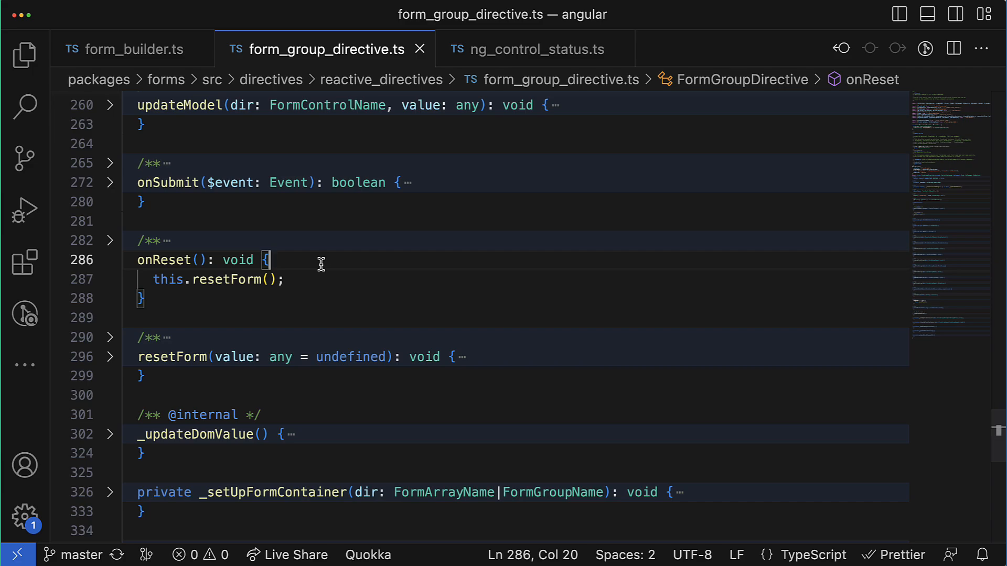
mouse_move(252, 235)
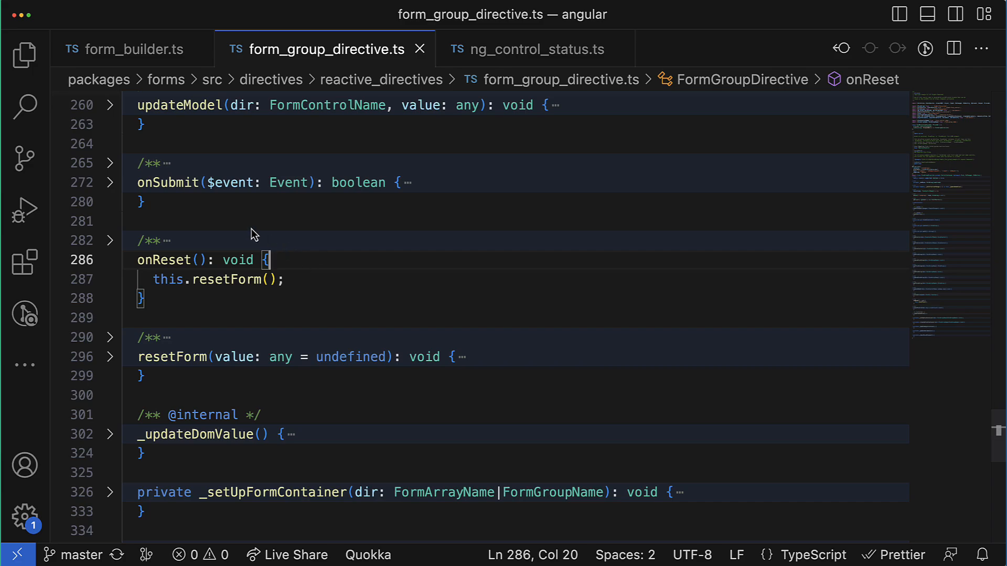
Unfold onSubmit and resetForm to highlight submitted set true on submit, false on reset
left_click(110, 182)
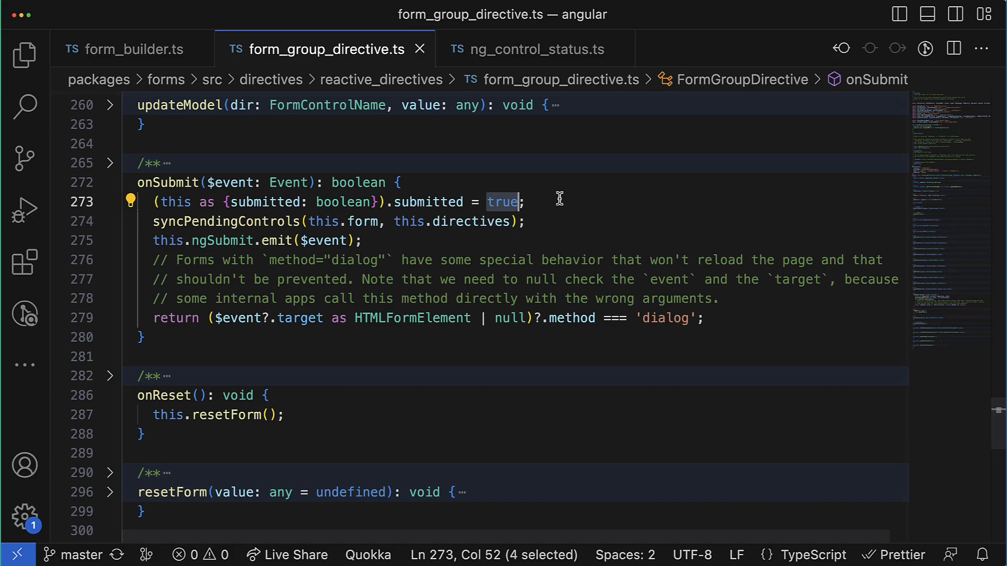
mouse_move(464, 222)
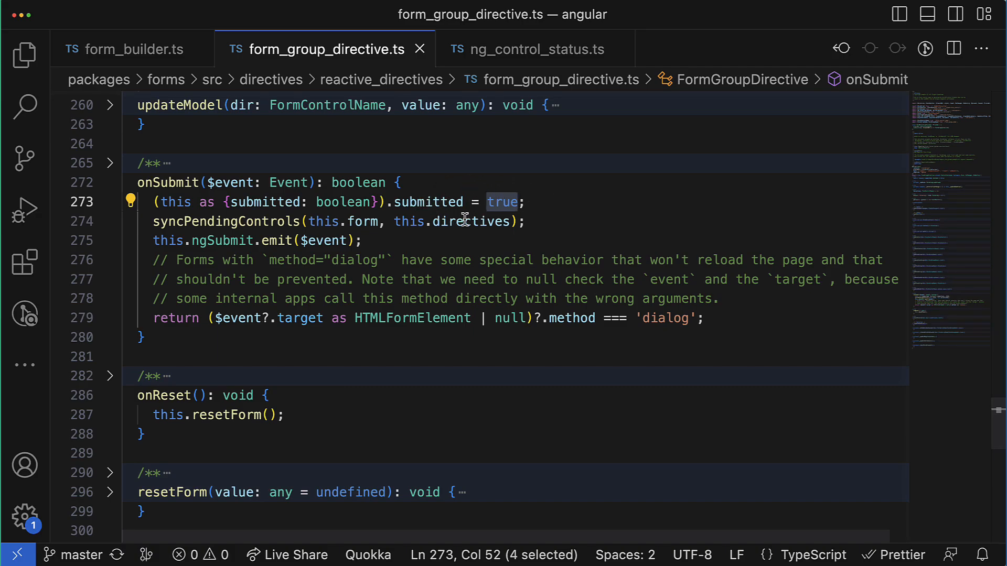
mouse_move(554, 206)
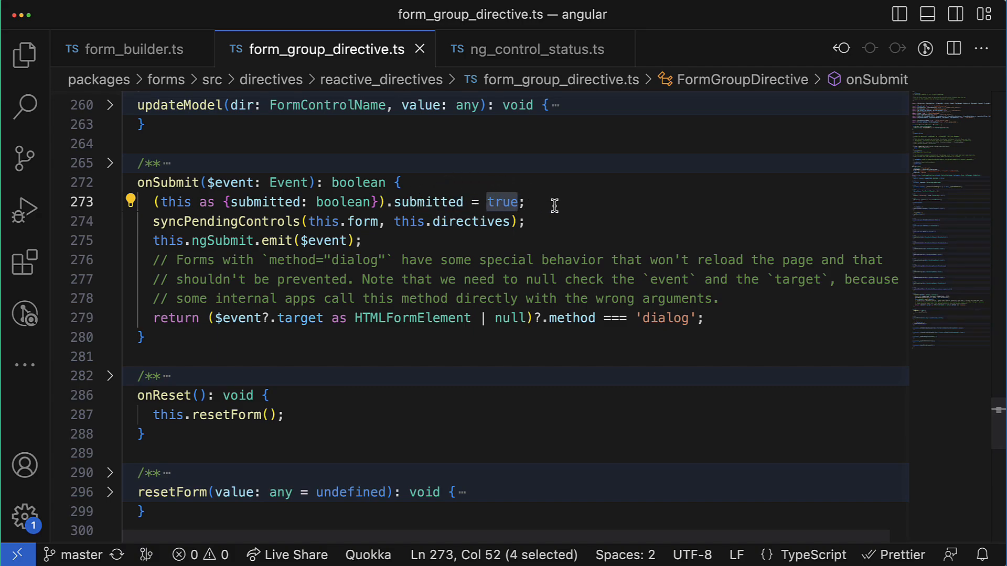
mouse_move(404, 202)
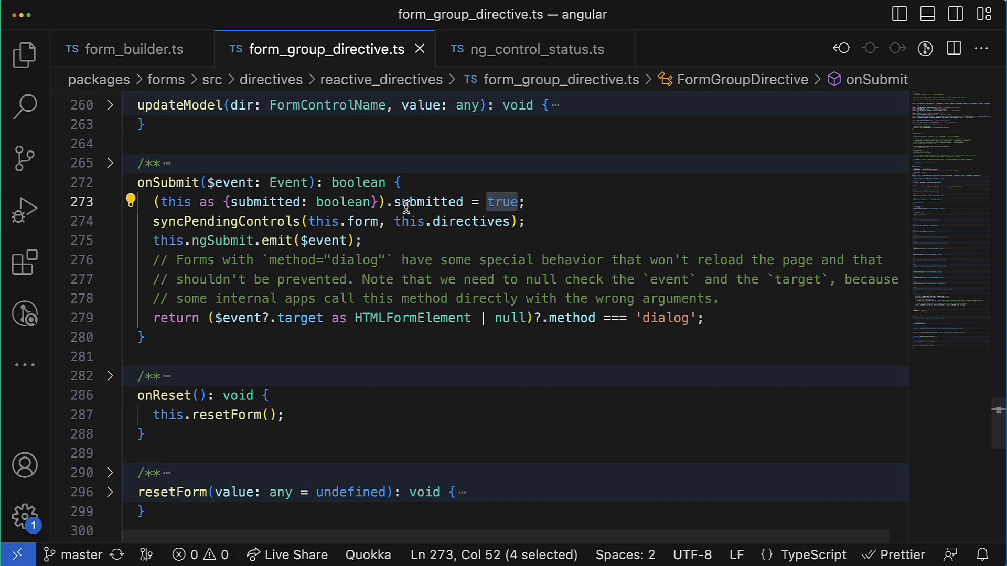
left_click(110, 183)
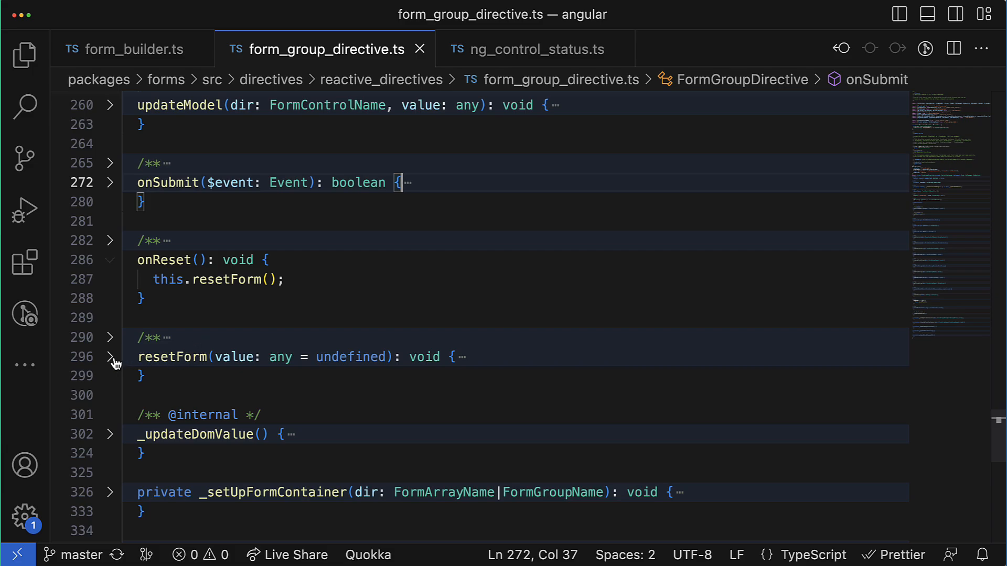
left_click(109, 357)
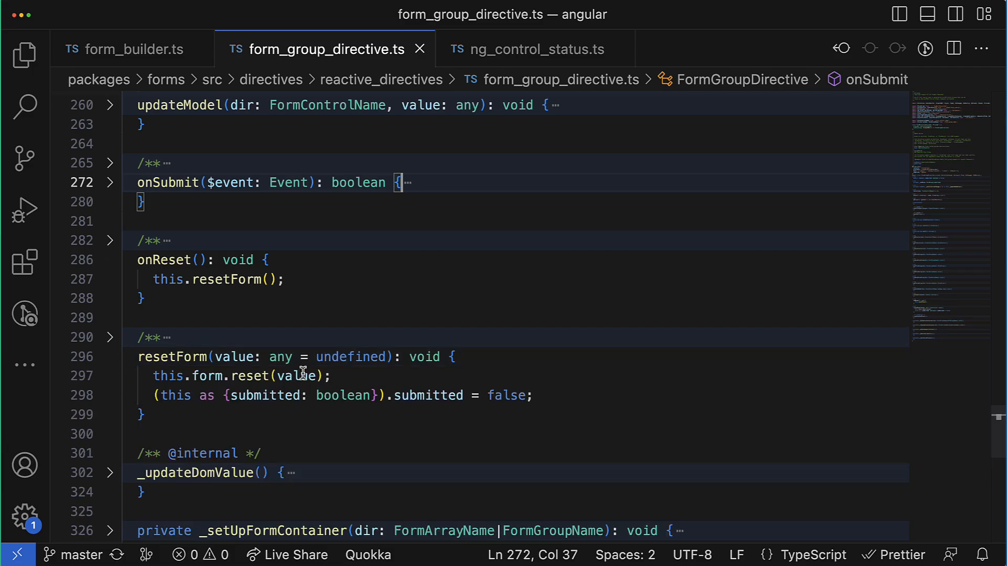
left_click_drag(153, 395, 223, 395)
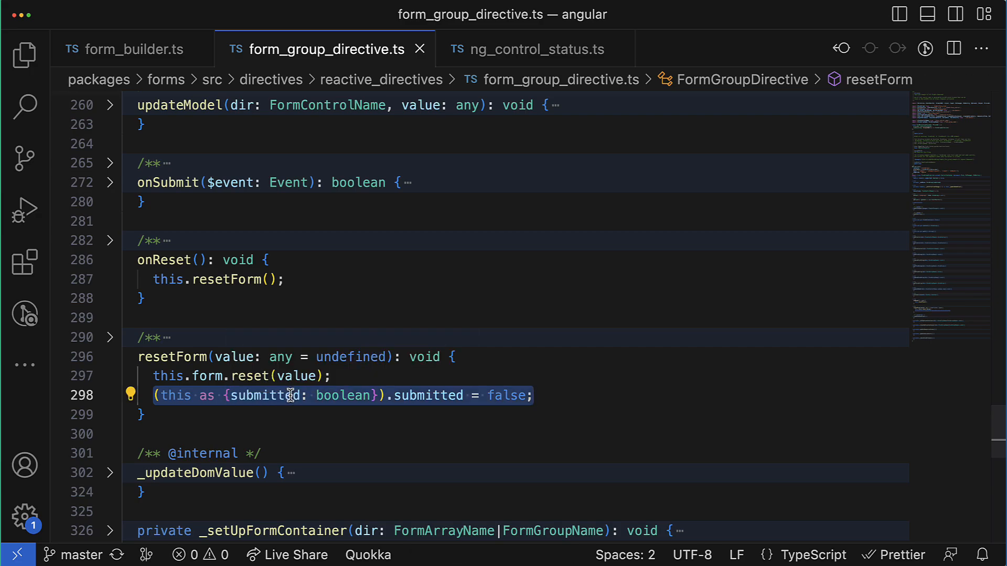
double_click(506, 395)
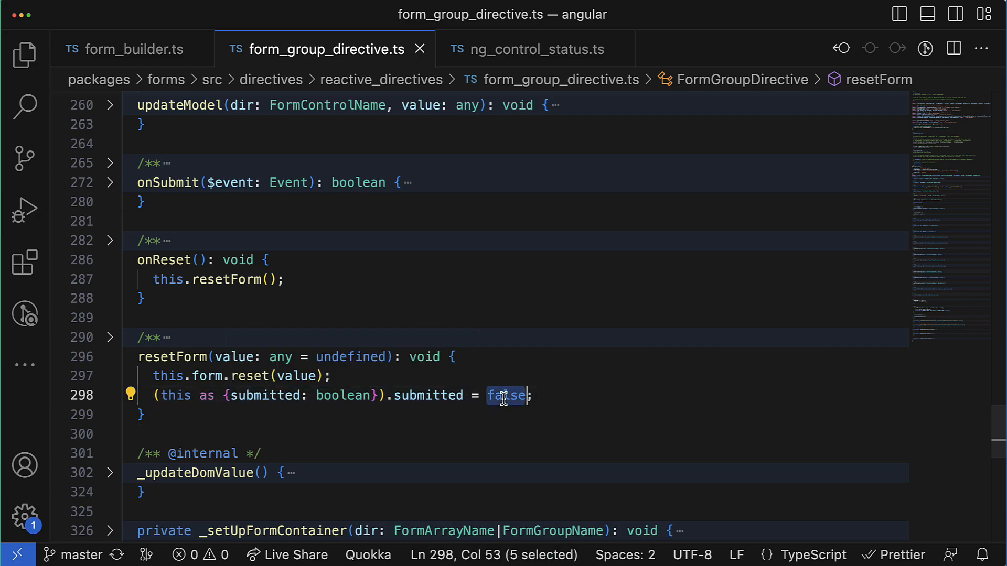
mouse_move(578, 397)
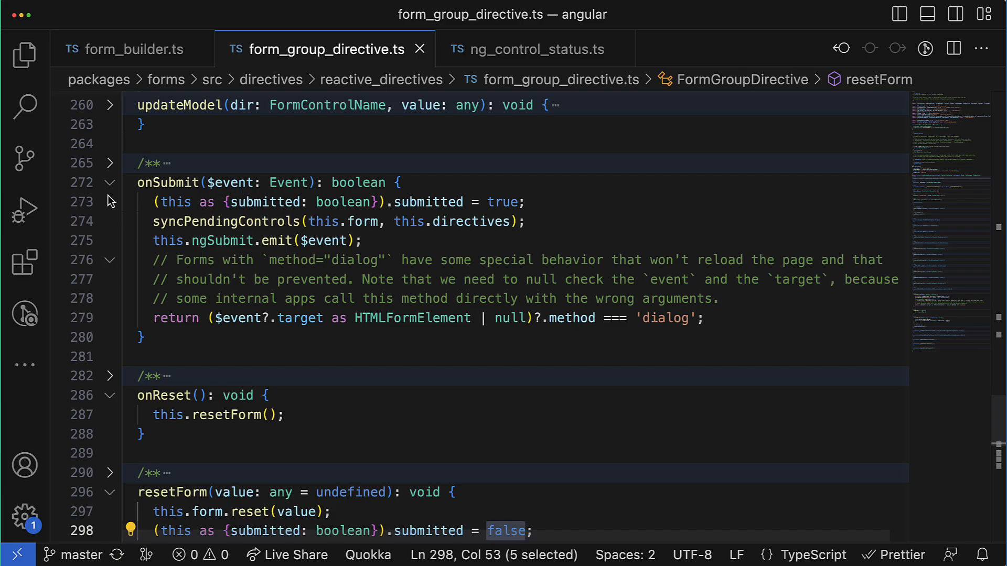
left_click(110, 183)
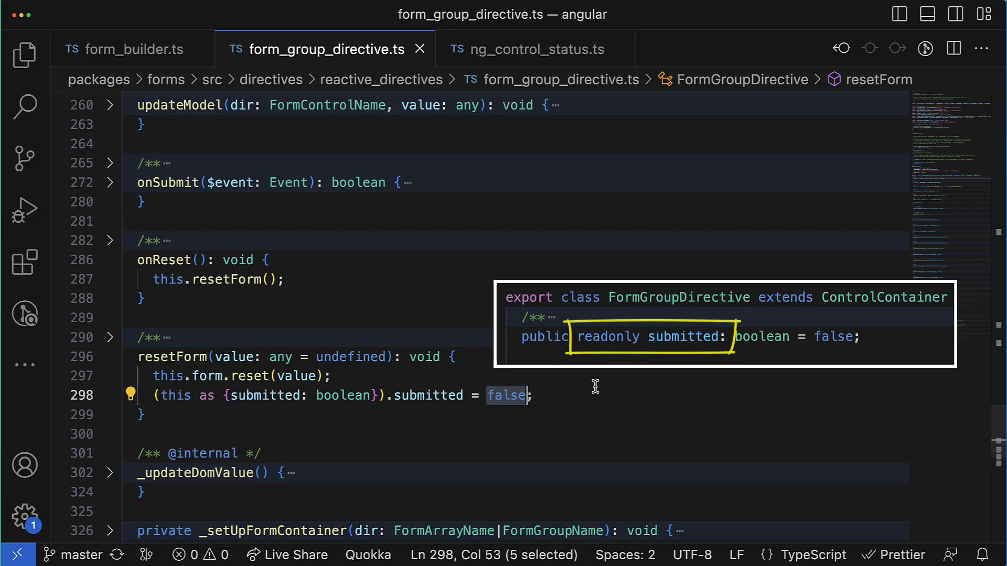
mouse_move(617, 398)
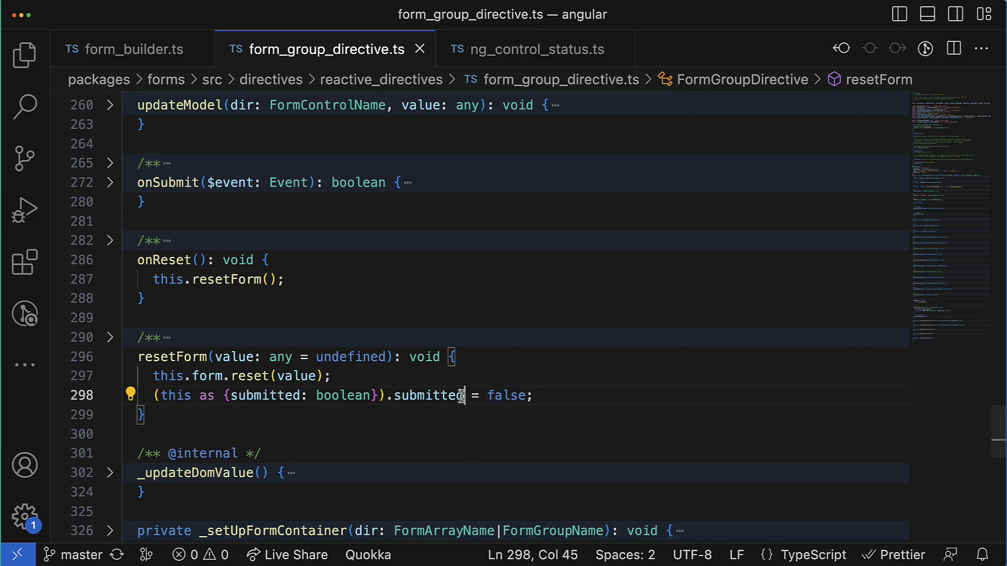
left_click_drag(461, 394, 159, 395)
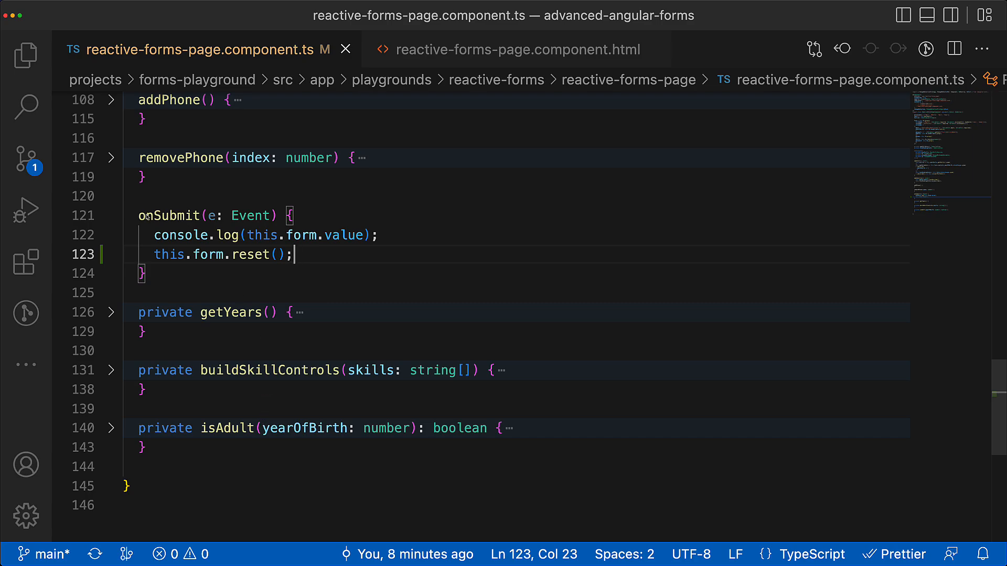
double_click(252, 254)
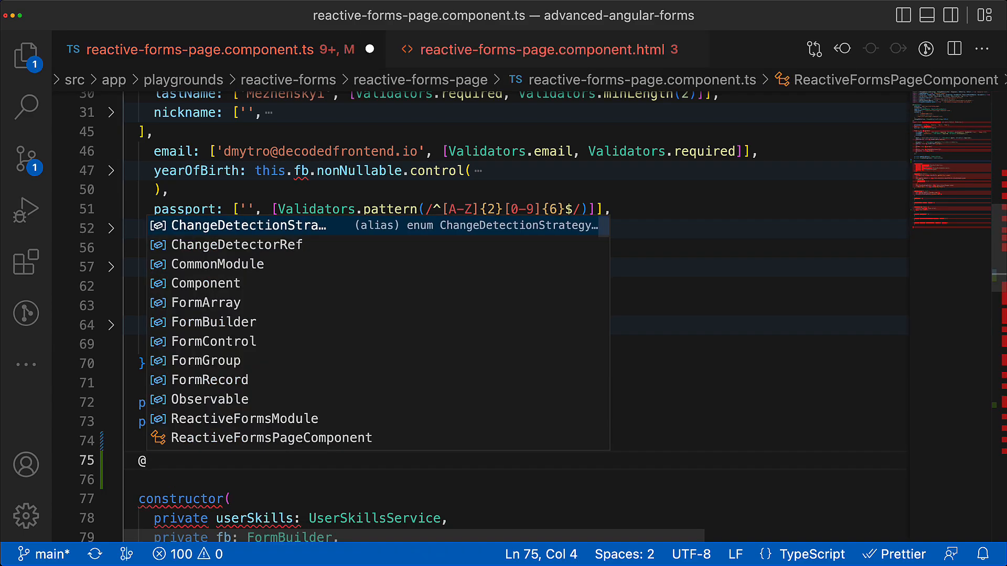
type("ViewChild } from '")
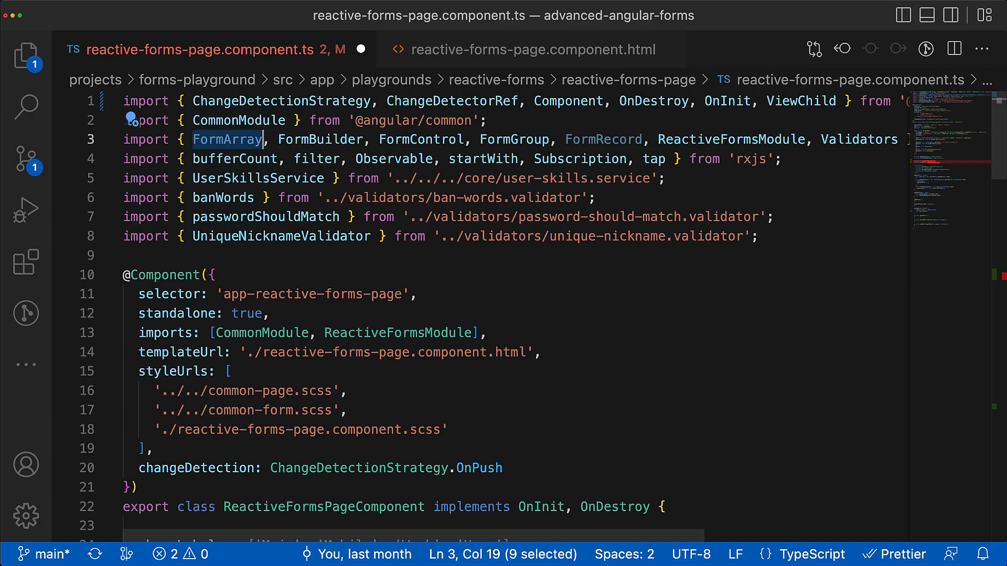
type("FormGroupDirective")
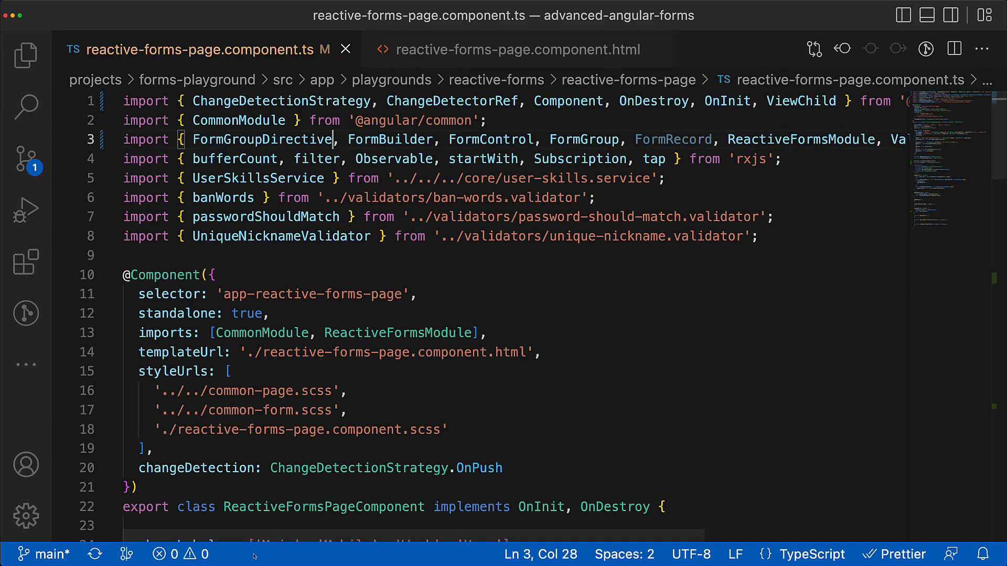
scroll("down", 3)
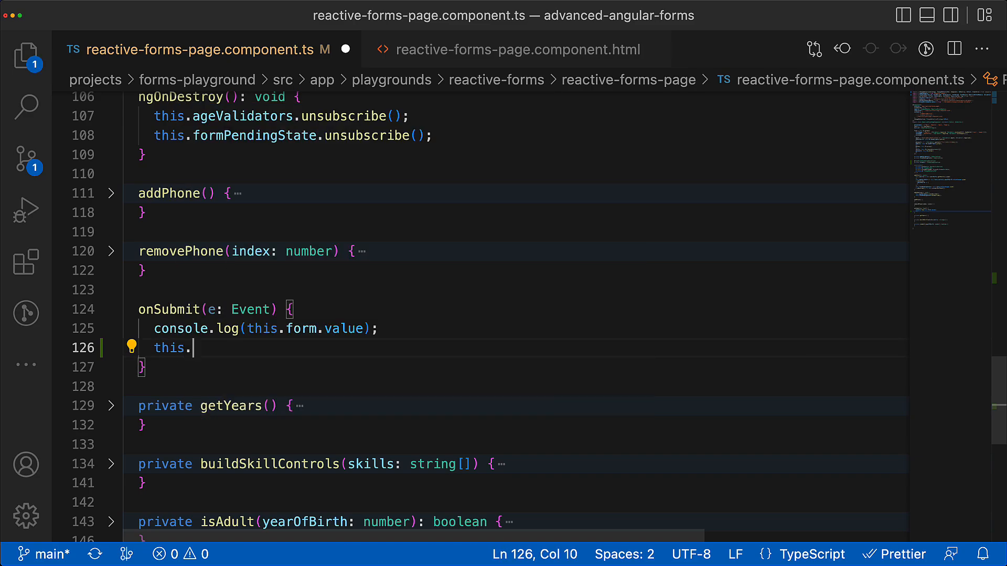
type("formDir")
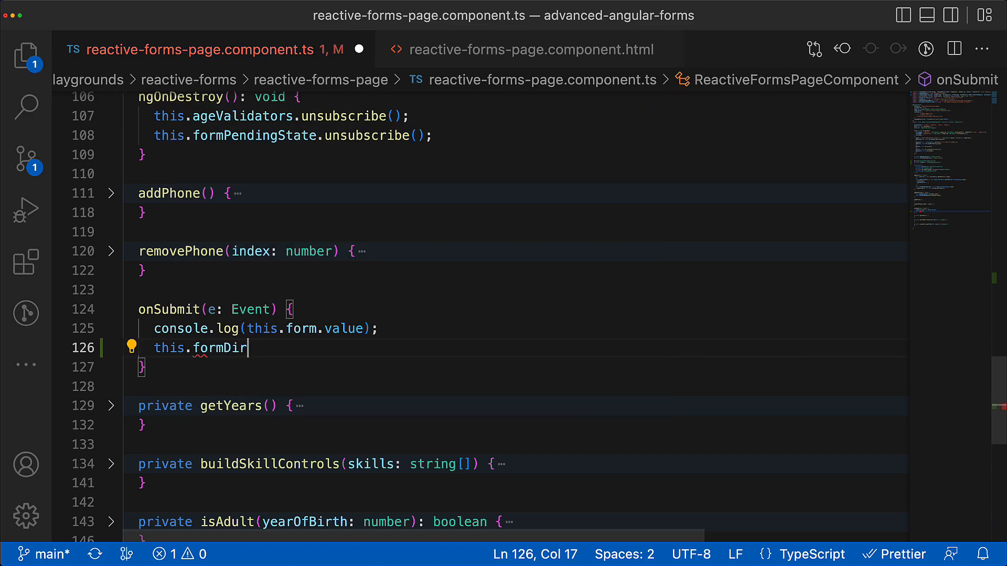
type(".resetForm")
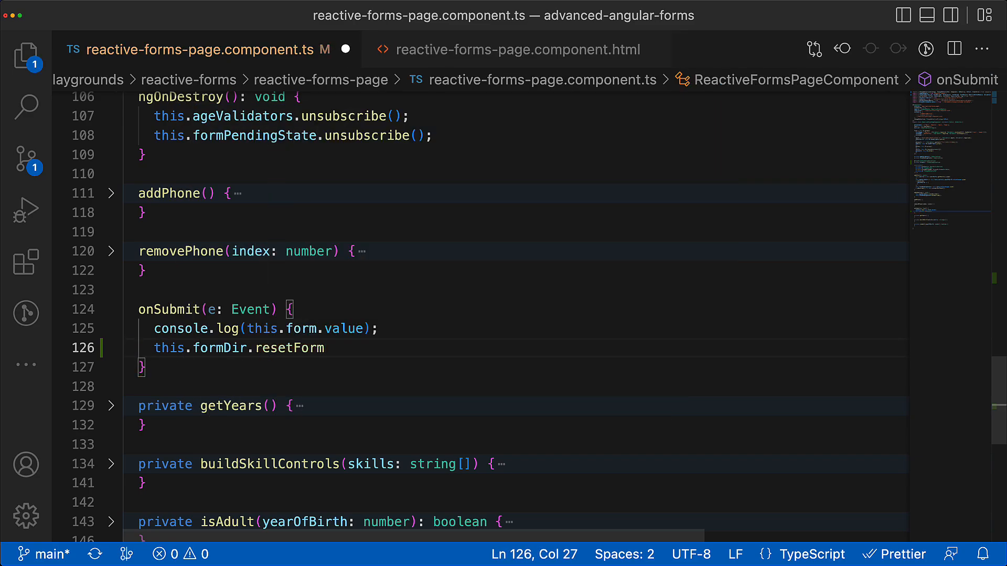
type("();")
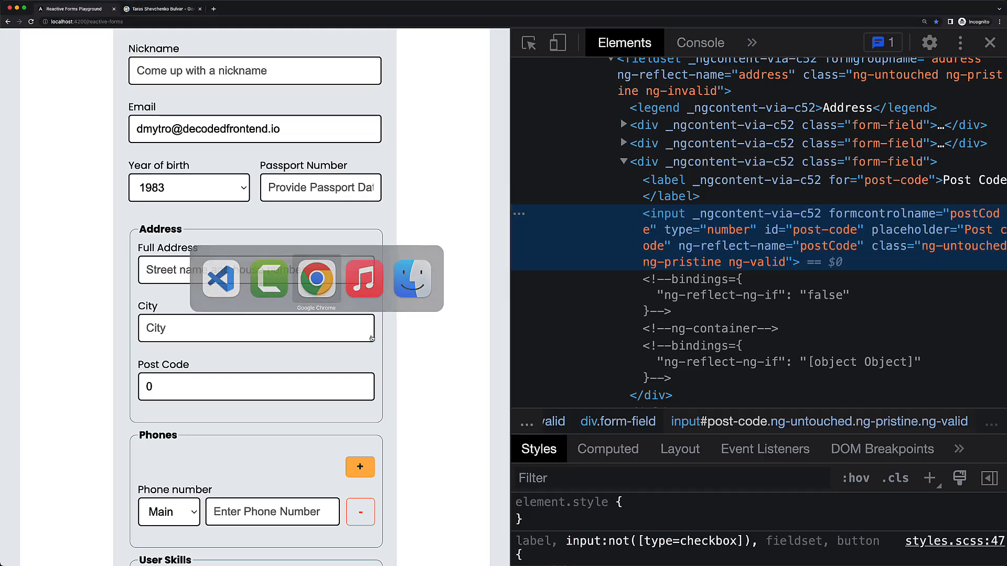
Type 'dm' into the Nickname field and scroll down to the Save button
type("dm")
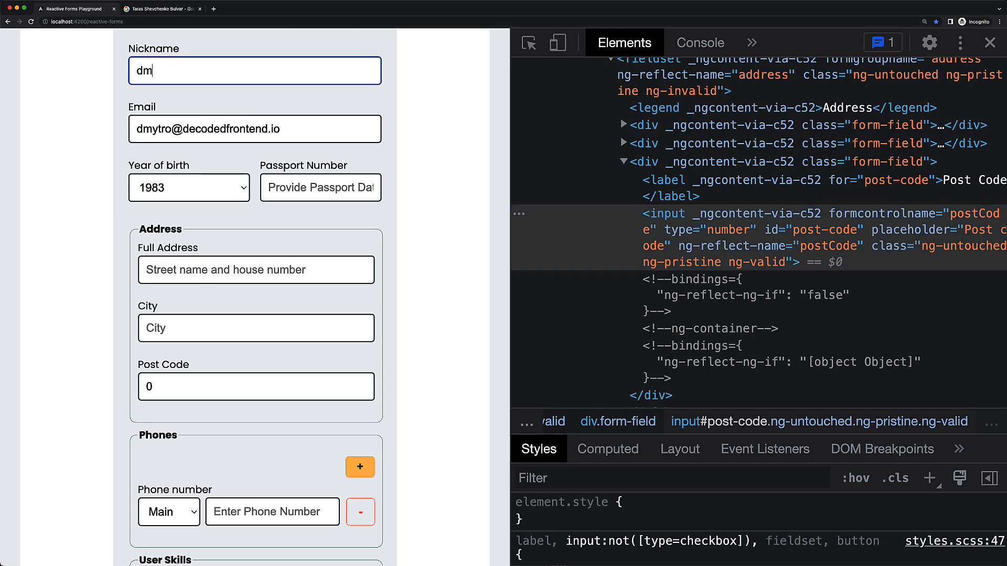
scroll("down", 3)
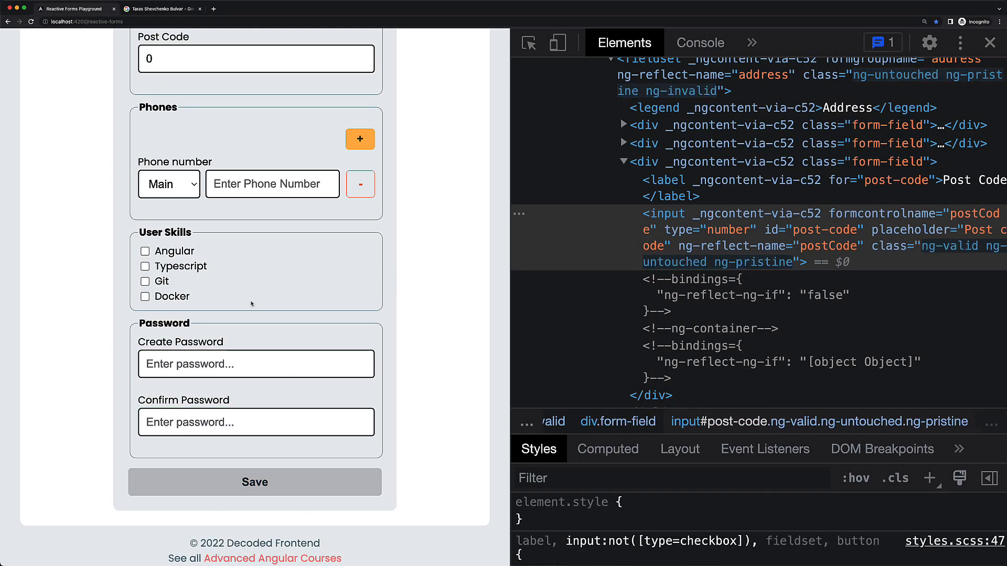
mouse_move(491, 309)
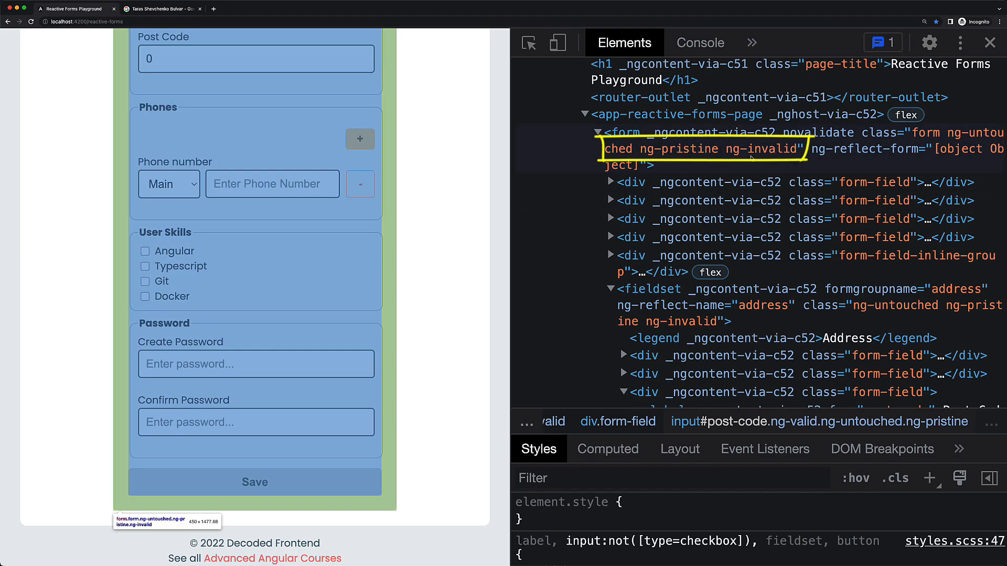
mouse_move(85, 324)
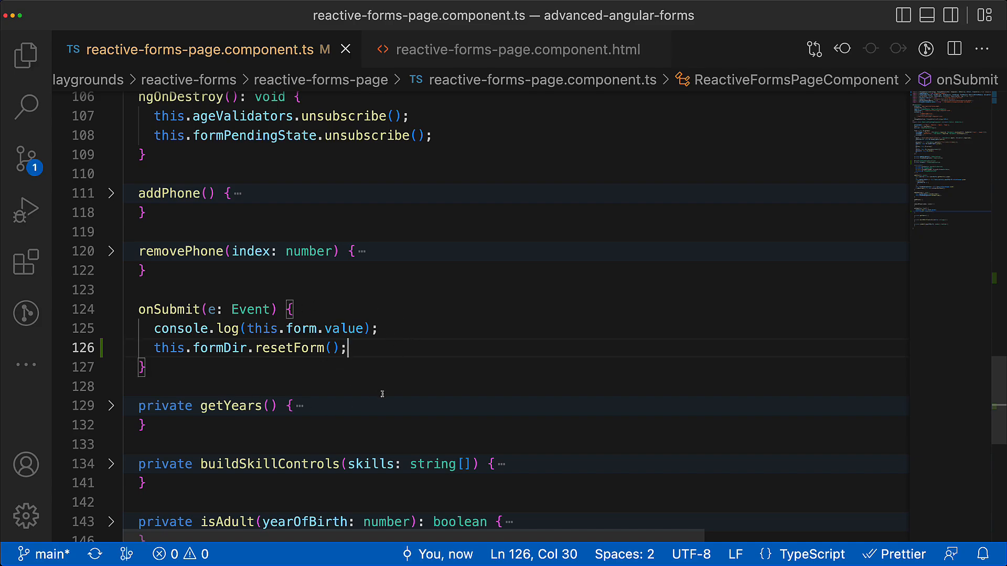
Inspect resetForm, fix a mistyped argument, and pass { firstName: '' } in onSubmit
double_click(276, 348)
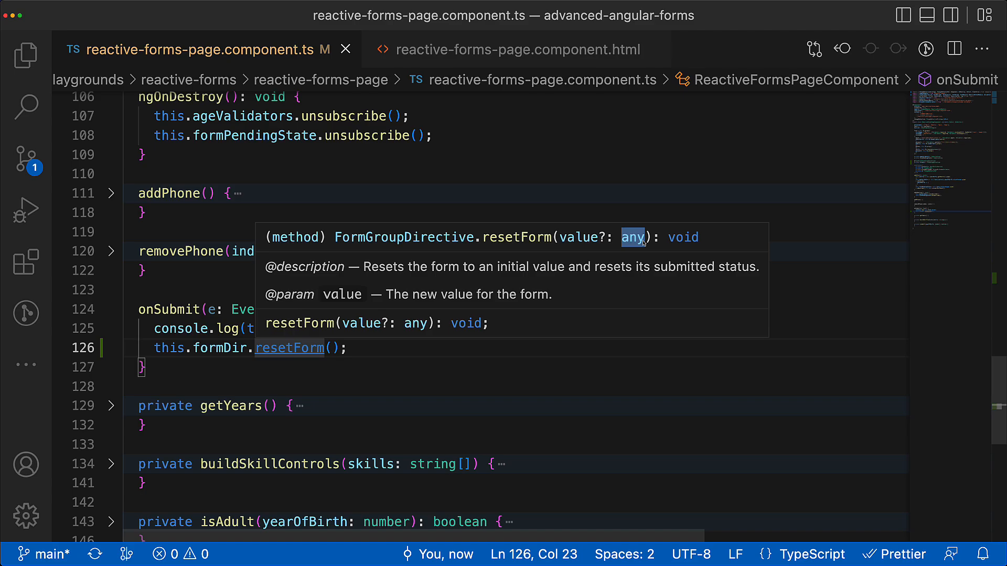
mouse_move(527, 296)
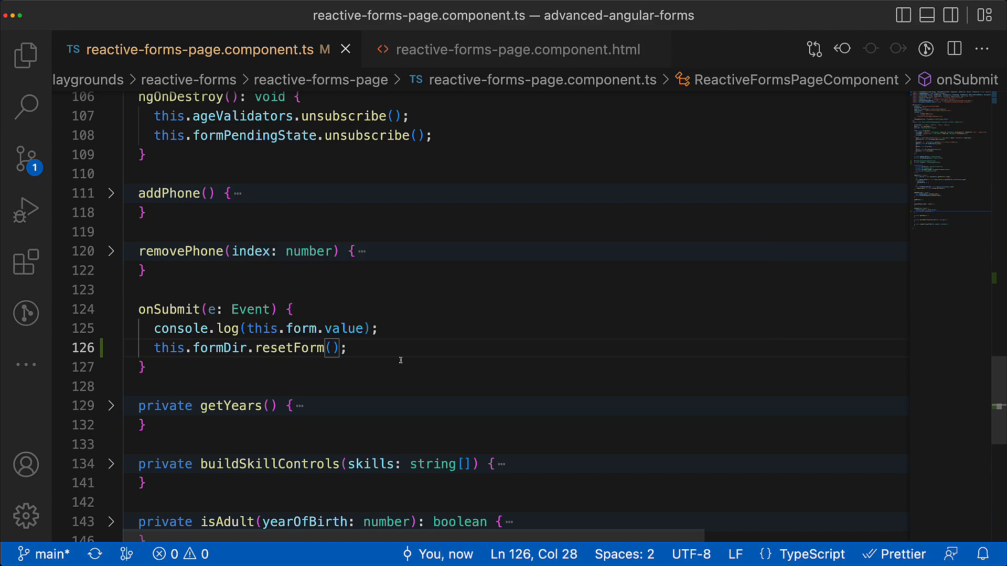
type("{ }")
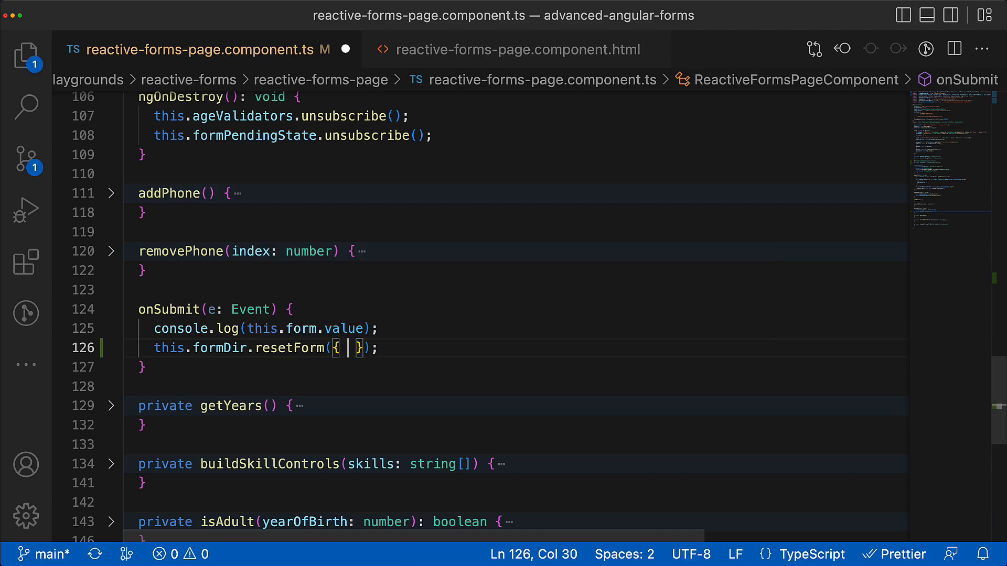
type("fristName: ''")
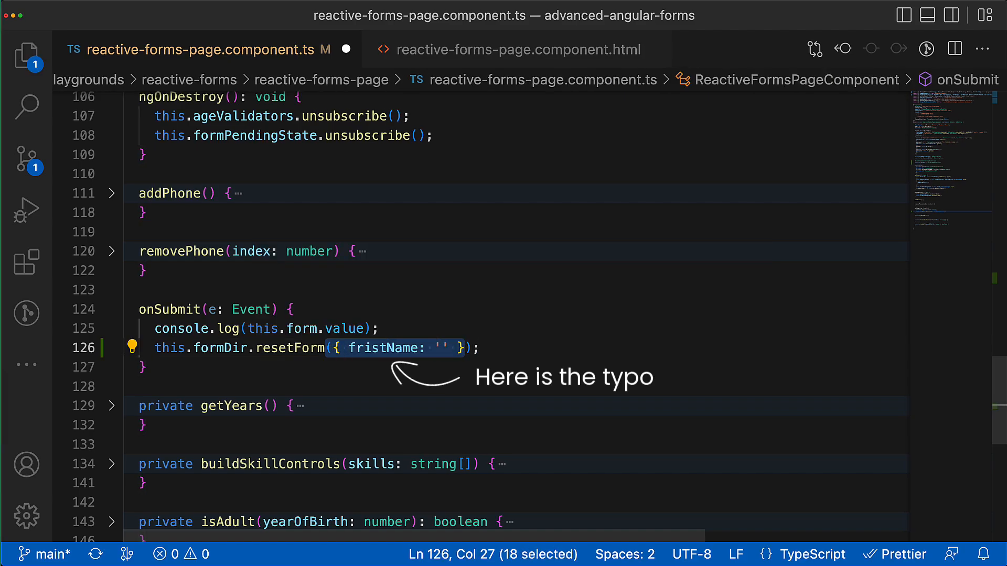
key("Delete")
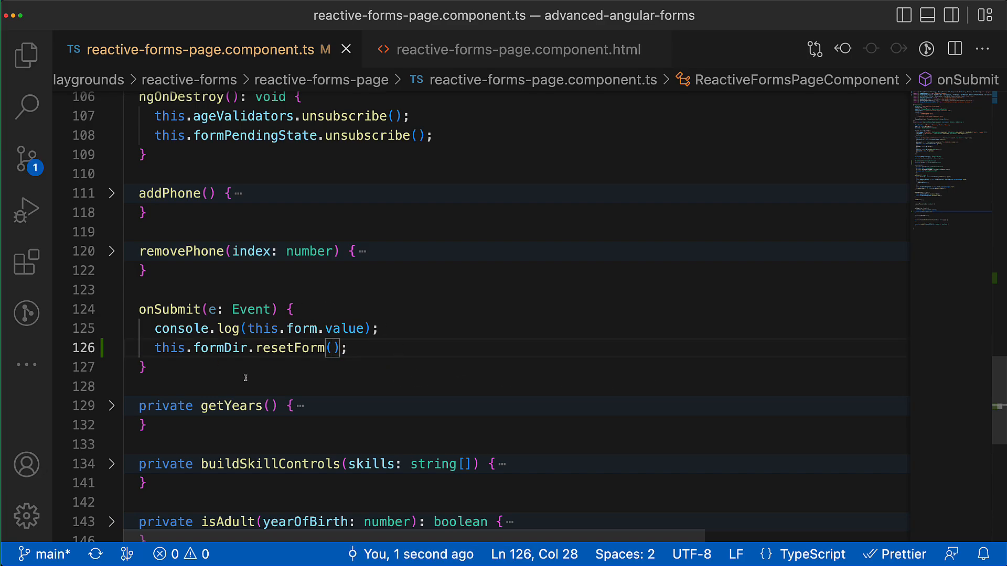
mouse_move(428, 362)
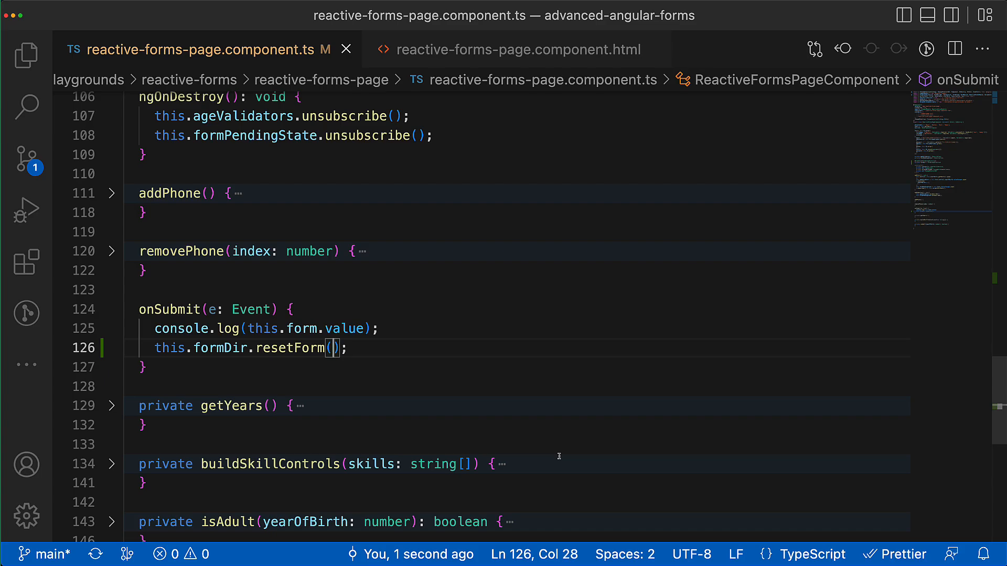
type("{ }")
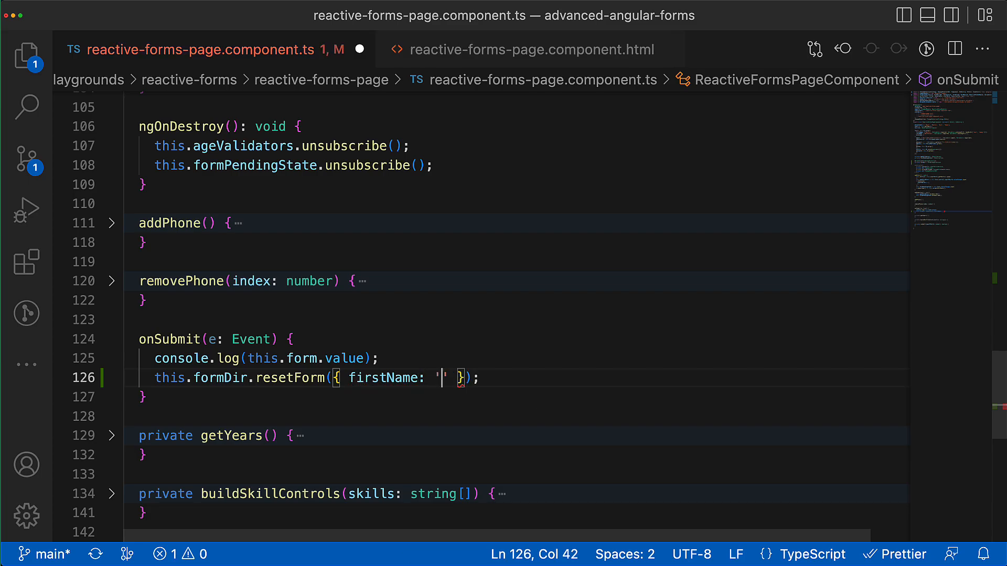
Try the firstName control's value, then pass this.form.value to resetForm instead
type("any value")
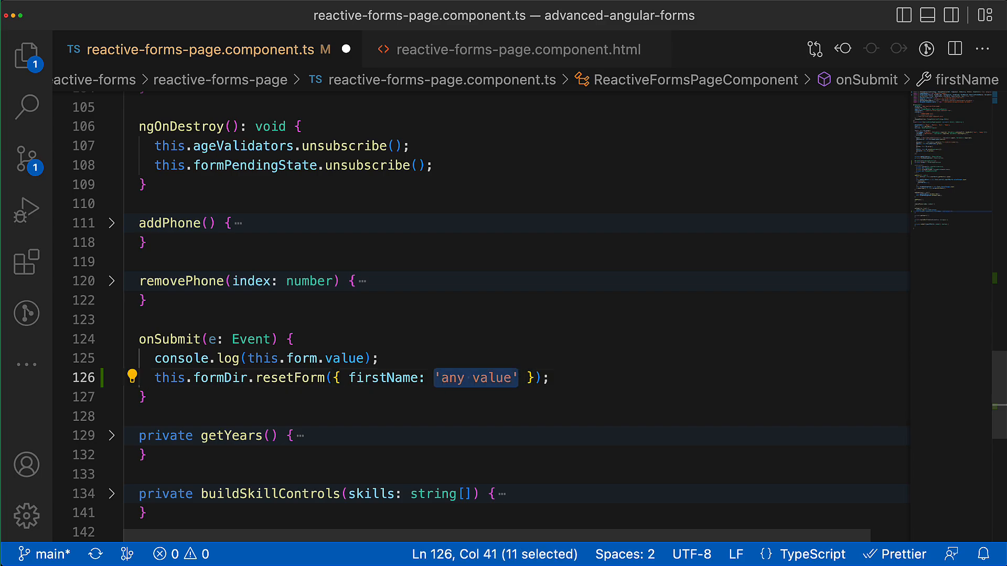
type("this.")
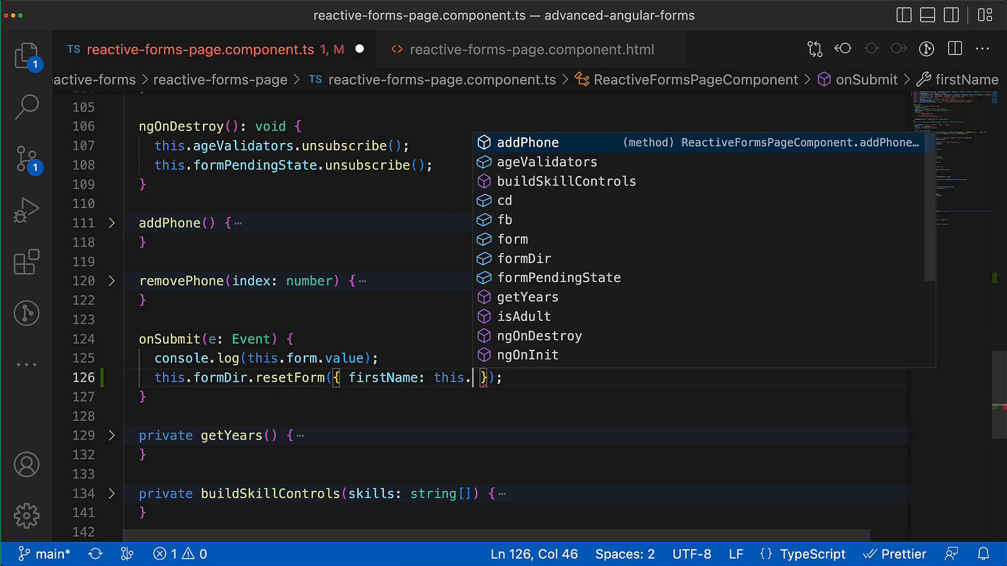
type("form.controls.fi")
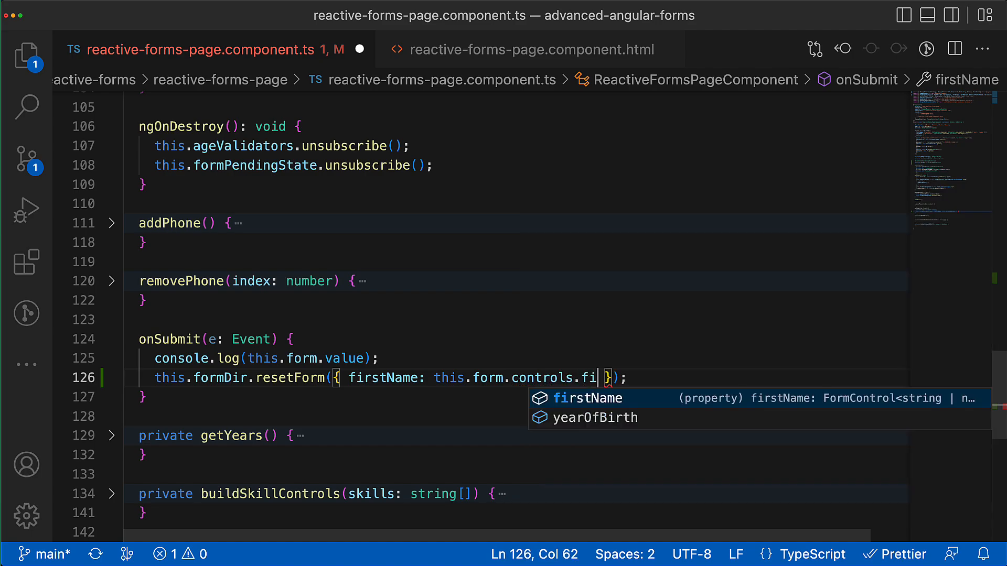
type("rstName.v")
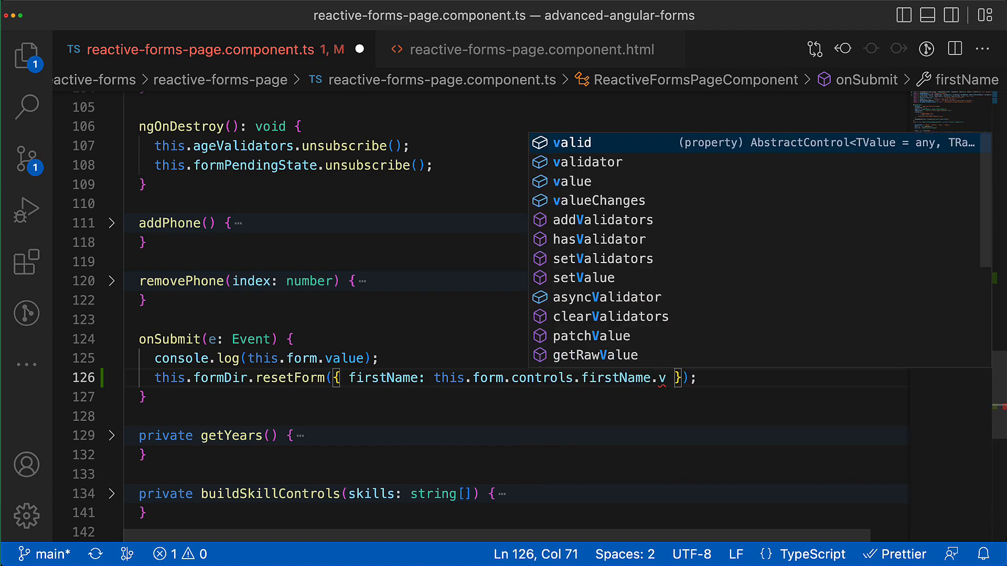
type("alue")
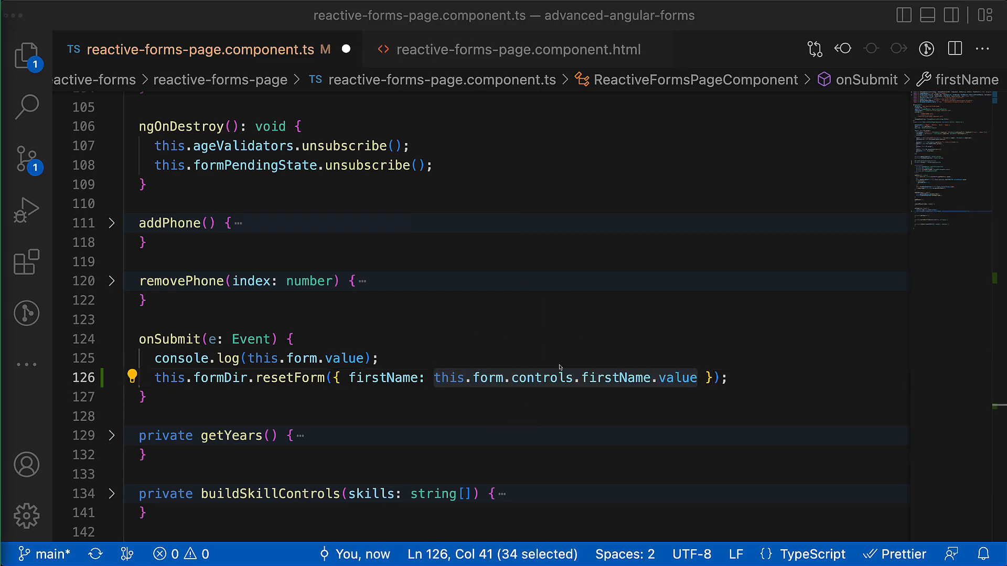
mouse_move(505, 430)
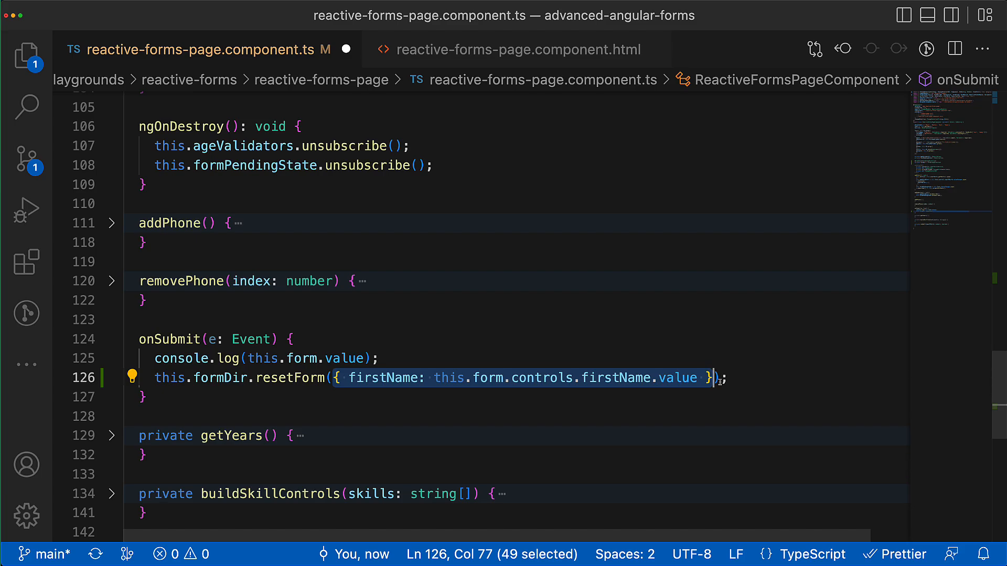
type("this.form.);")
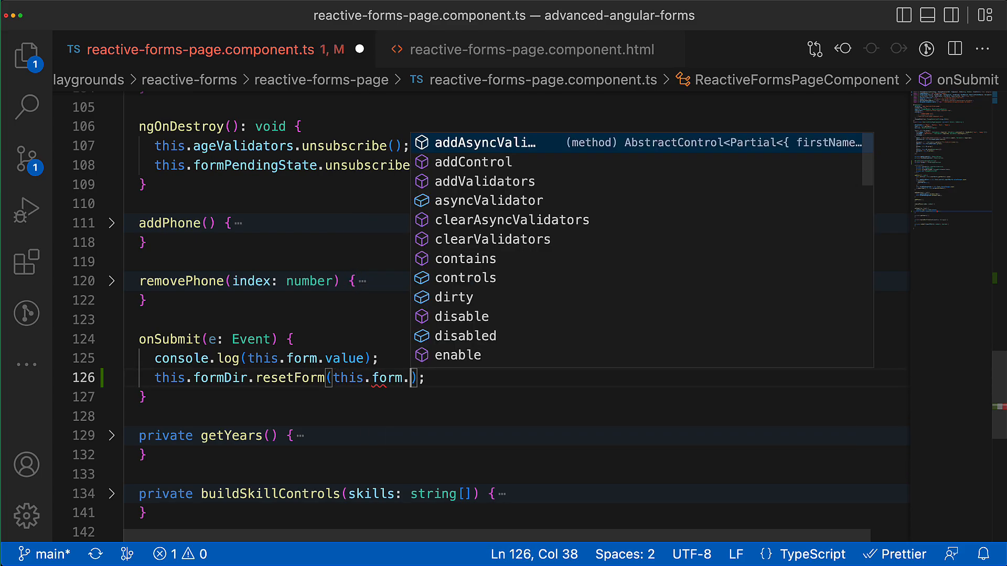
type("val")
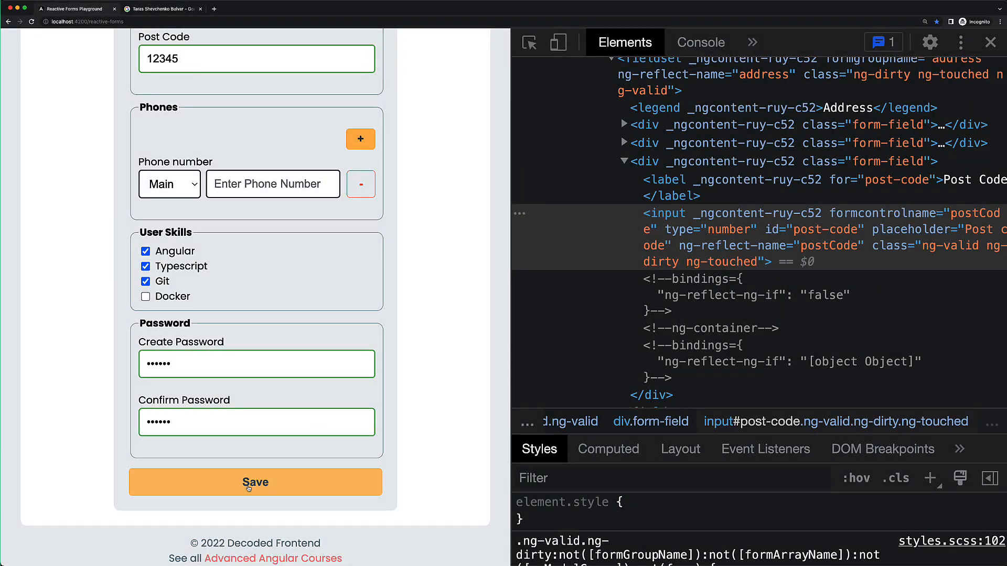
Submit the filled-in reactive form with its Save button in Chrome
left_click(255, 482)
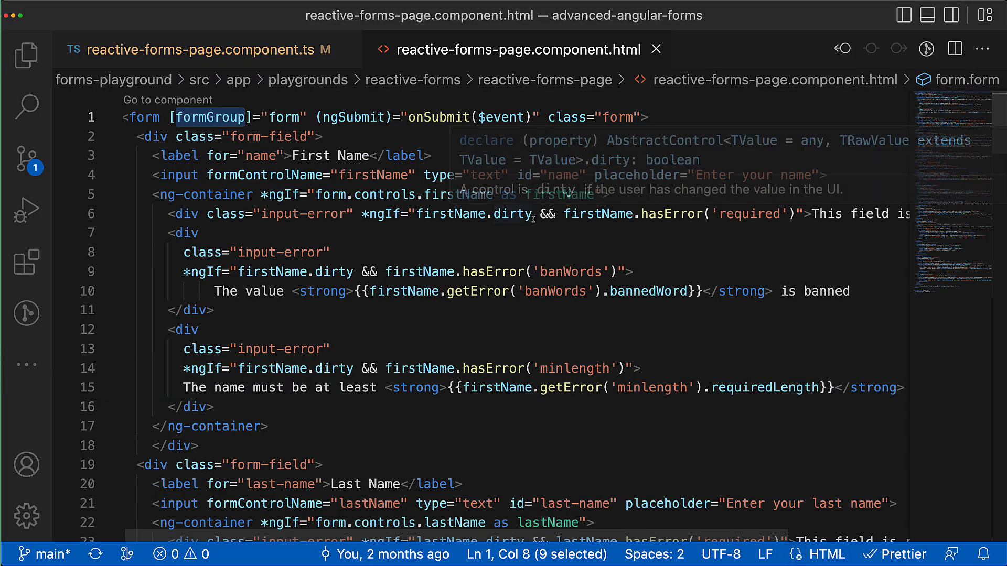
Add a Reset button with type reset, class reset-button, disabled when form.pristine
scroll("down", 3)
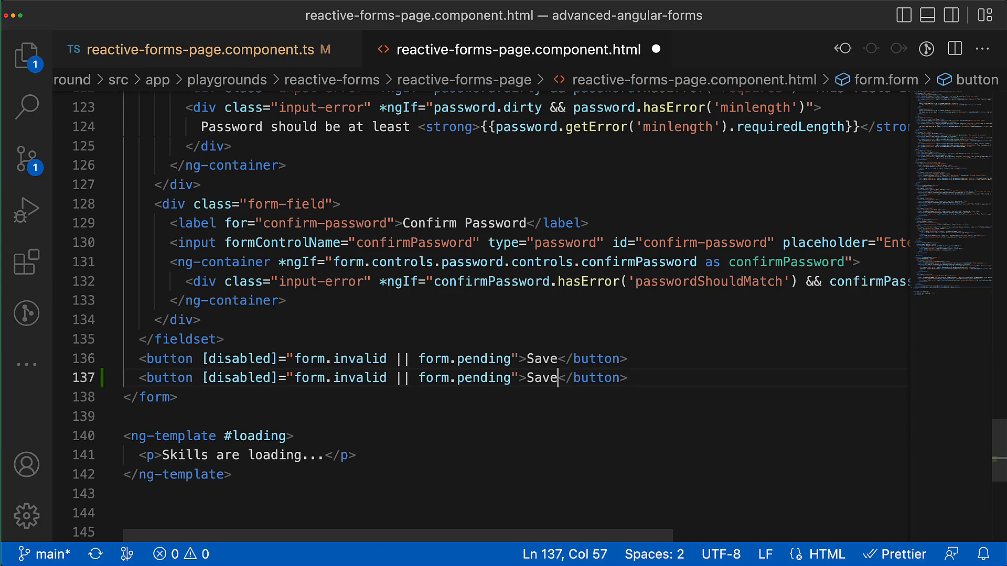
type("Reset")
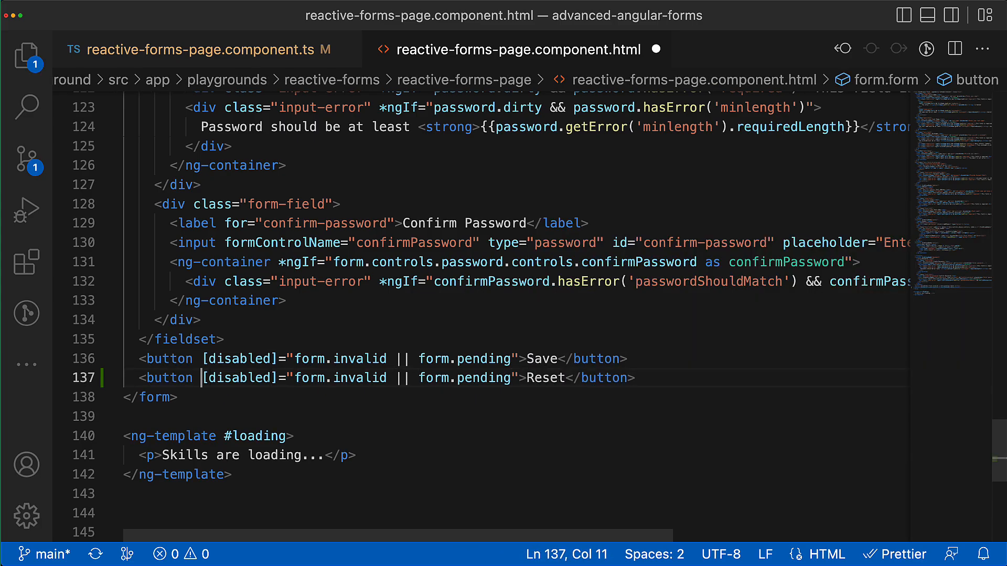
type("type=\"reset")
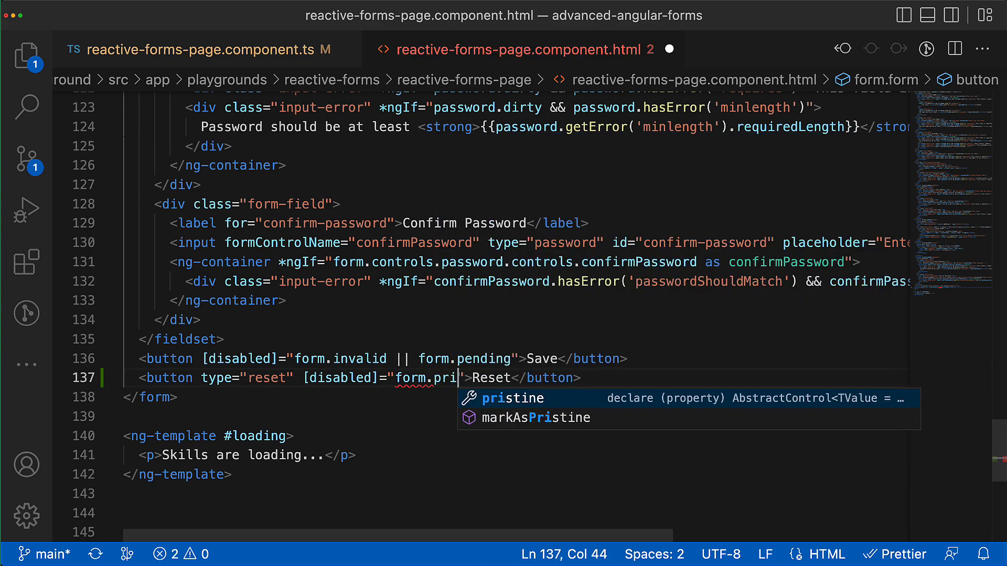
key("Tab")
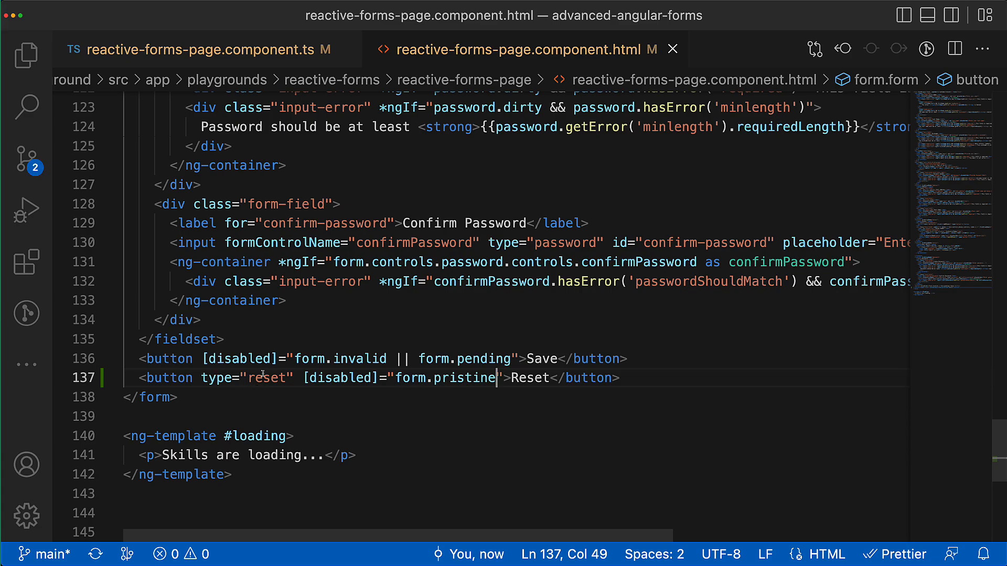
mouse_move(270, 393)
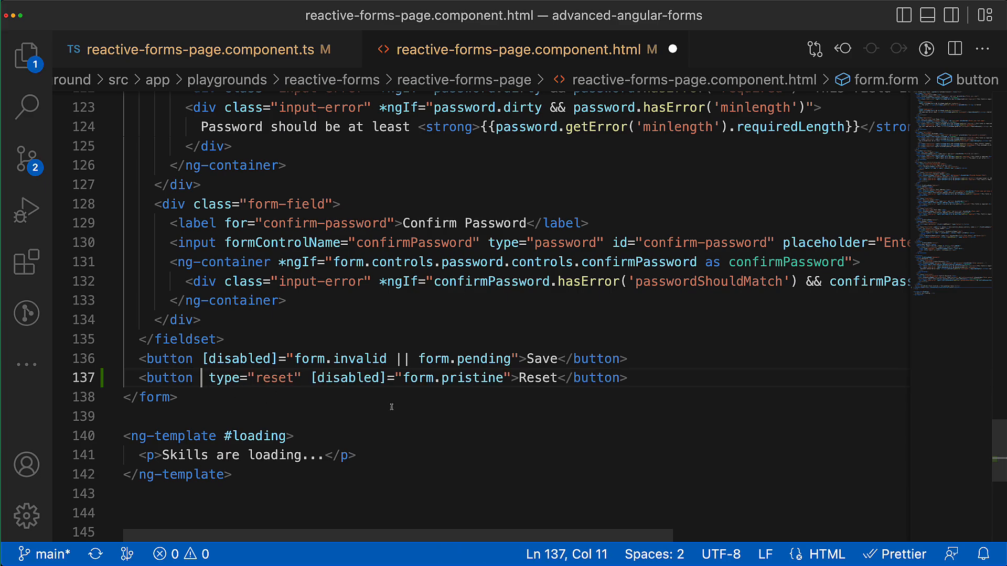
type("class=\"\"")
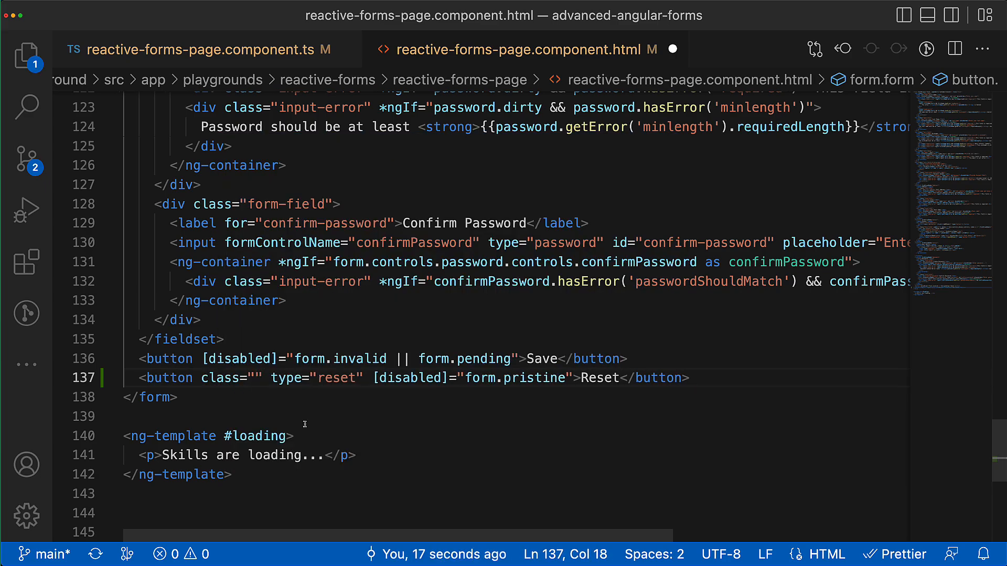
type("reset-button")
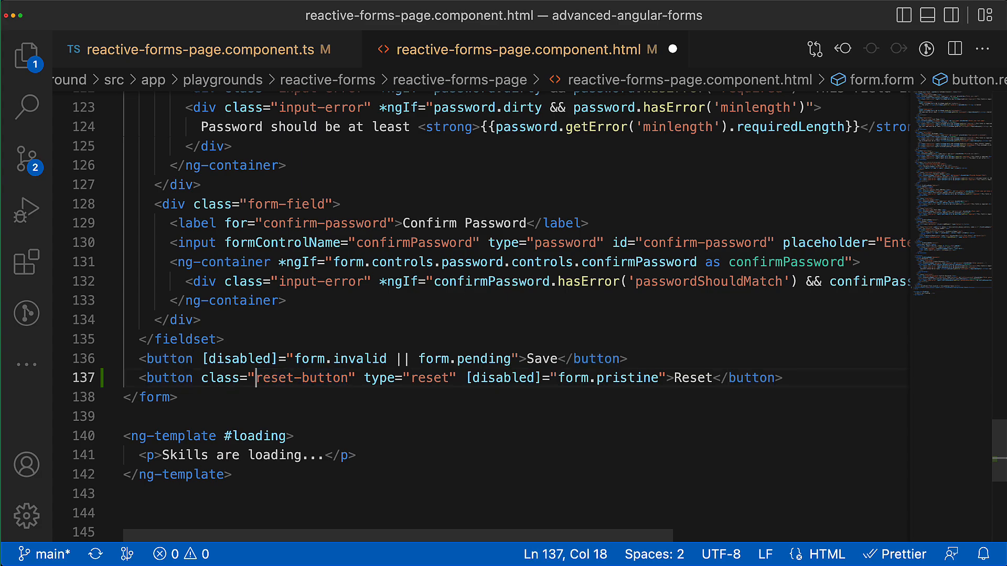
Bind the form tag's reset event to onReset($event) in the template
key("cmd+p")
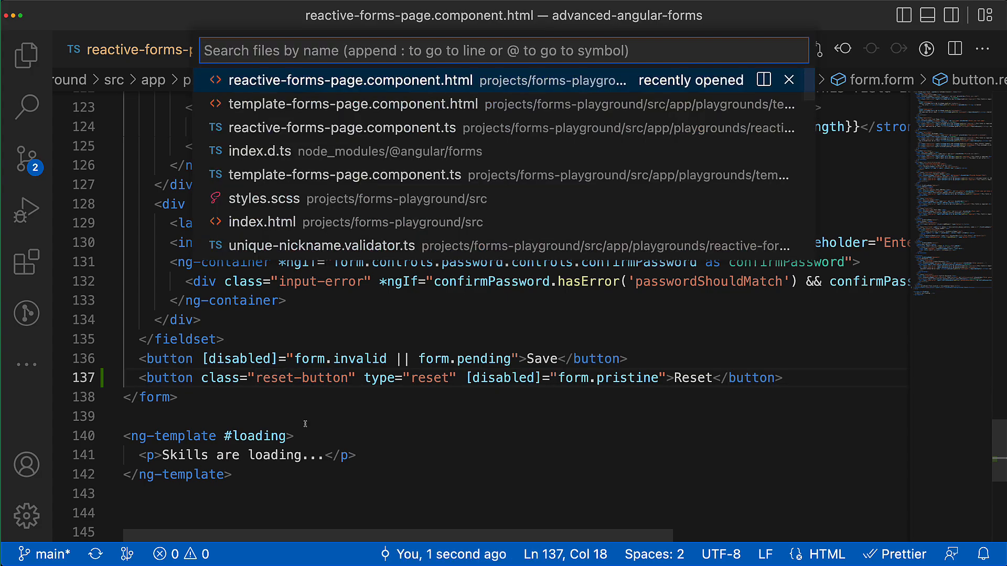
left_click(263, 199)
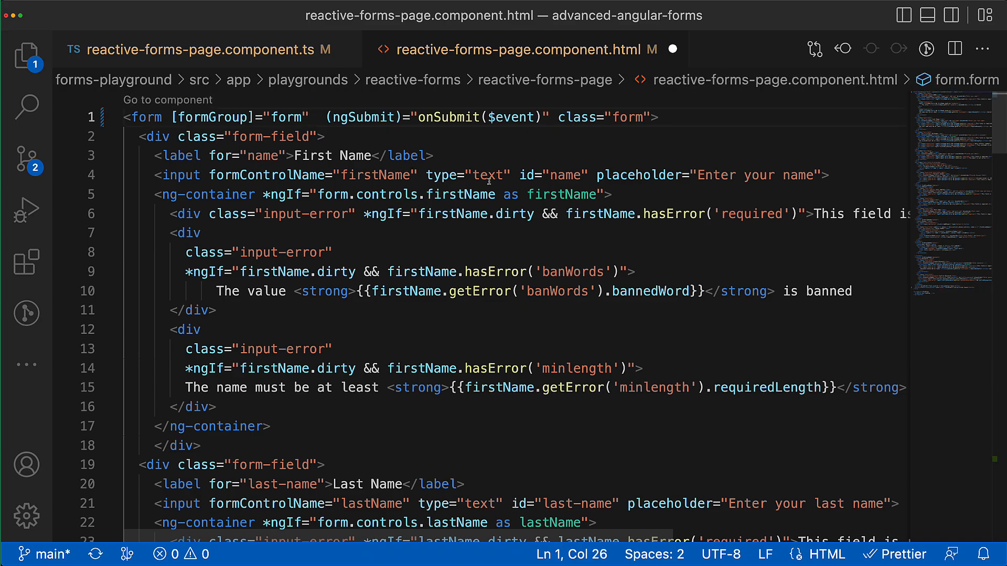
type("(reset")
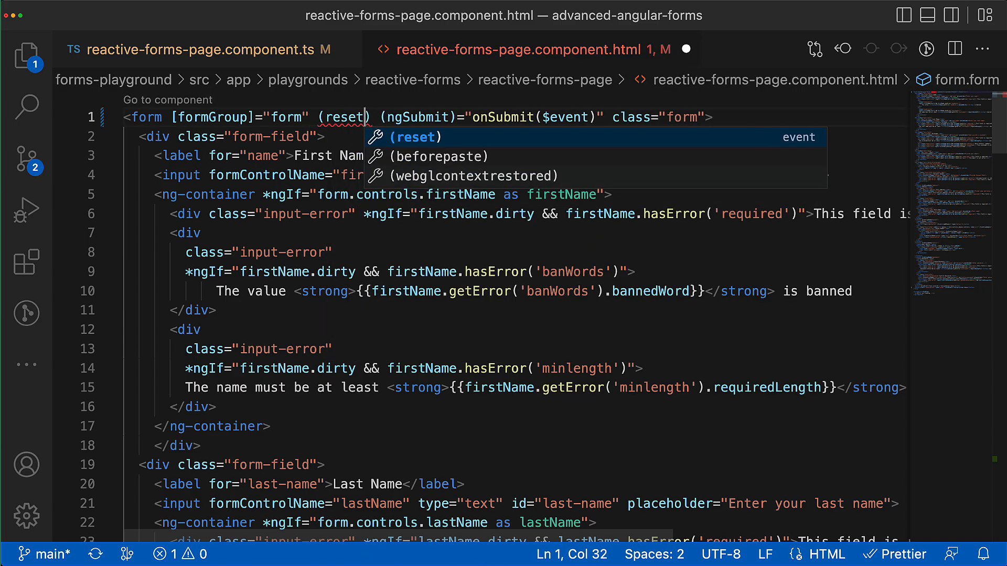
type("=\"onReset($event)\"")
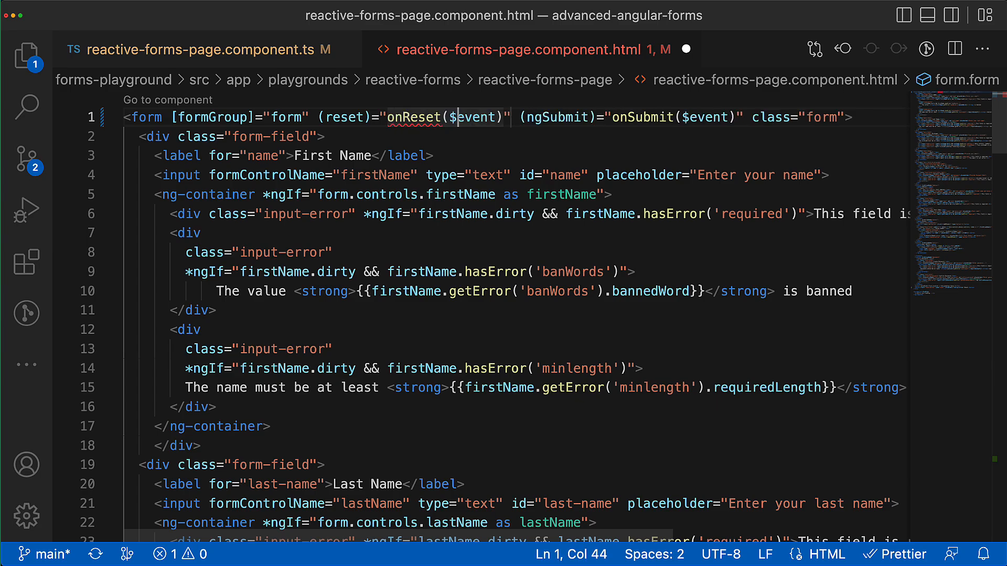
Add onReset(e: Event) calling this.formDir.resetForm({ firstName: 'Test Reset' })
left_click(193, 49)
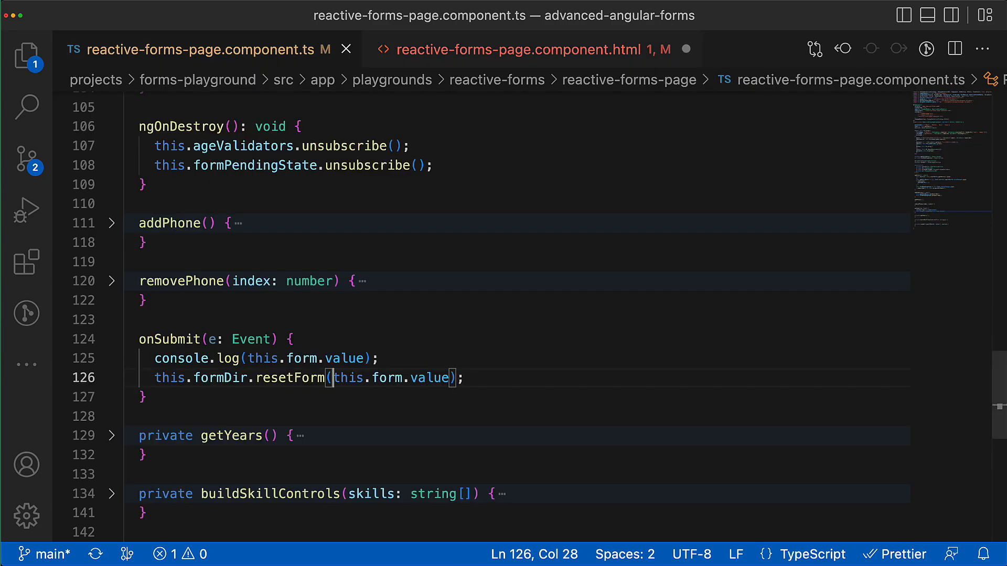
type("onReset")
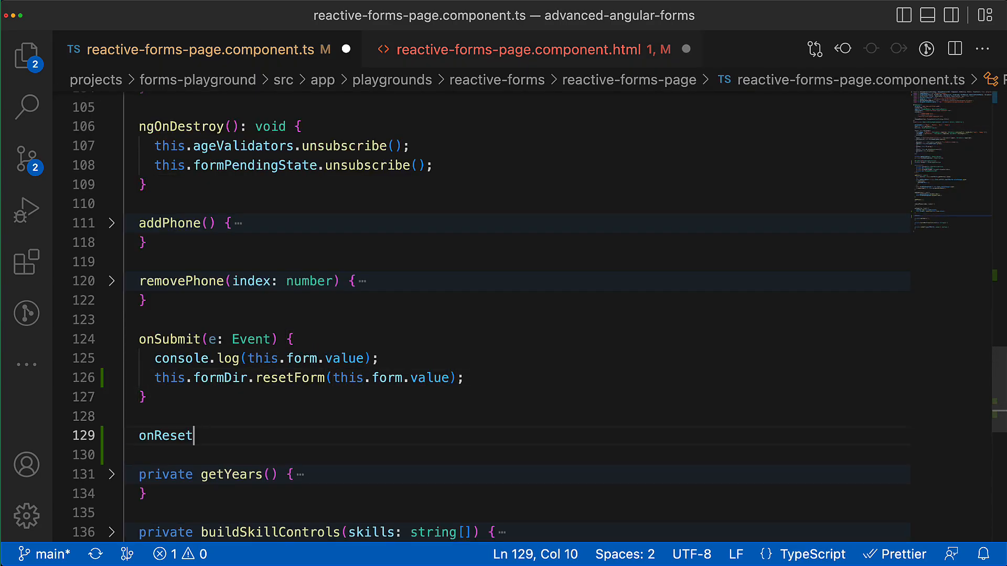
type("(e: Event) {")
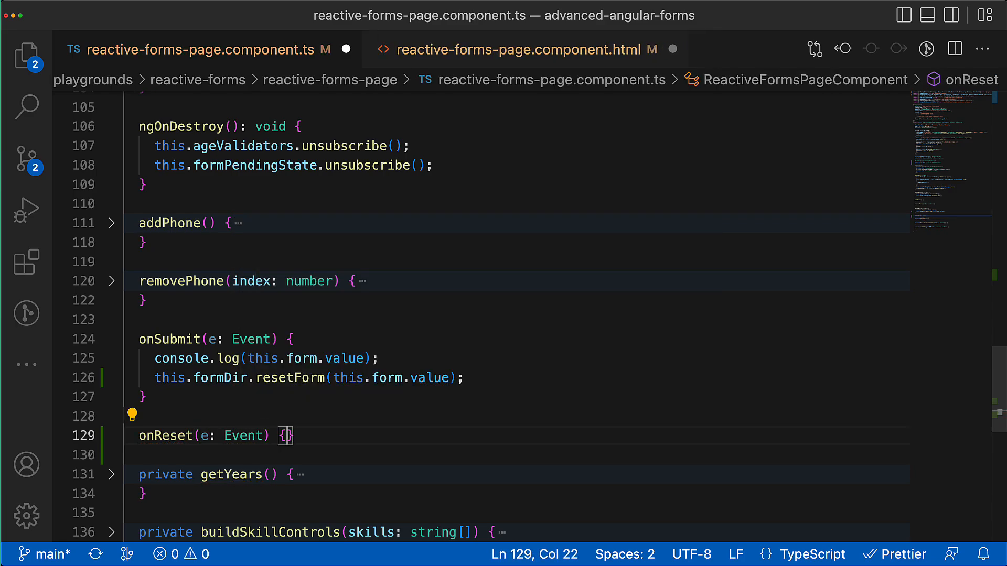
type("this.")
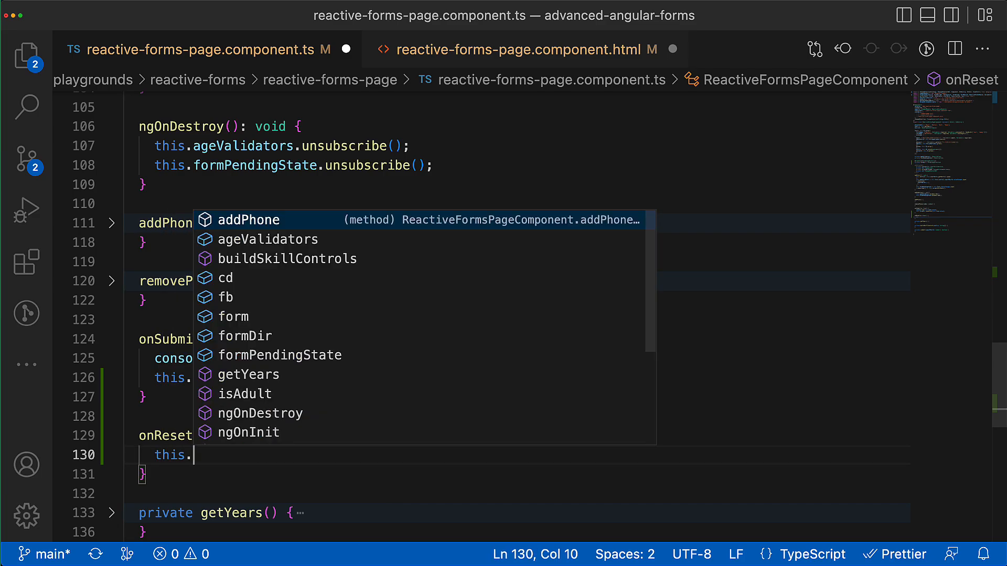
type("formDir")
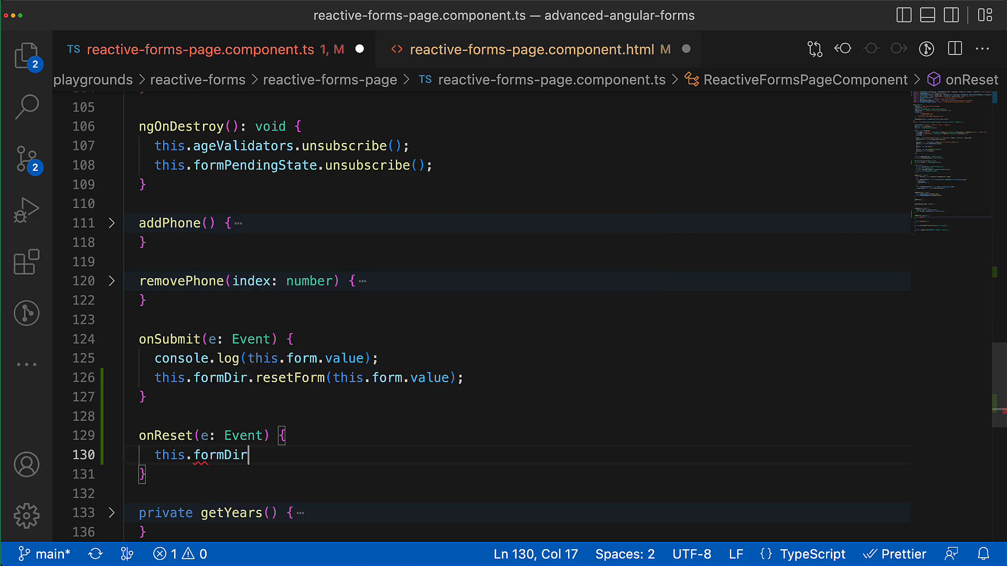
type(".resetForm(")
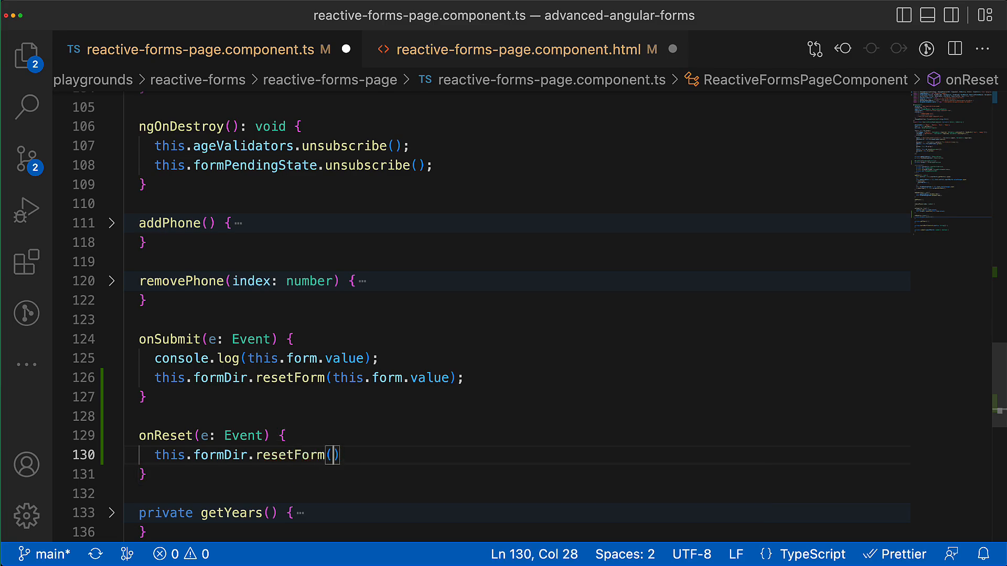
type("{}")
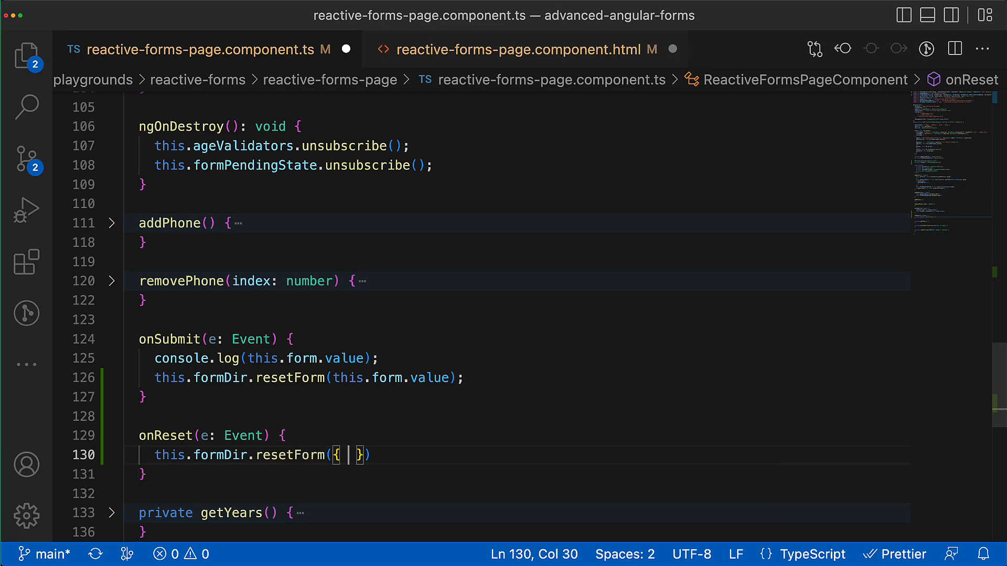
type("firstName: ''")
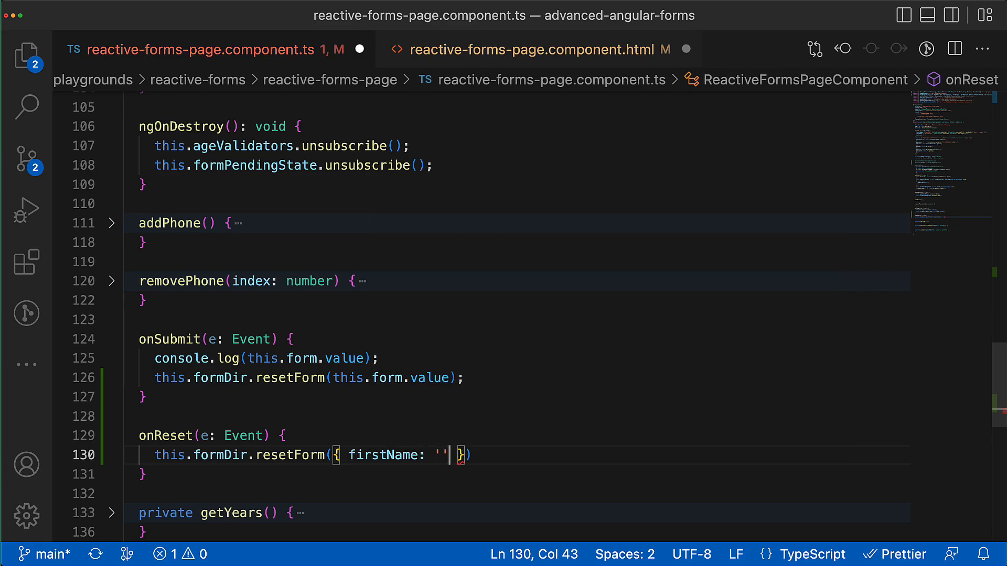
type("Test")
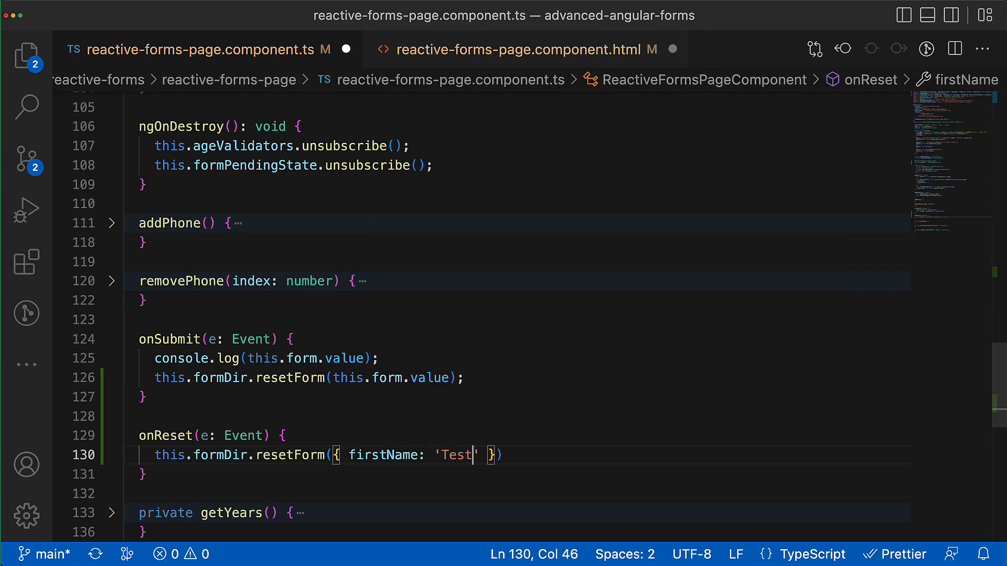
type("Reset")
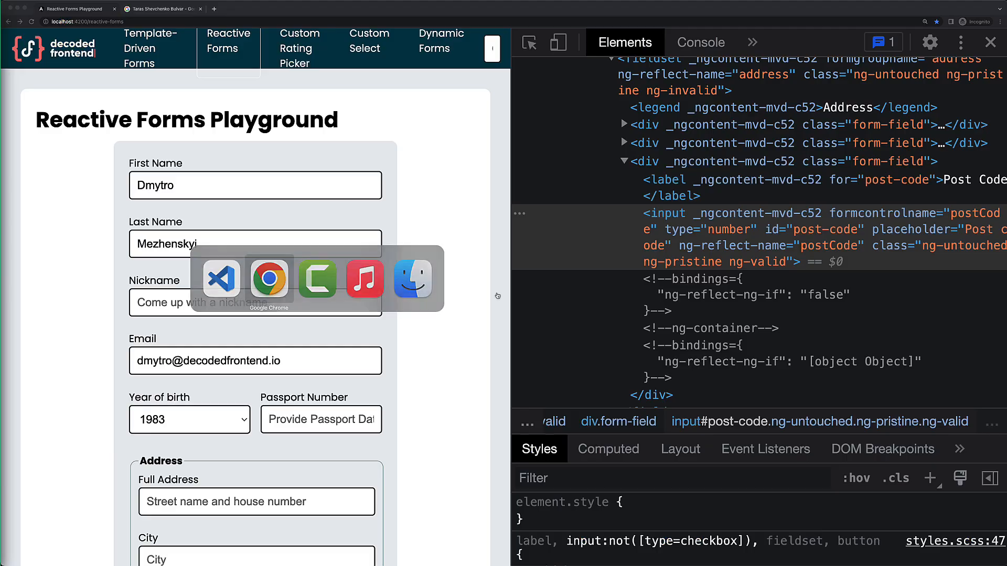
Append 'New' to the playground First Name so it reads 'Dmytro New'
type("New")
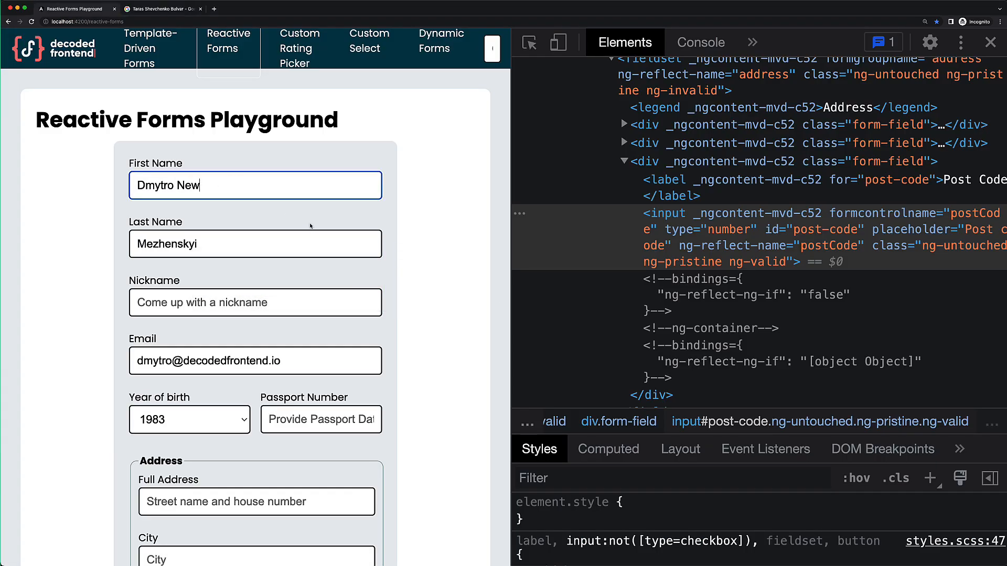
scroll("down", 3)
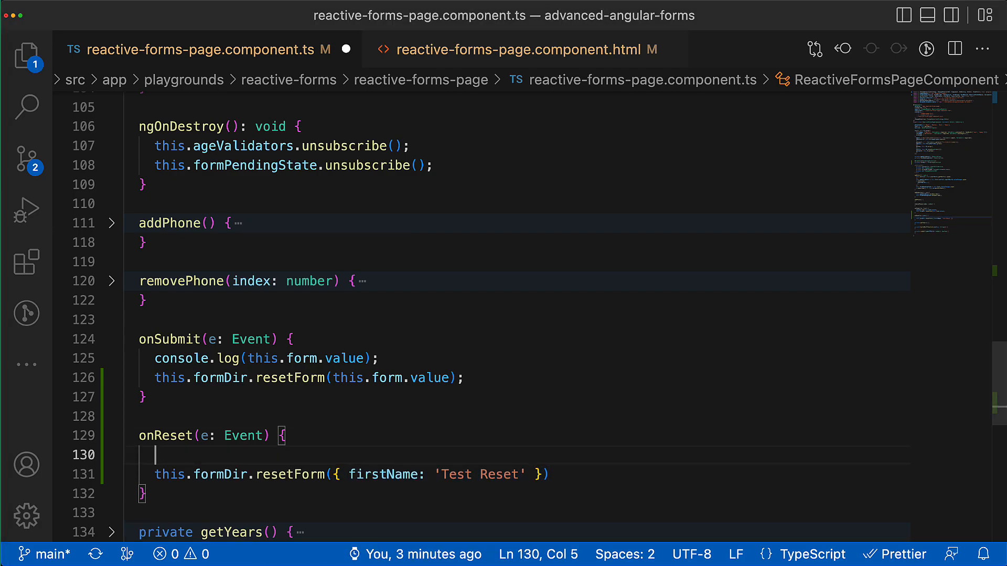
Insert e.preventDefault(); above the resetForm call in onReset
type("e.preventDefault")
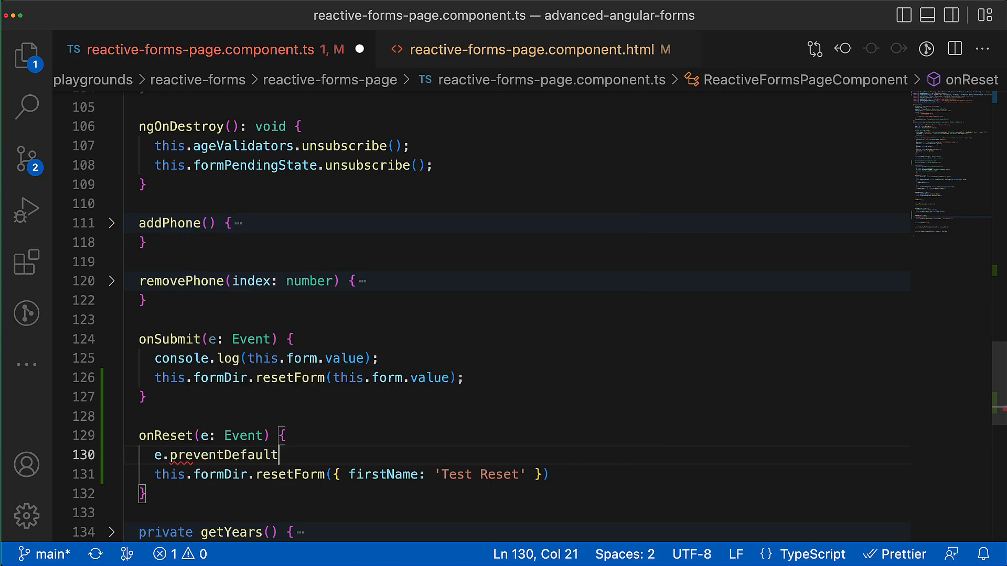
type("();")
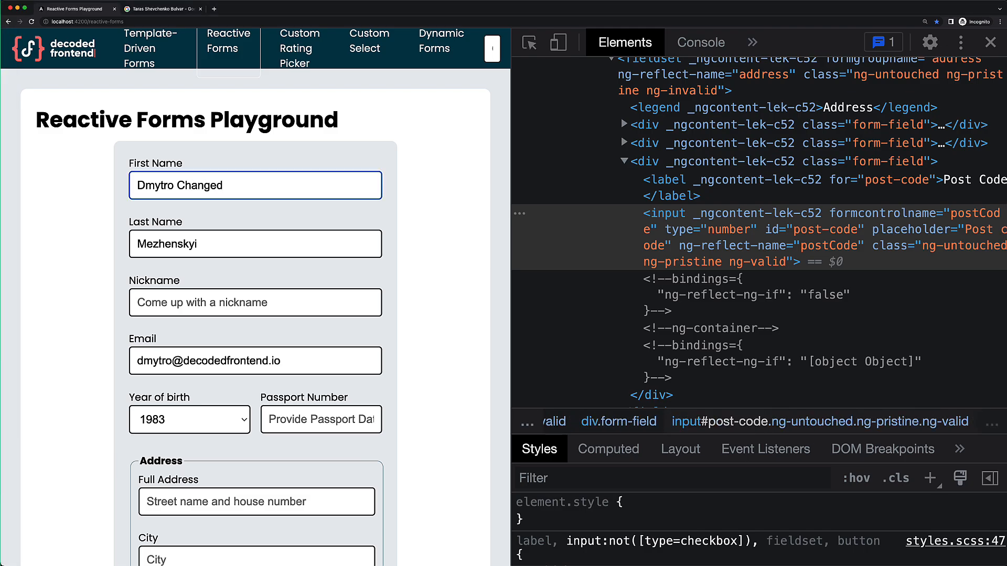
Scroll down the playground form to retest the reset with 'Dmytro Changed'
scroll("down", 3)
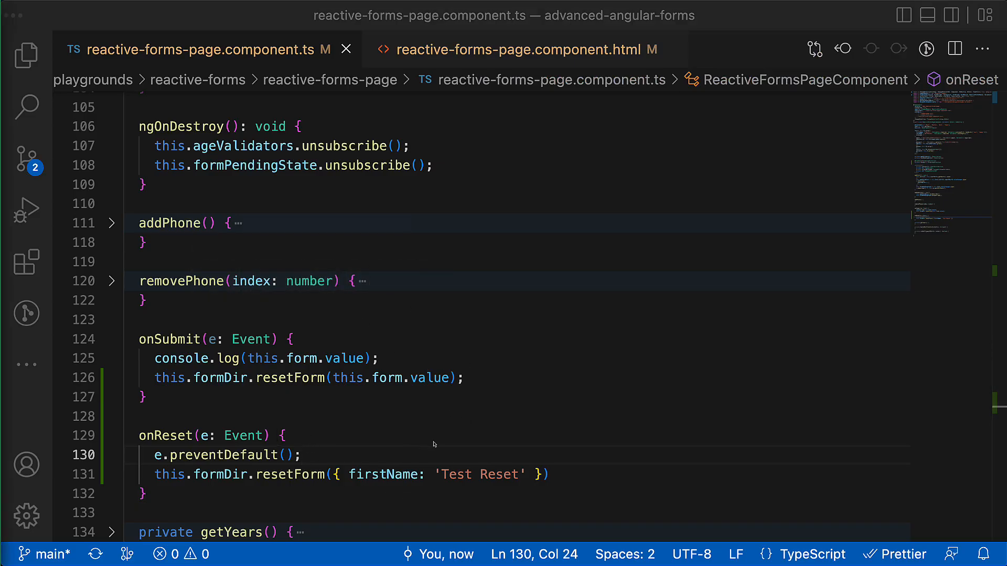
mouse_move(429, 447)
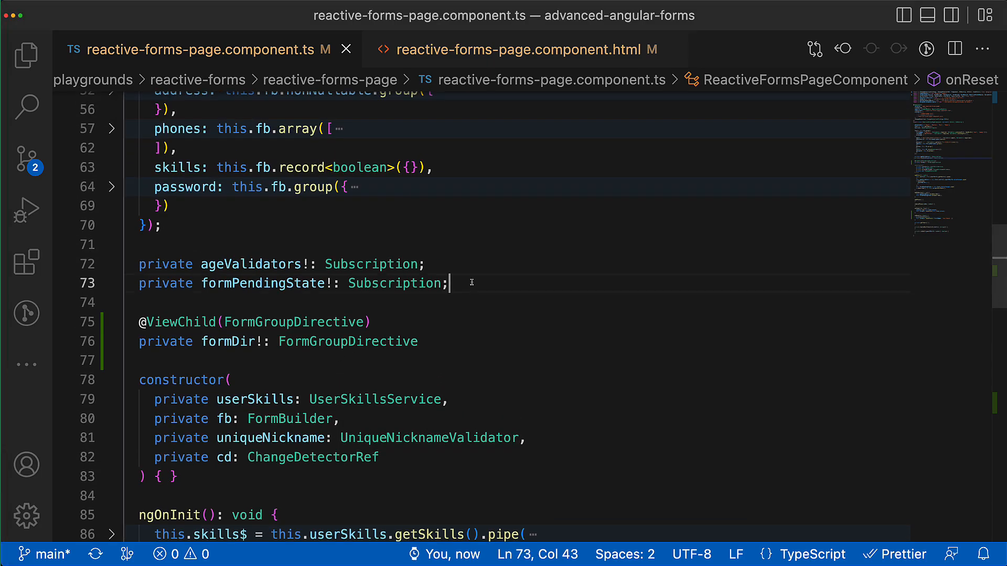
type("private initi")
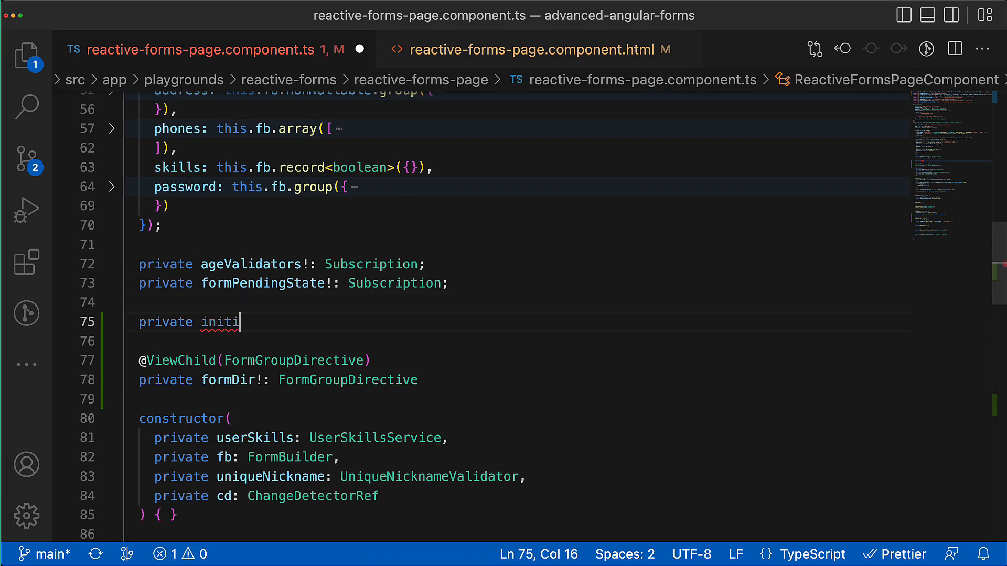
type("alForm")
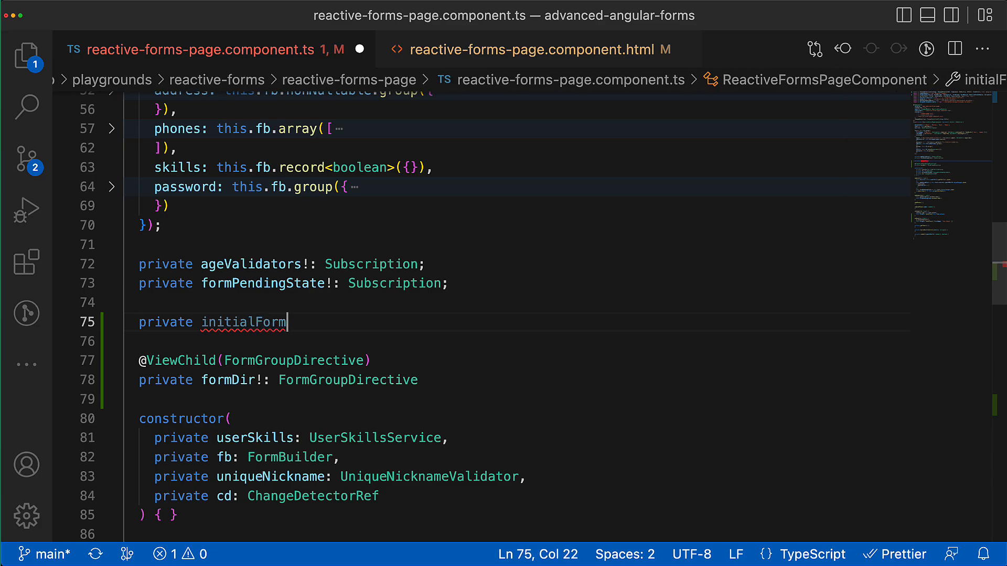
type("Values:")
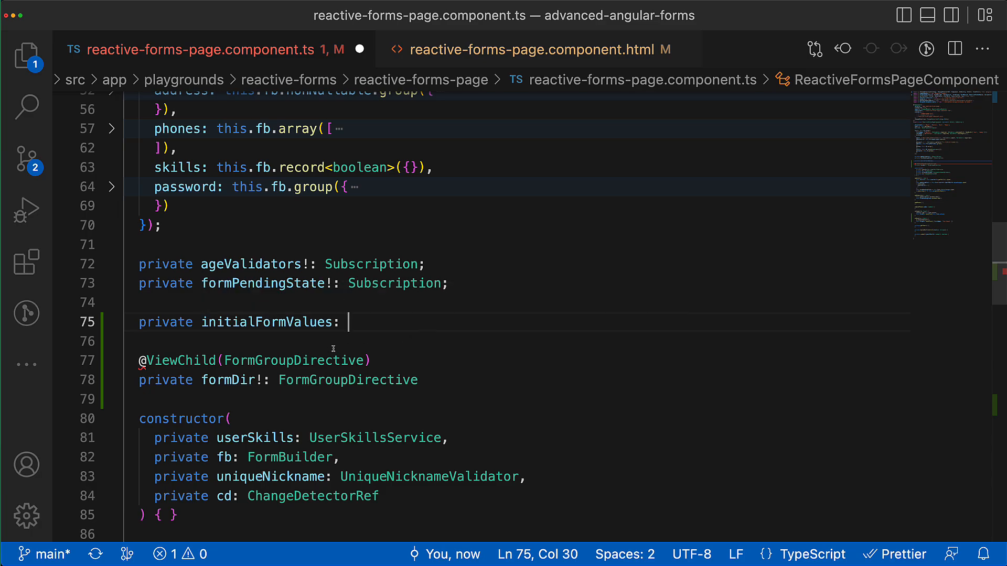
type("any;")
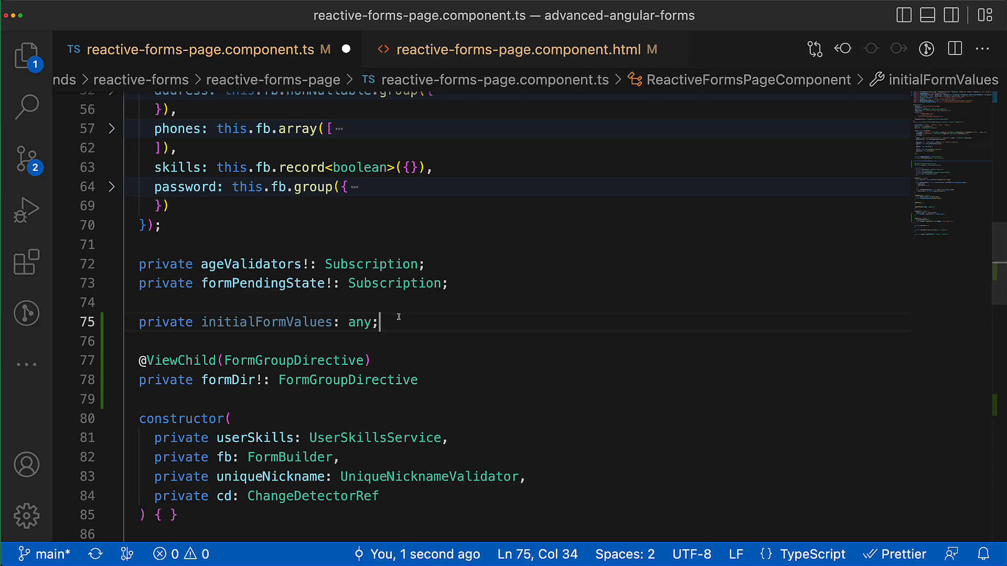
scroll("down", 3)
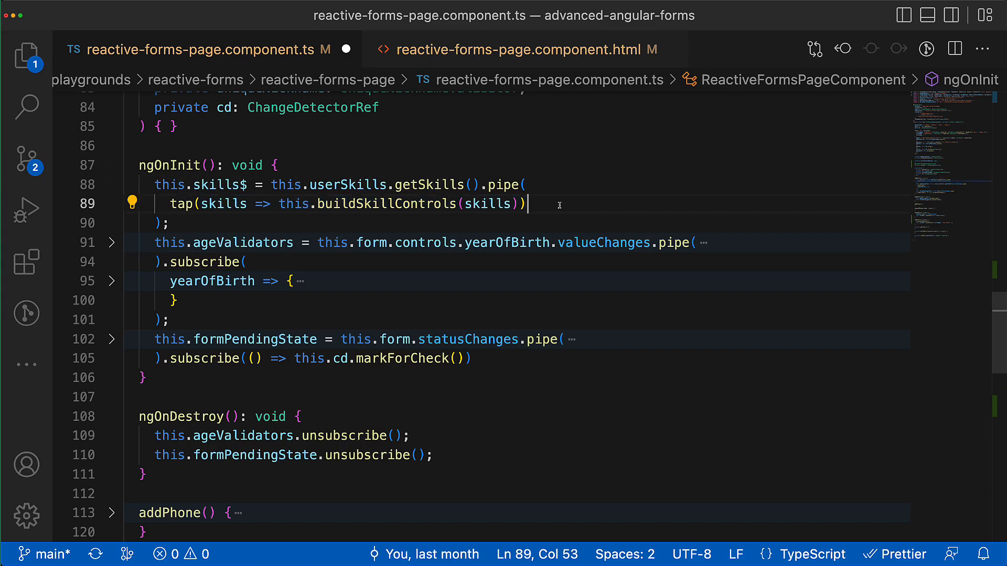
Store this.form.value in initialFormValues on submit and reset to initialFormValues
type("tap(() =>")
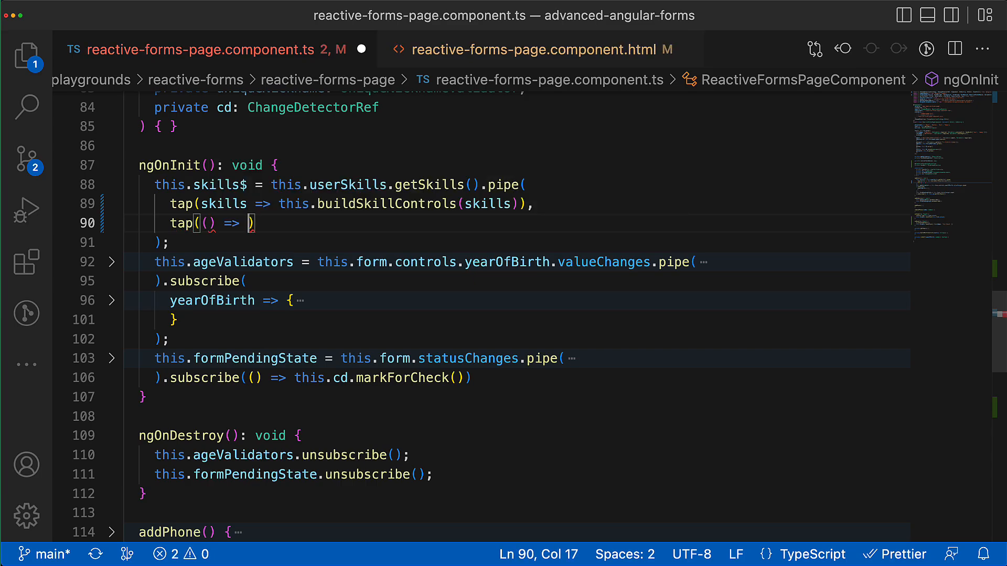
type("this.initialFormValues = this.form.value")
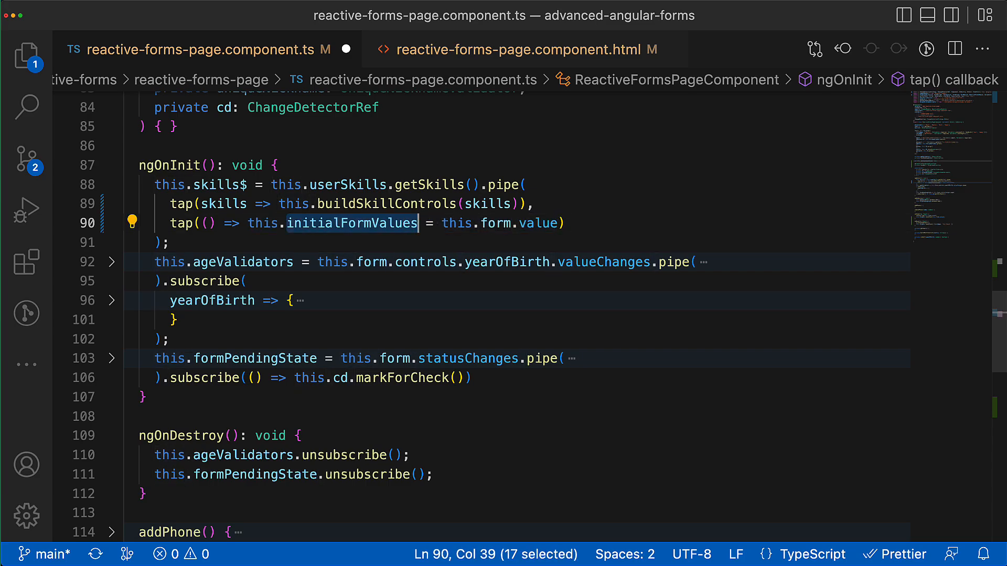
scroll("down", 3)
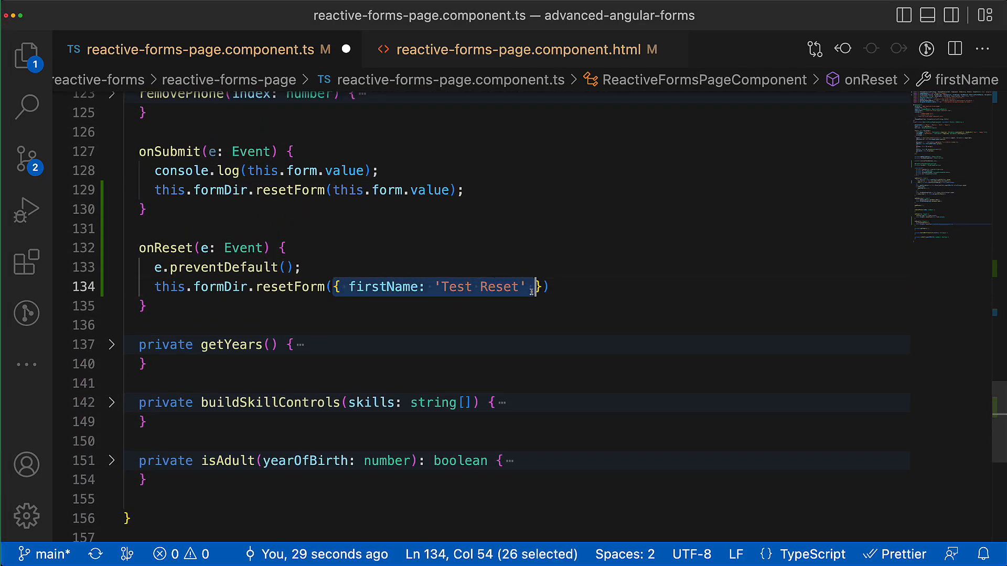
type("this.initialFormValues")
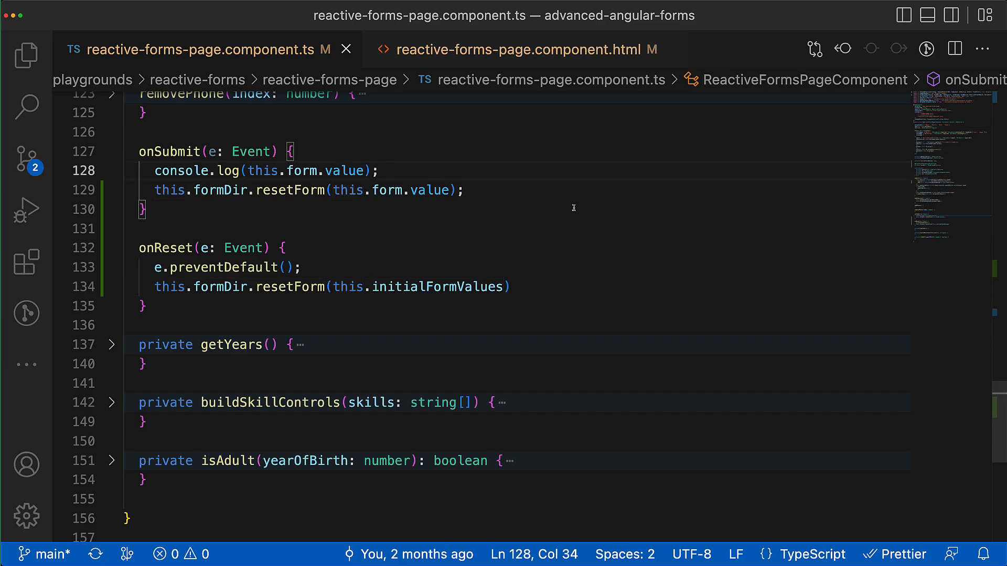
type("in")
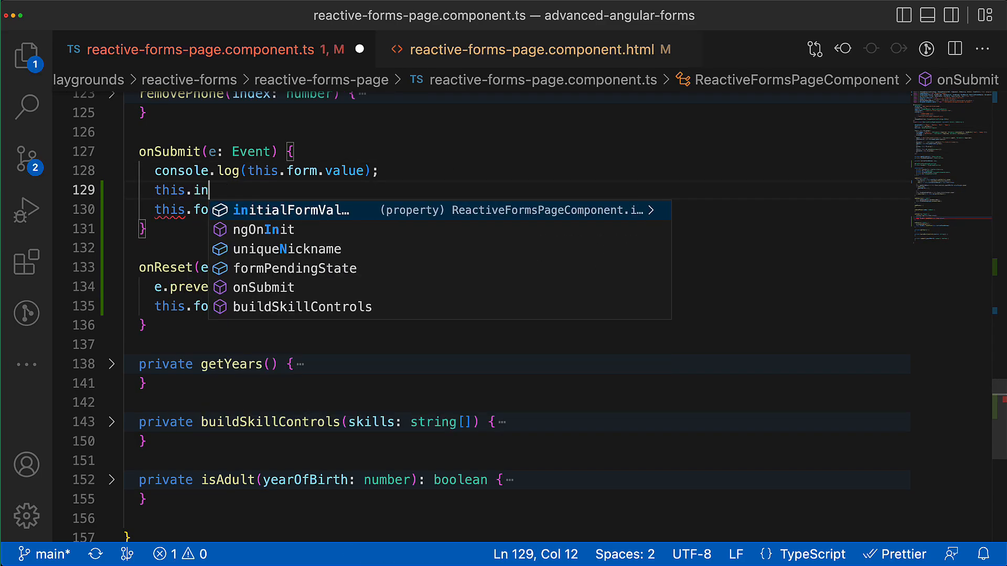
type("itialFormValues = this.form")
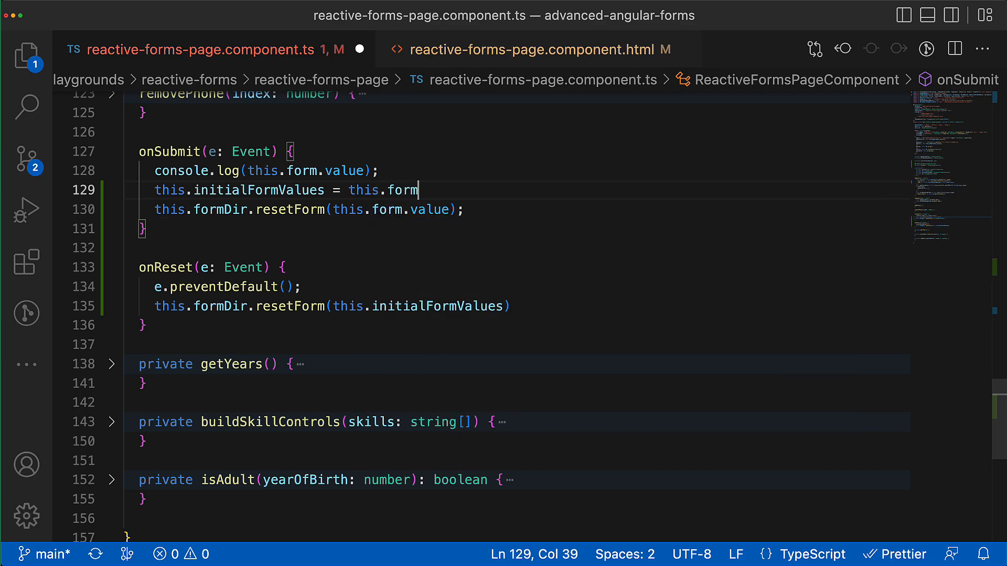
type(".val")
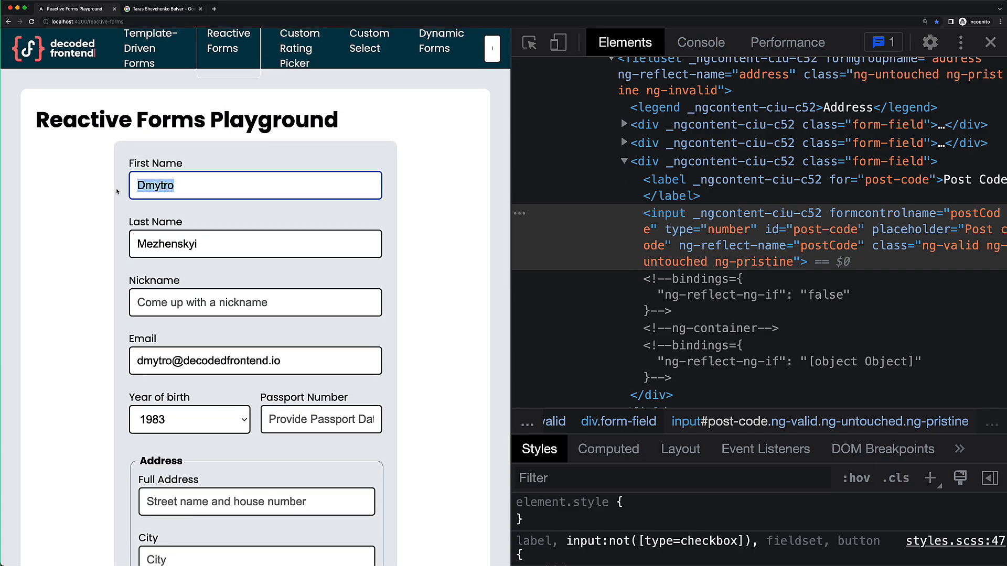
Enter nickname dmytro.mezenskyi and passport number AB111111 in the playground form
left_click(255, 302)
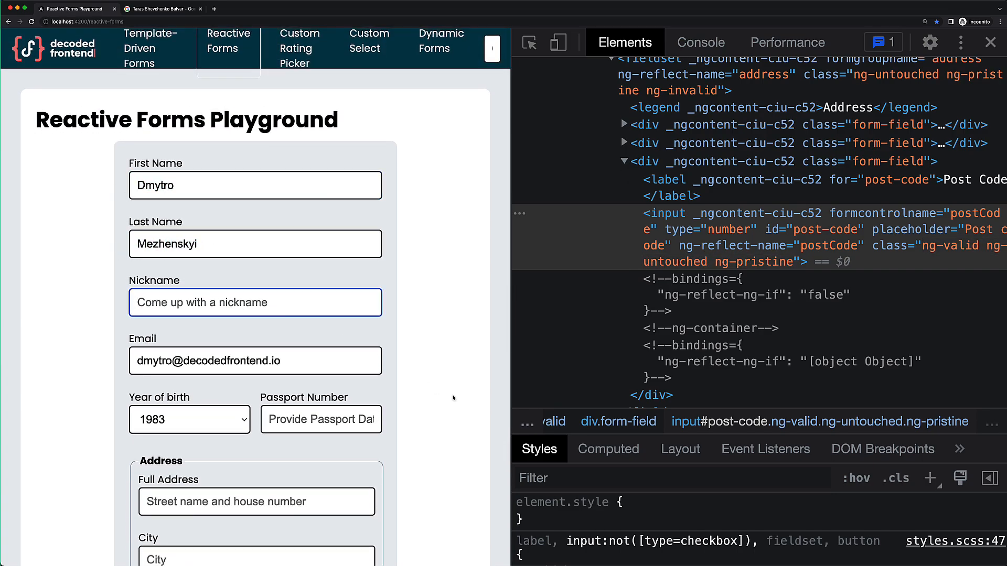
type("dmytro.mezenskyi")
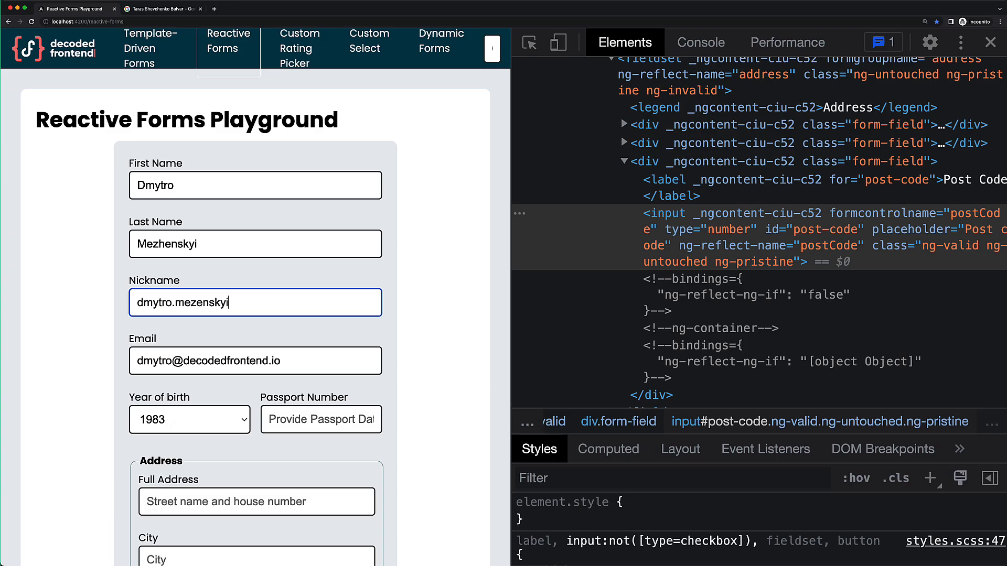
type("A")
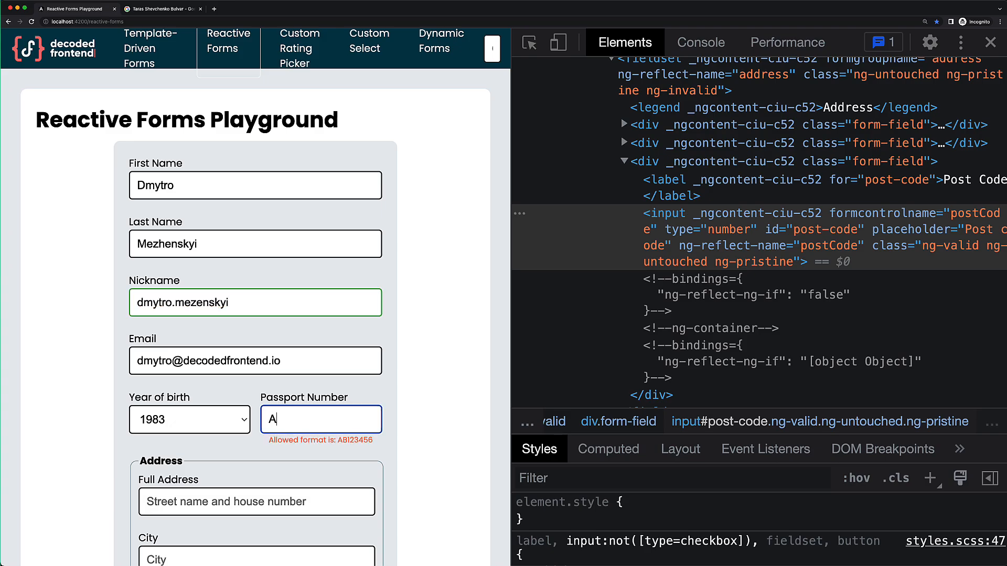
type("B111111")
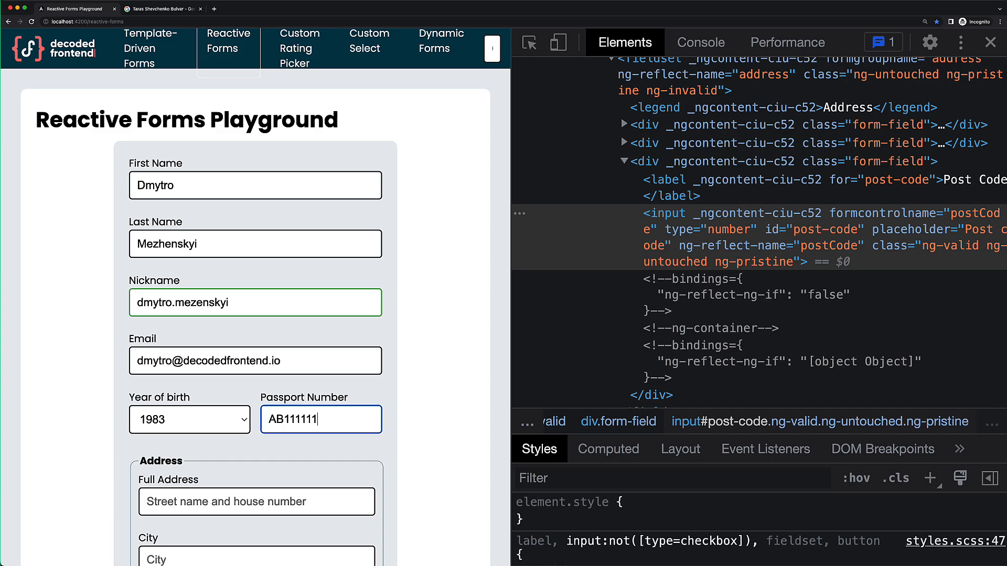
scroll("down", 3)
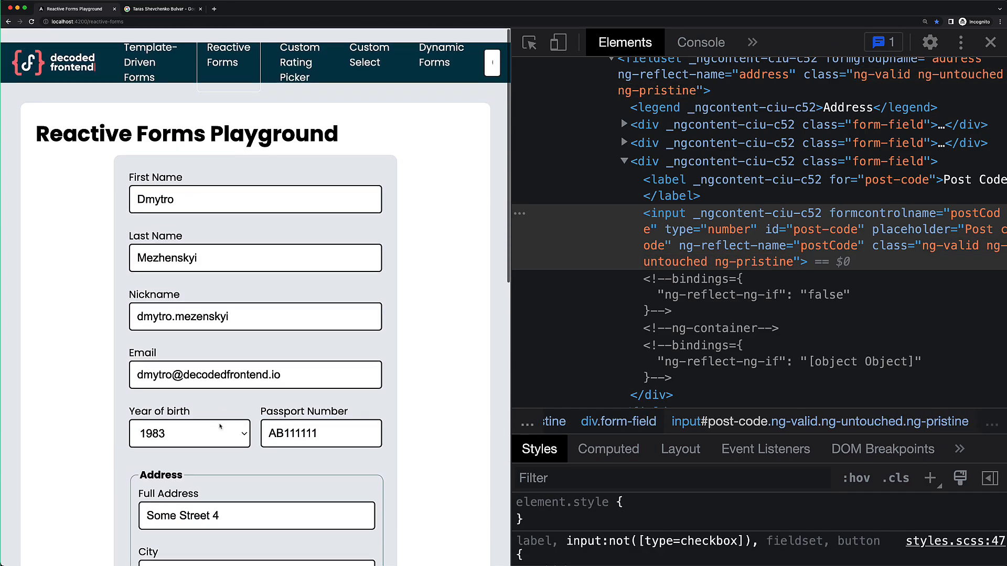
Append digits 123 and 1234 to the names and nickname, then reset the form
type("123")
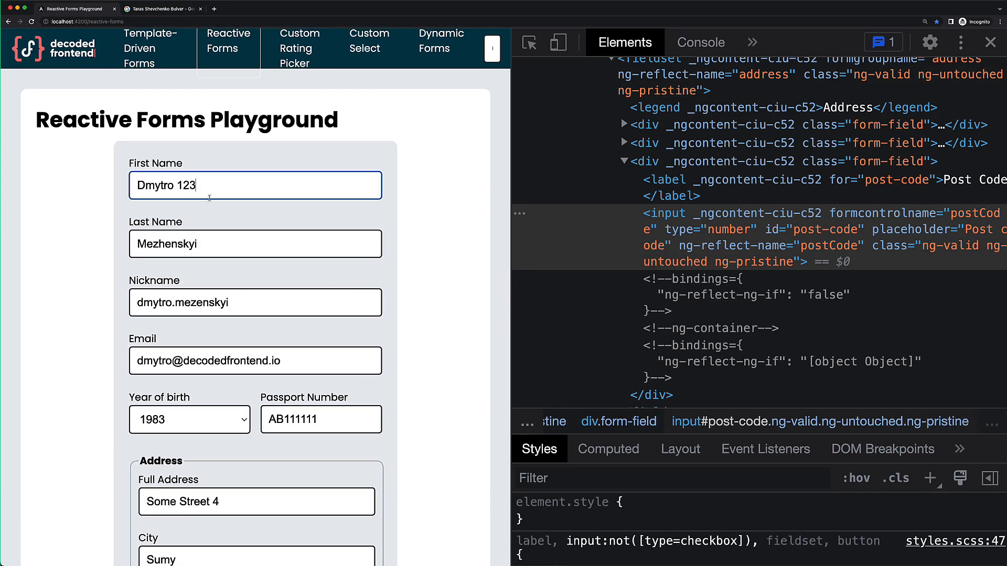
type("1234")
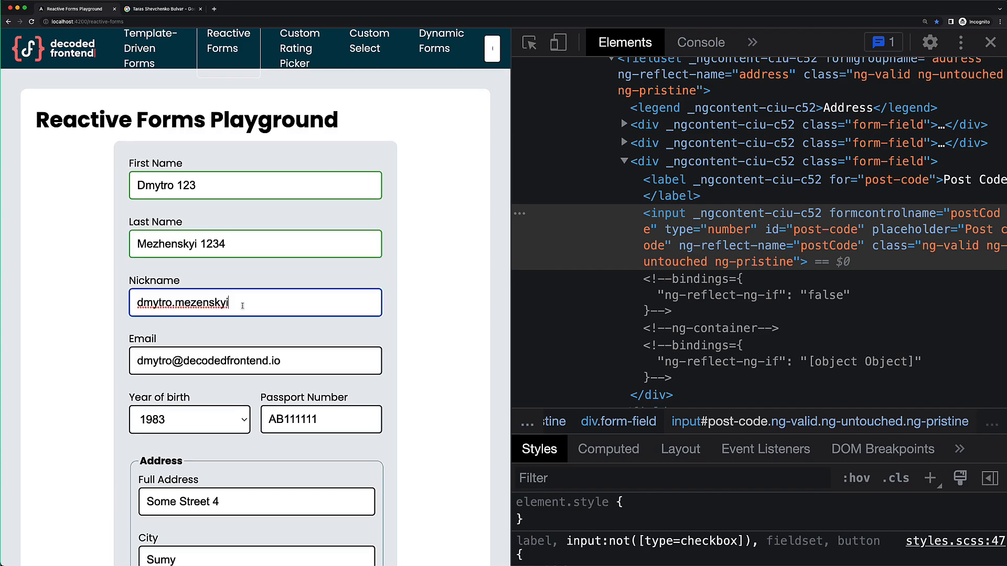
type("1234")
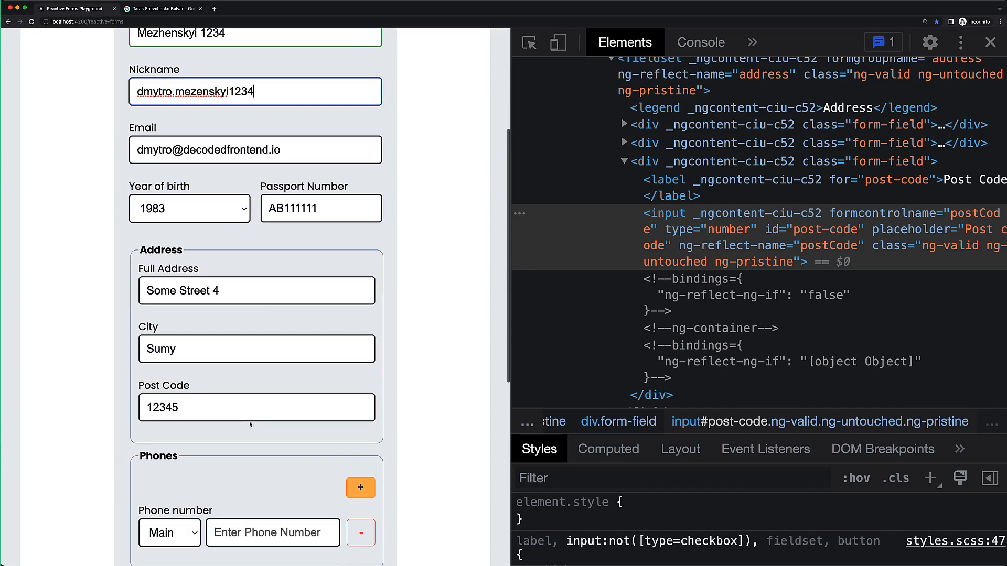
scroll("down", 3)
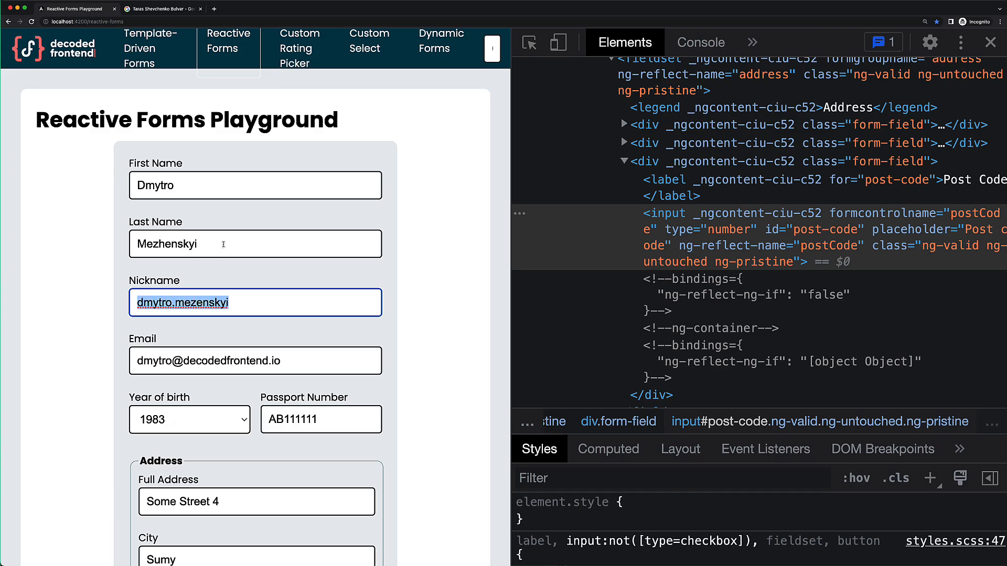
left_click(255, 244)
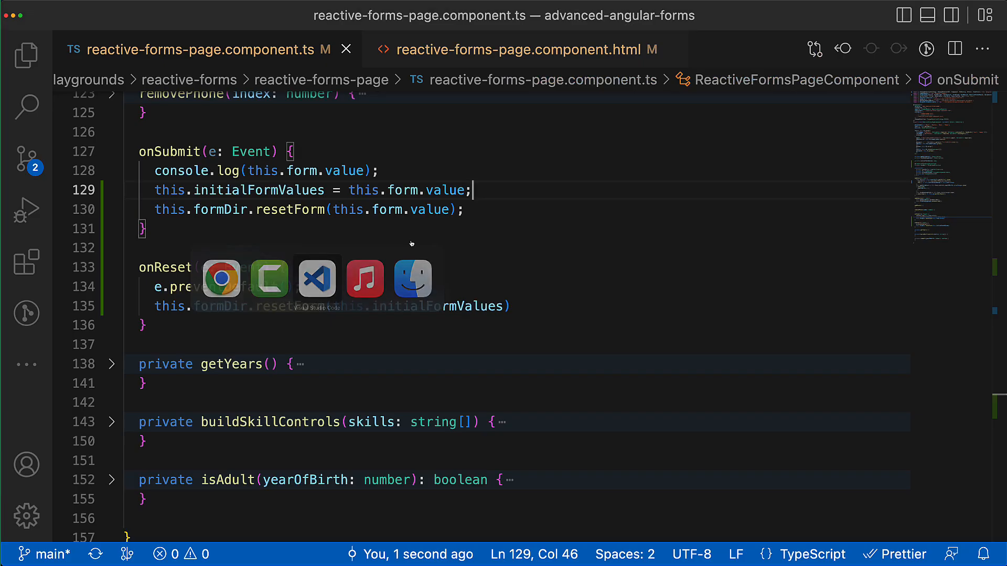
type("// this")
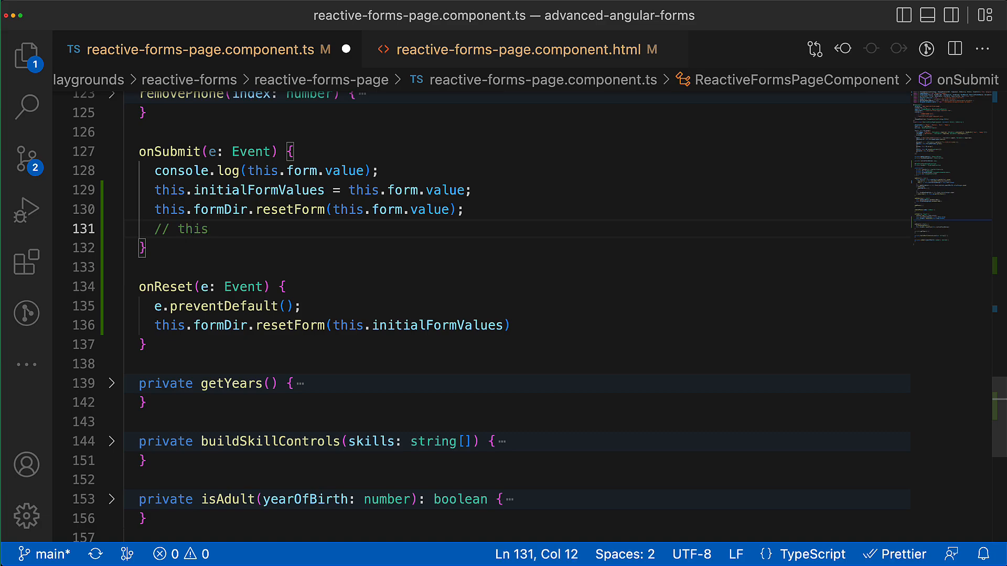
type(".form.")
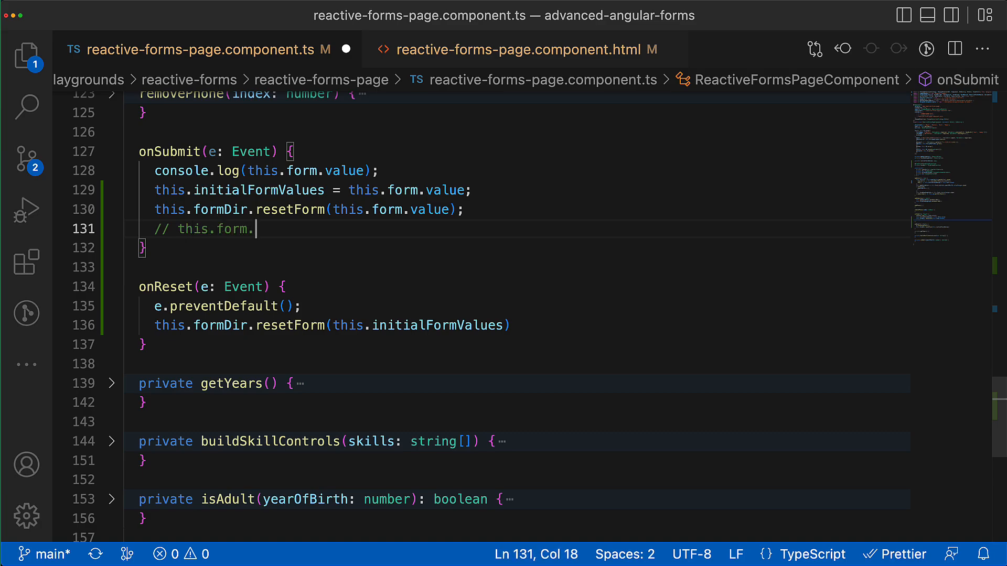
type("reset")
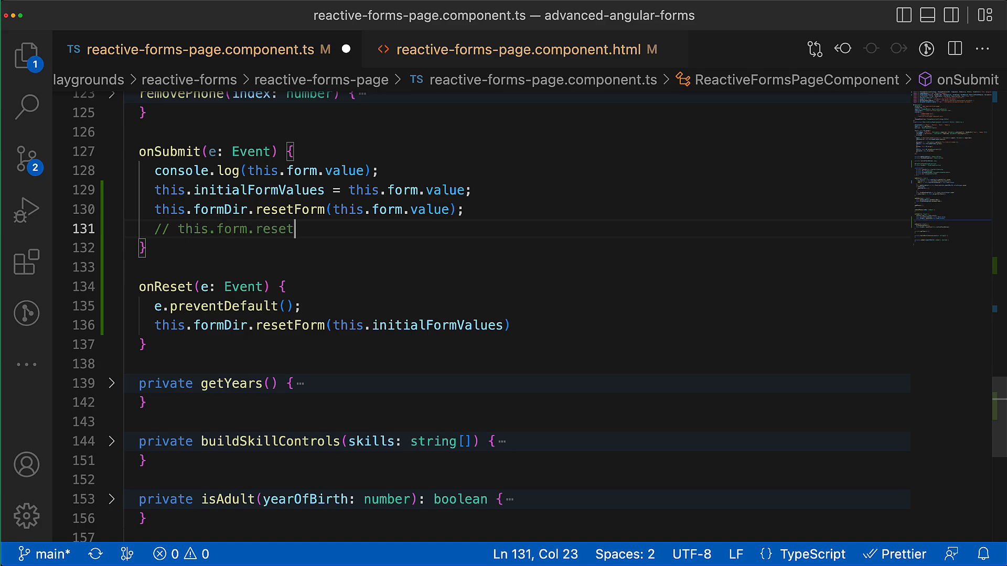
type("();")
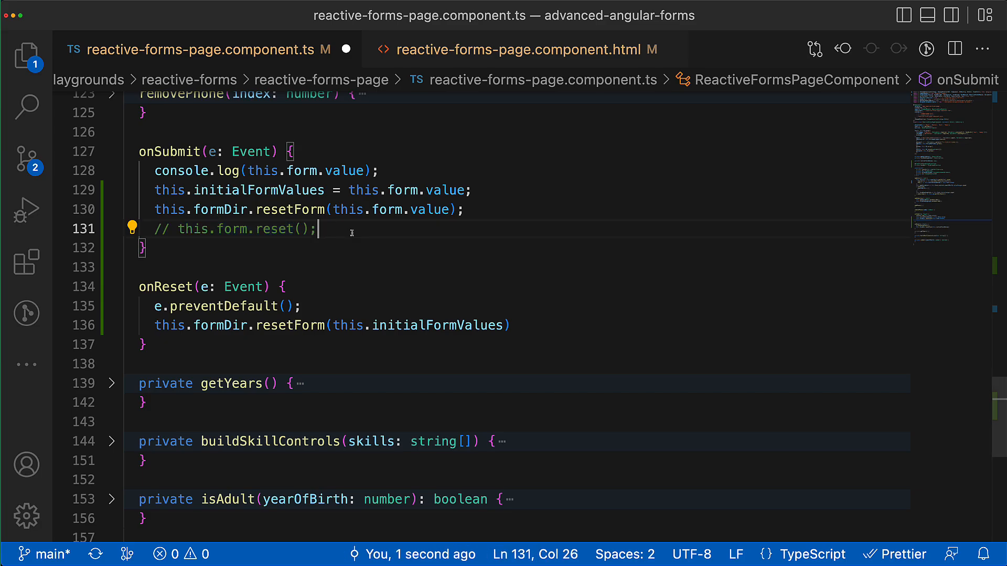
type("<-- doesn't reset ng-submitted status")
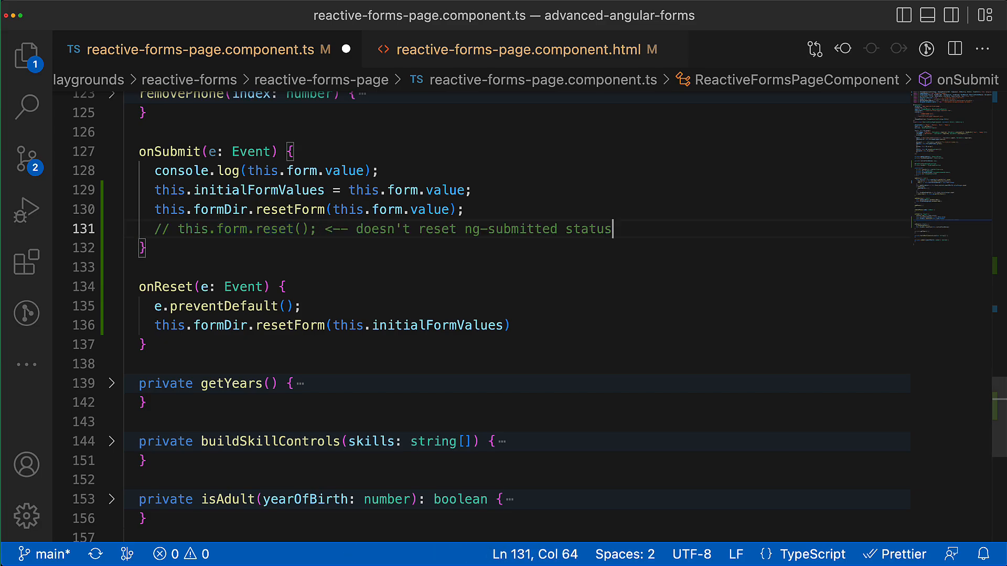
left_click_drag(610, 228, 463, 229)
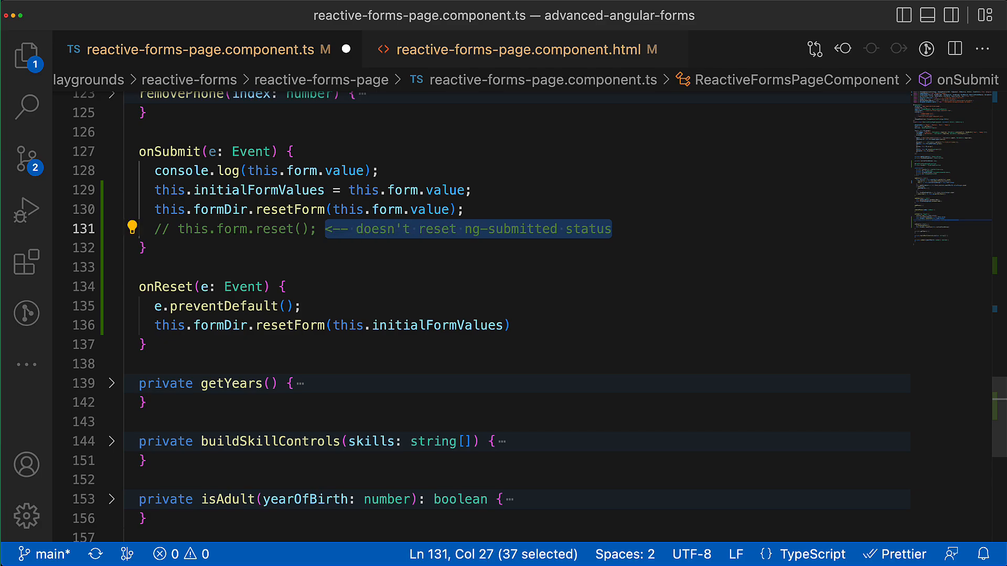
key("Delete")
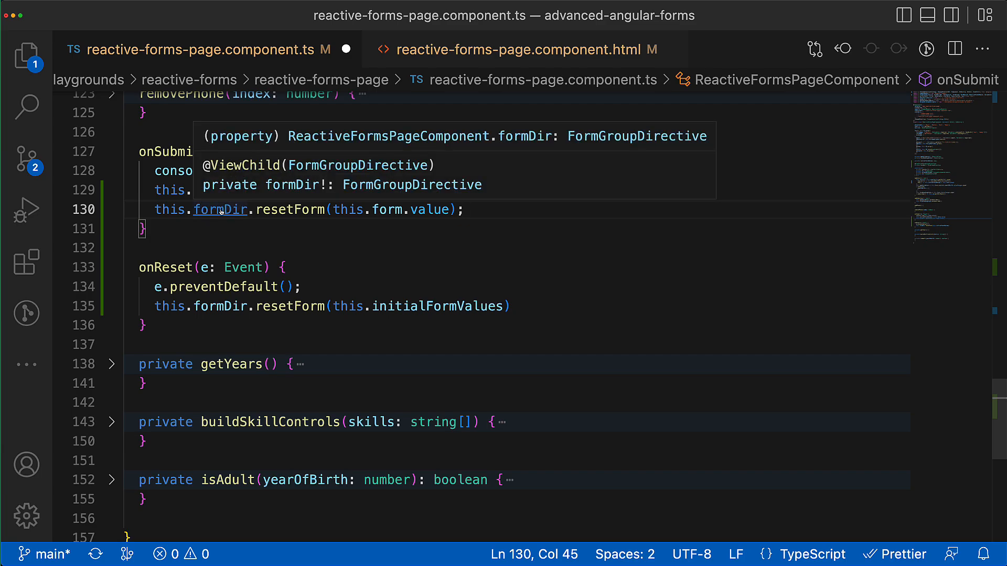
left_click_drag(204, 166, 485, 186)
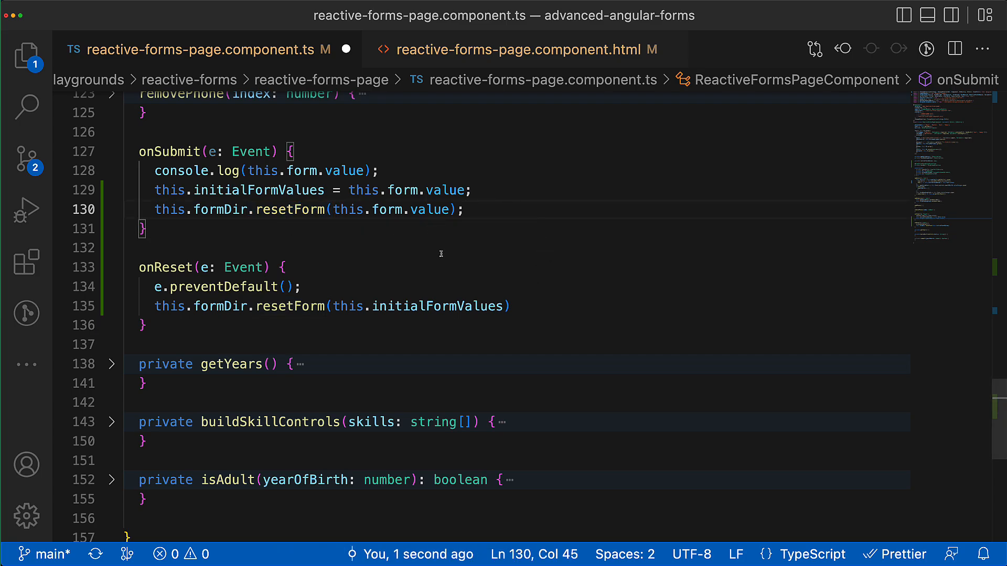
mouse_move(497, 277)
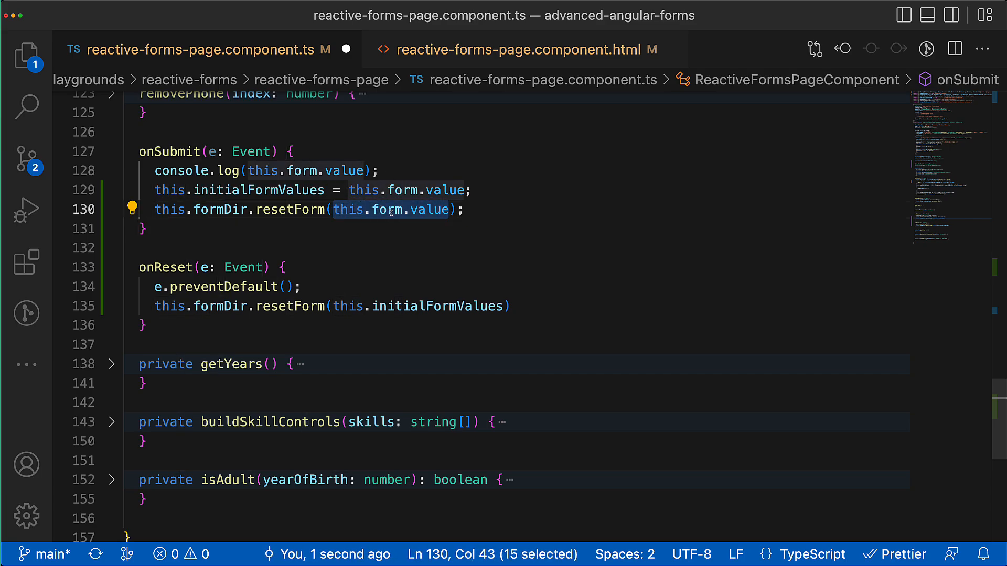
mouse_move(392, 209)
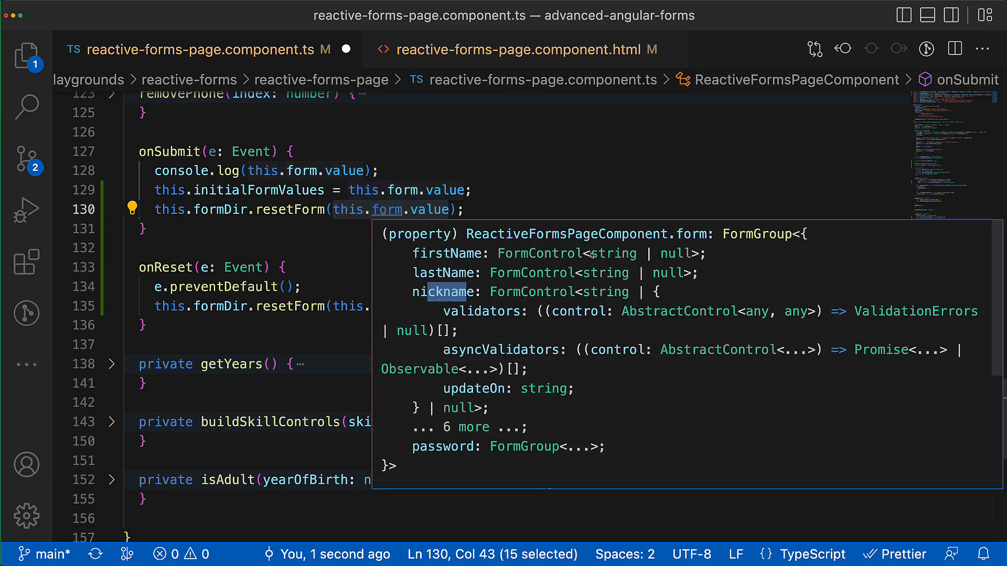
left_click(520, 49)
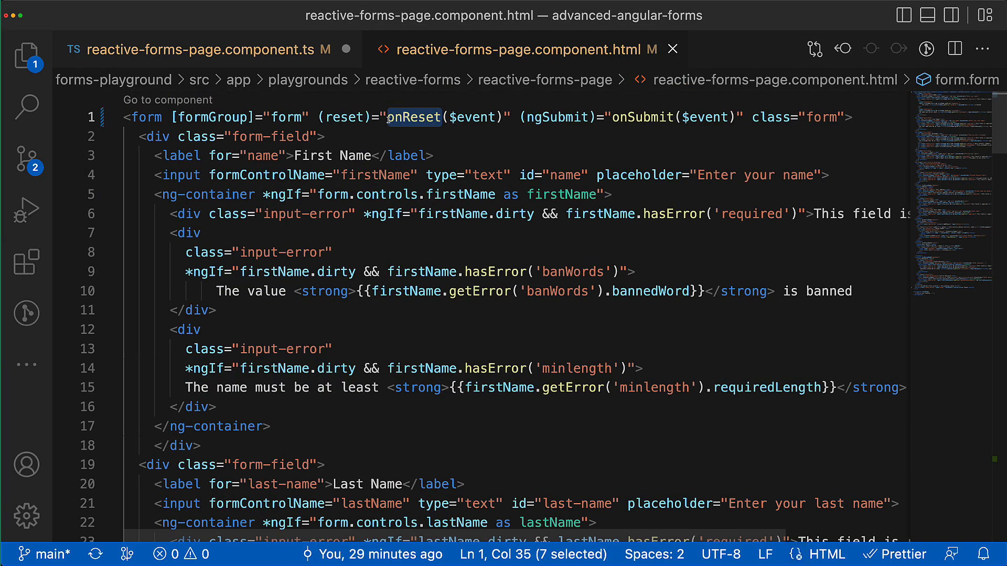
double_click(347, 117)
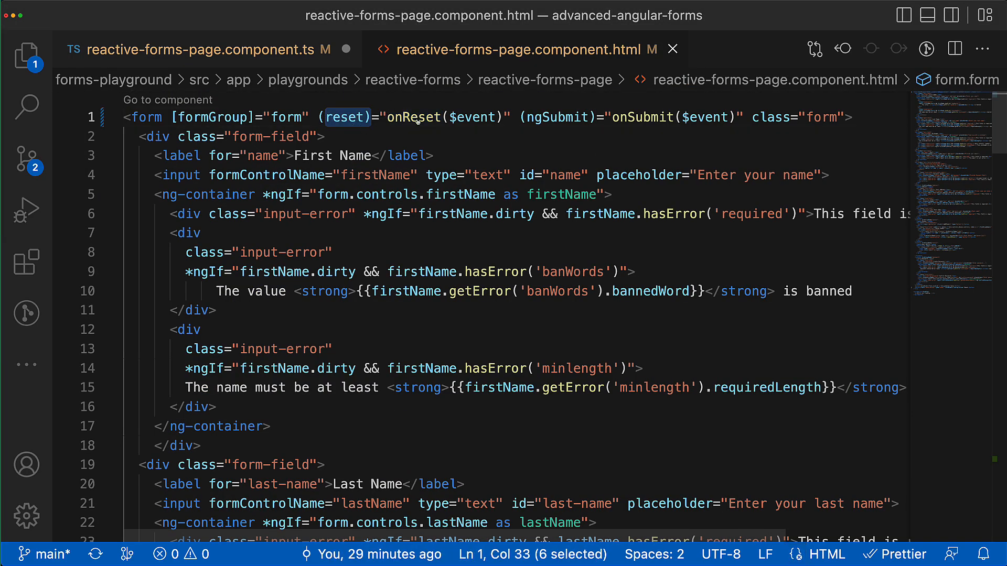
left_click(200, 49)
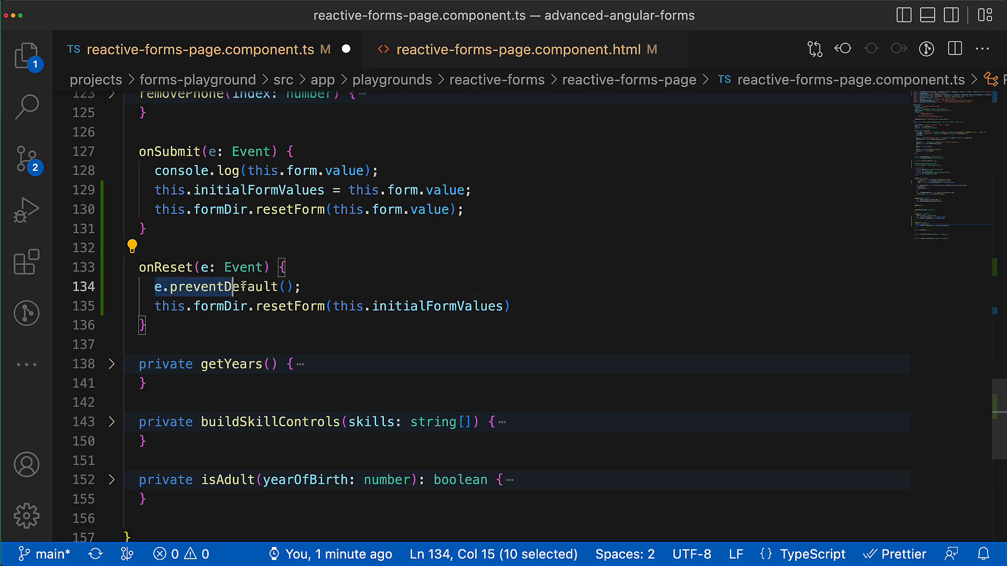
left_click_drag(228, 286, 305, 287)
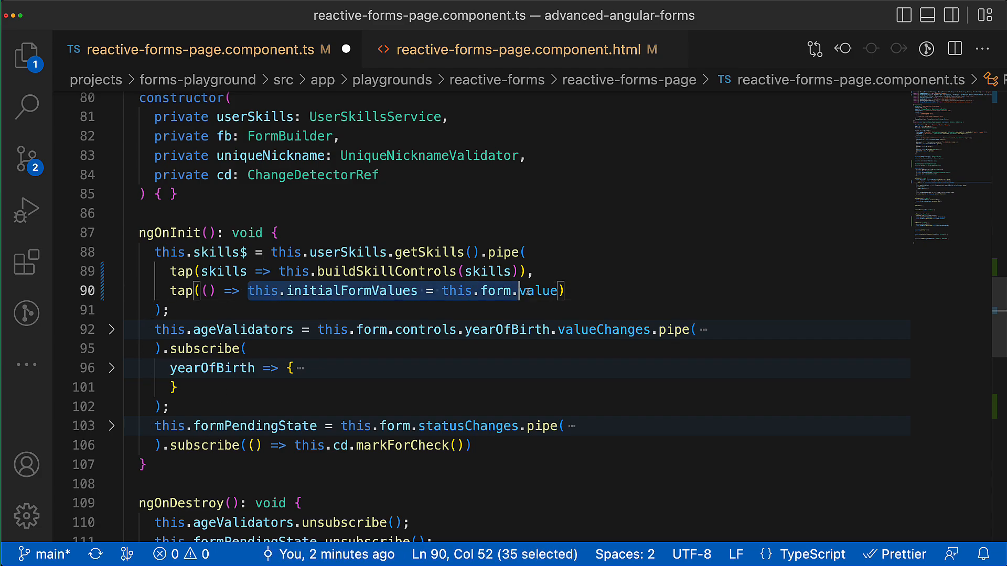
double_click(385, 272)
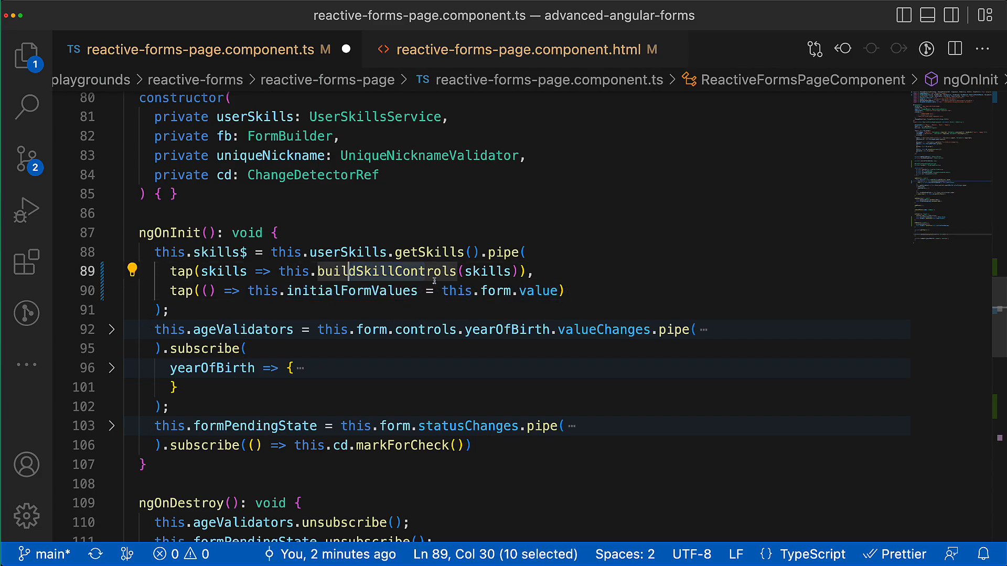
scroll("down", 3)
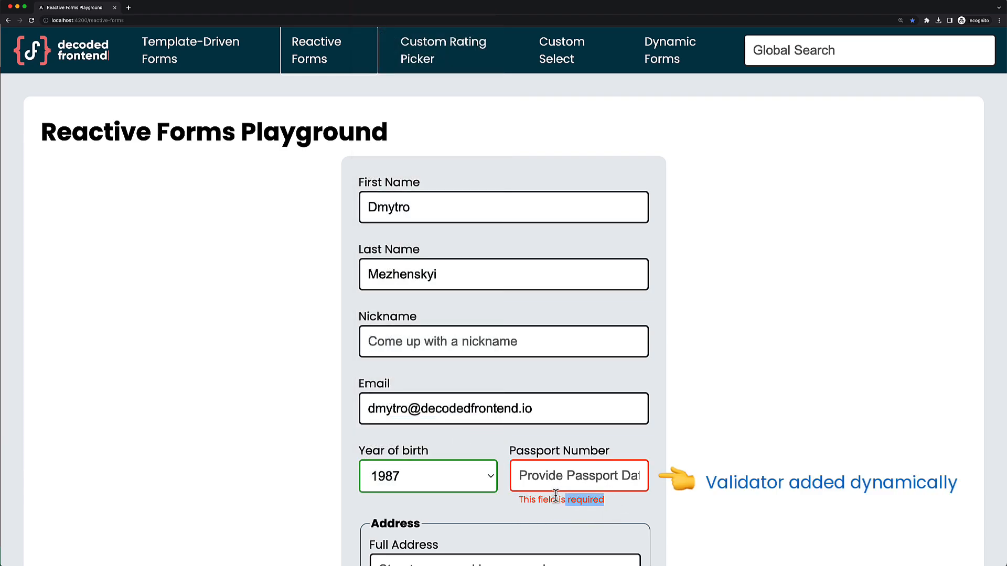
scroll("down", 3)
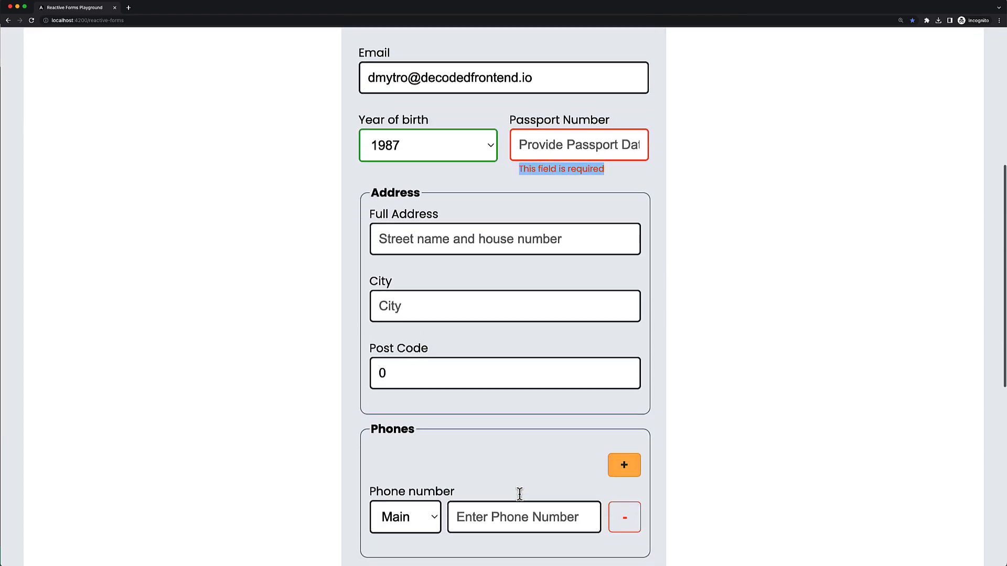
left_click(406, 517)
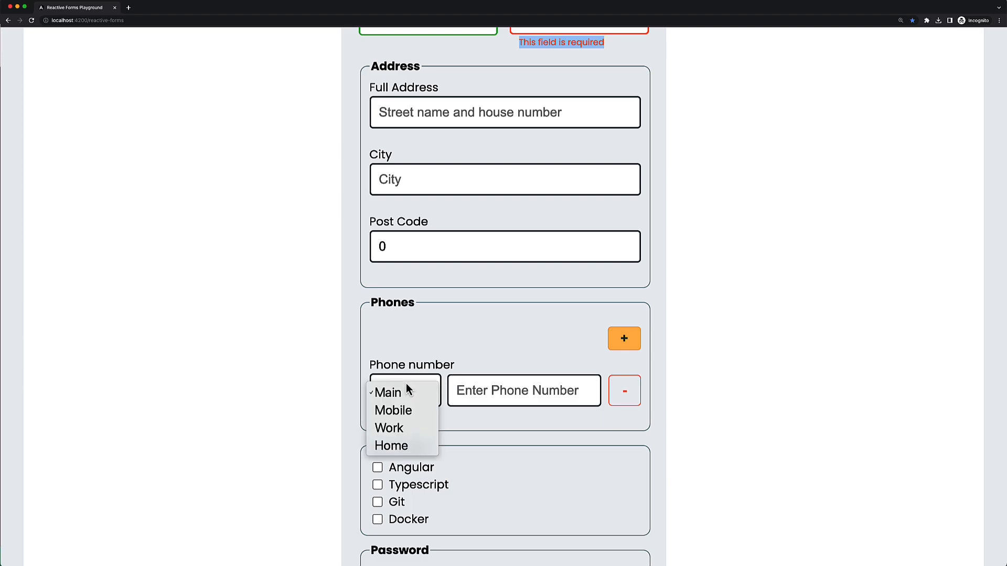
left_click(623, 338)
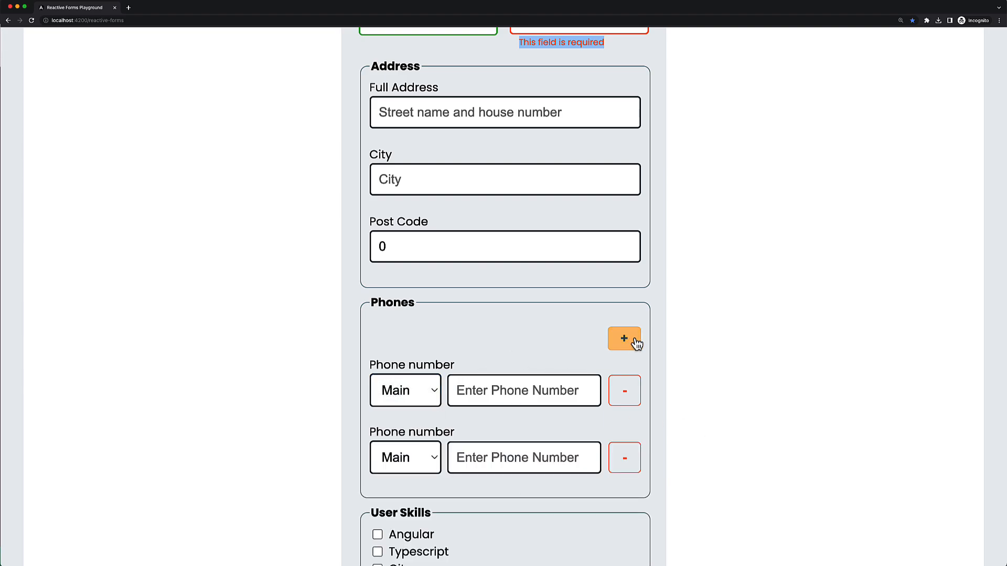
left_click(624, 457)
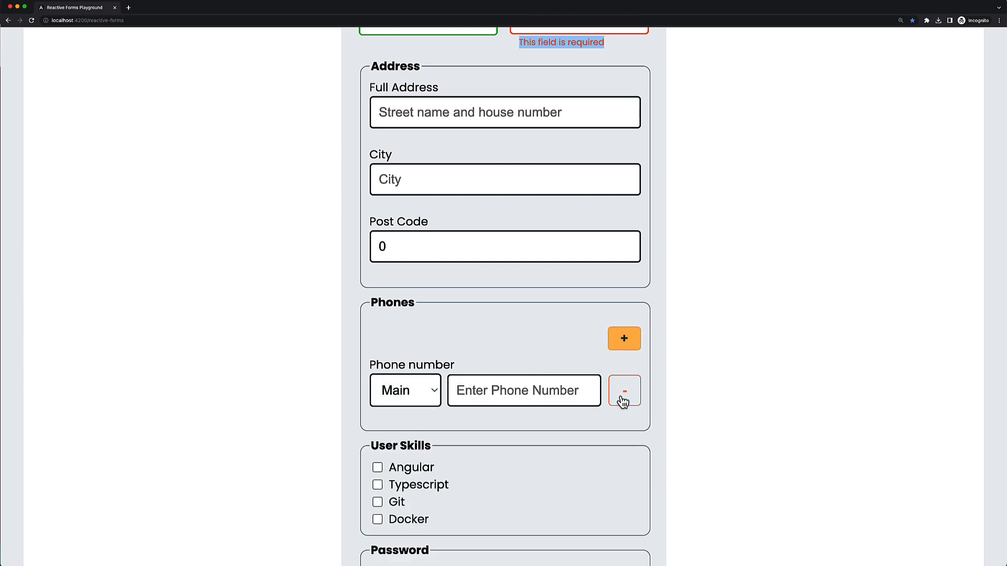
scroll("down", 3)
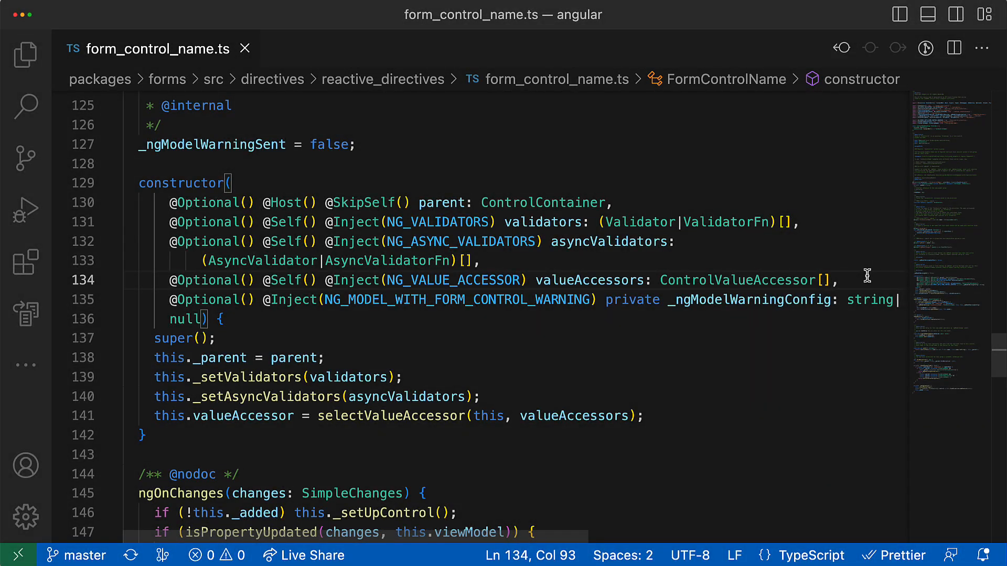
triple_click(450, 280)
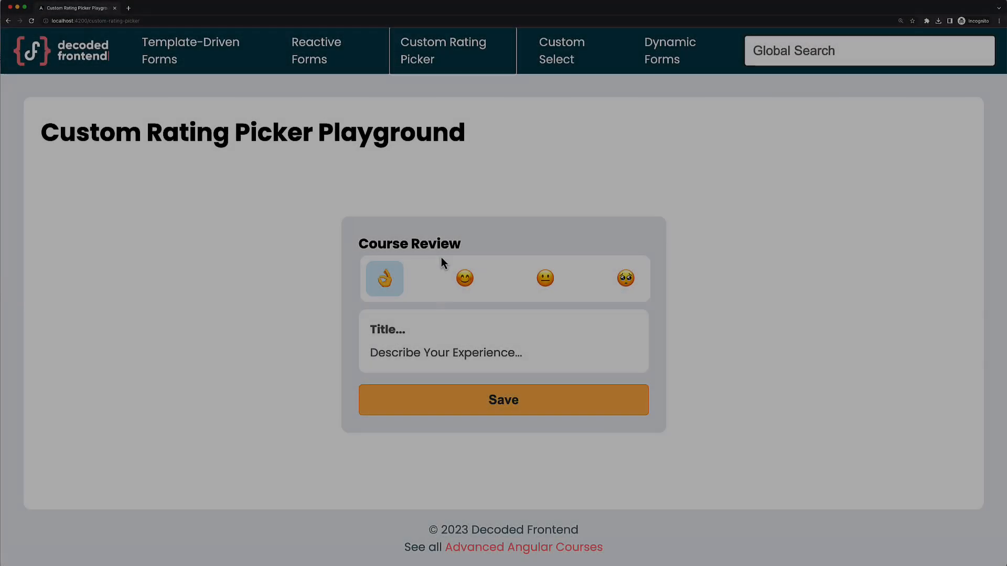
Rate the course with the top Great! emoji, write the review, and save it
left_click(624, 278)
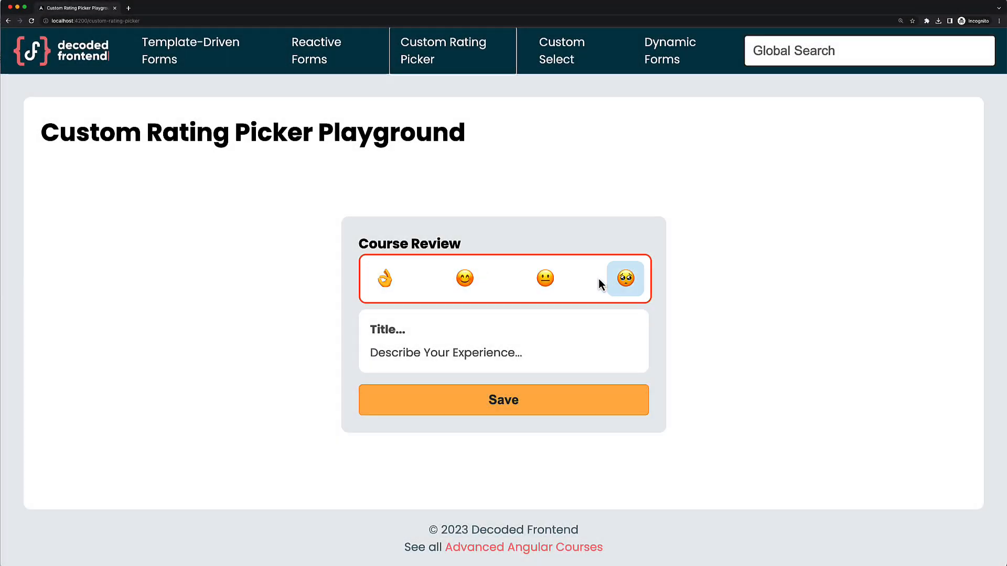
left_click(383, 278)
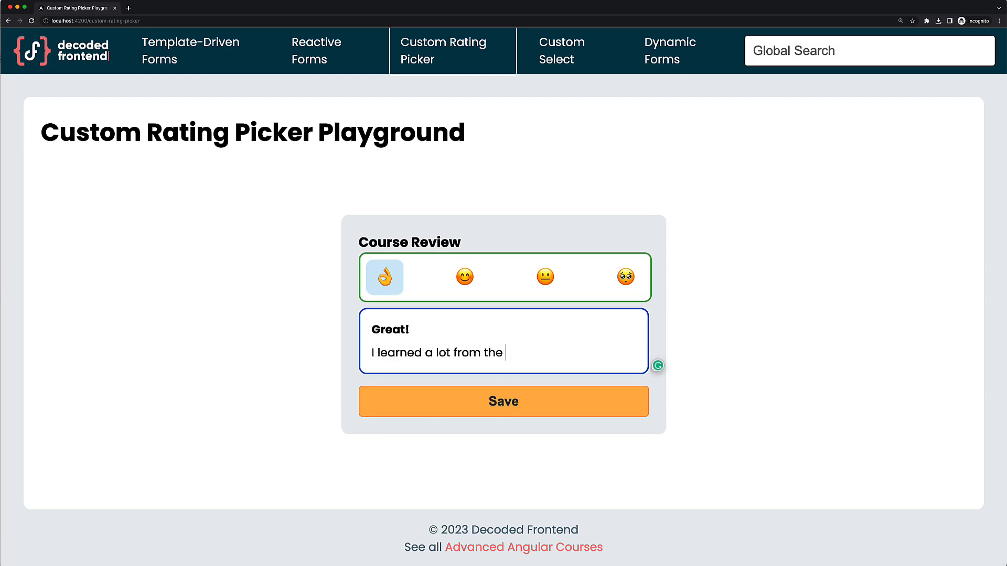
type("course!")
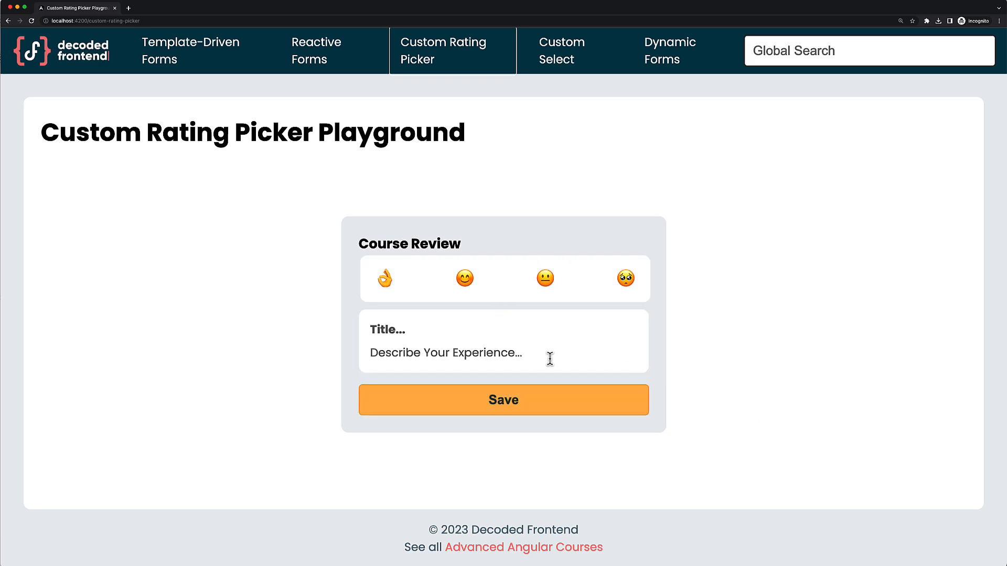
left_click(503, 400)
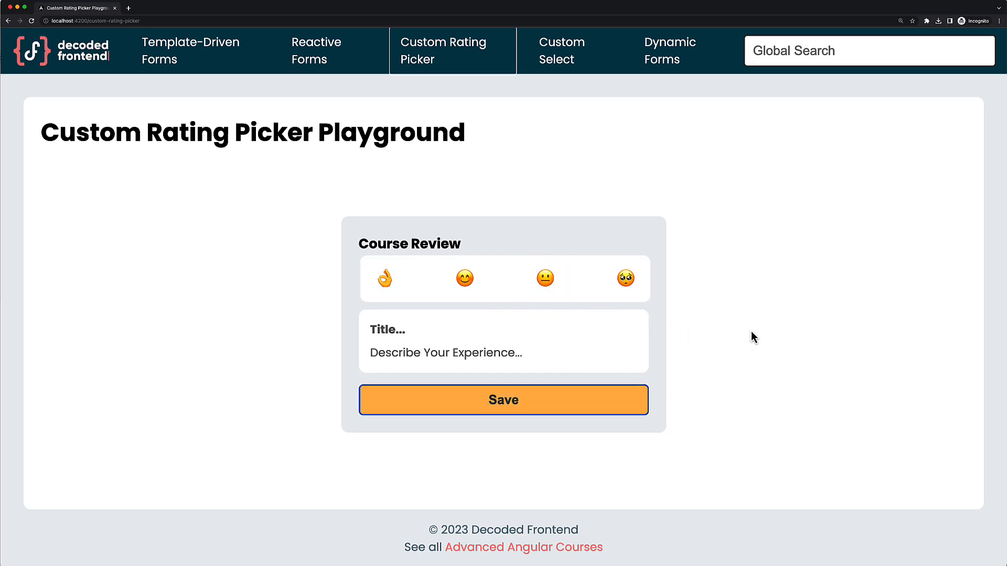
On the Custom Select demo, search 'Ma' in Pick the User and pick a user
left_click(560, 51)
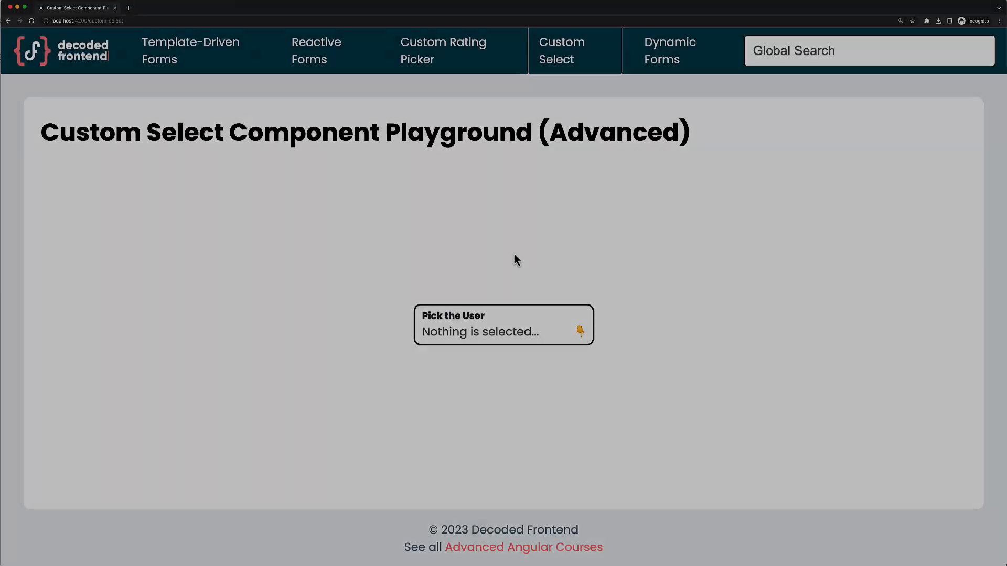
left_click(503, 324)
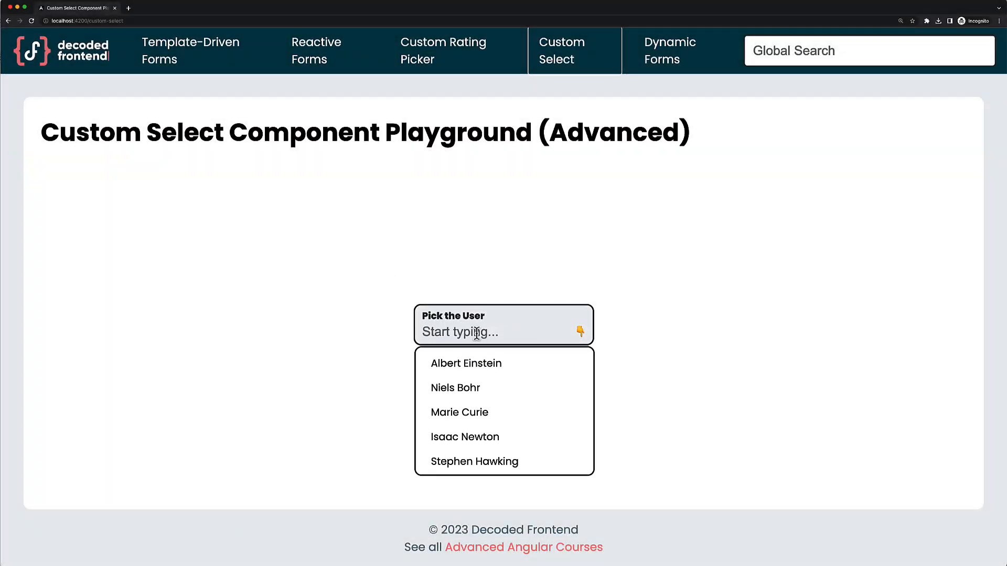
type("Ma")
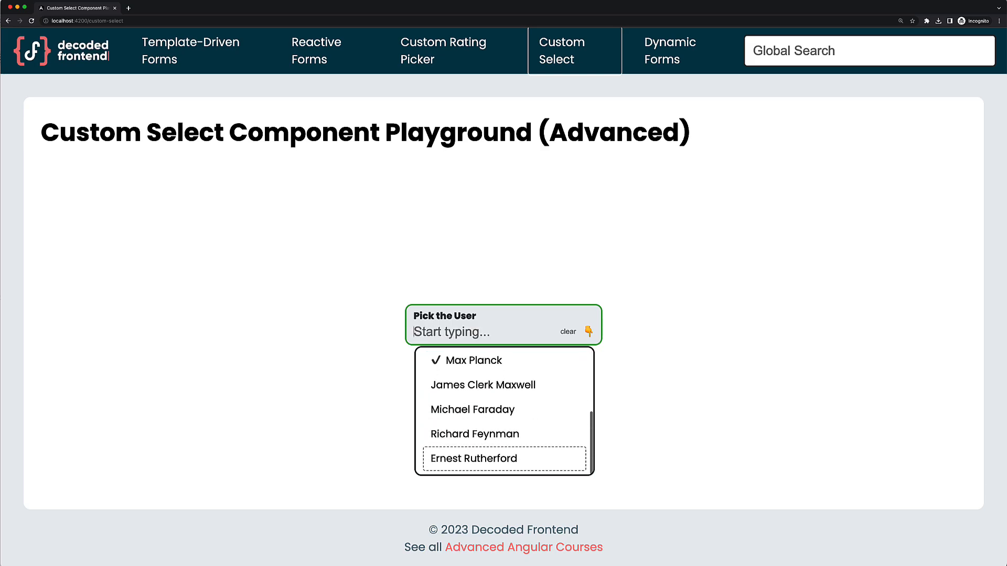
left_click(473, 458)
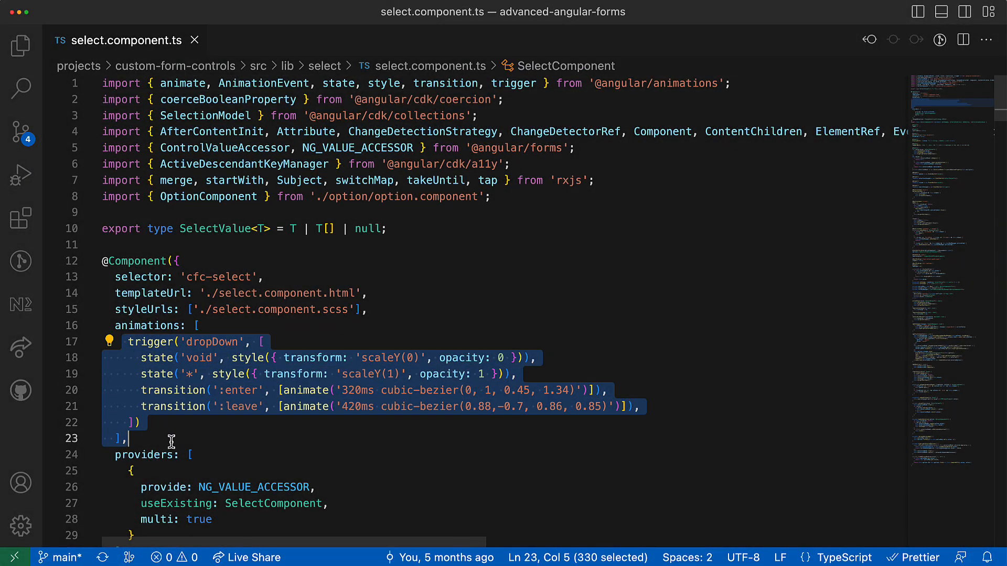
scroll("down", 3)
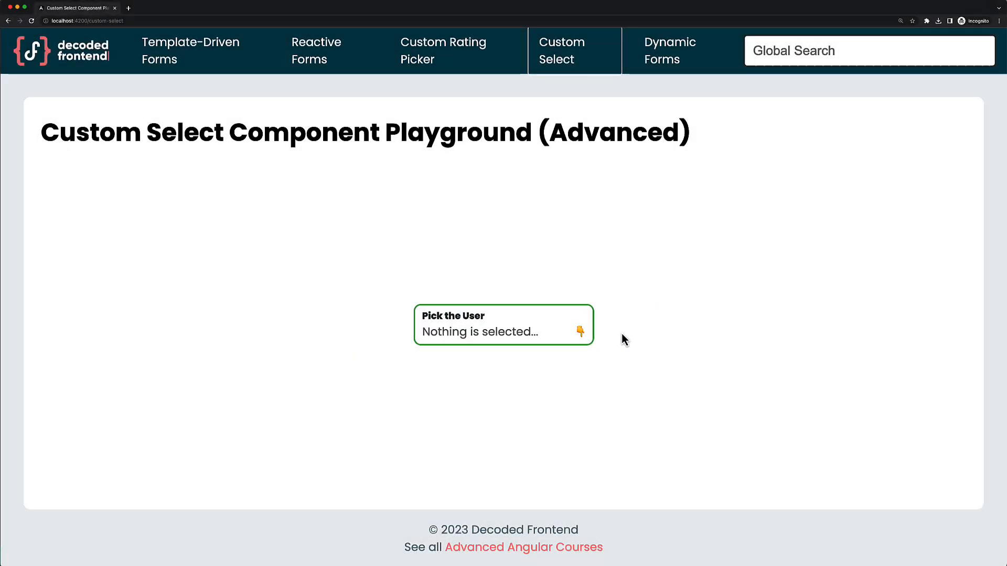
mouse_move(597, 261)
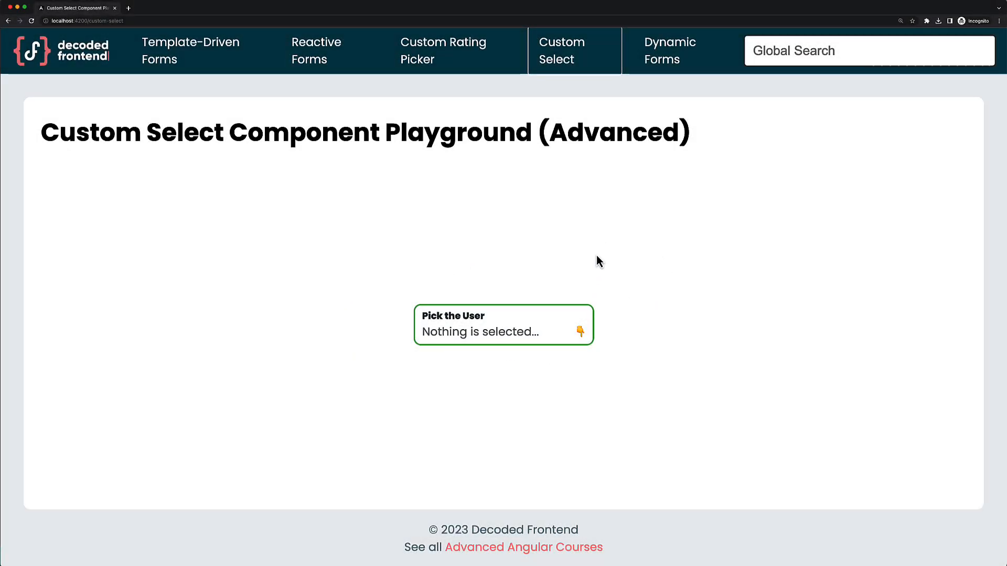
mouse_move(668, 60)
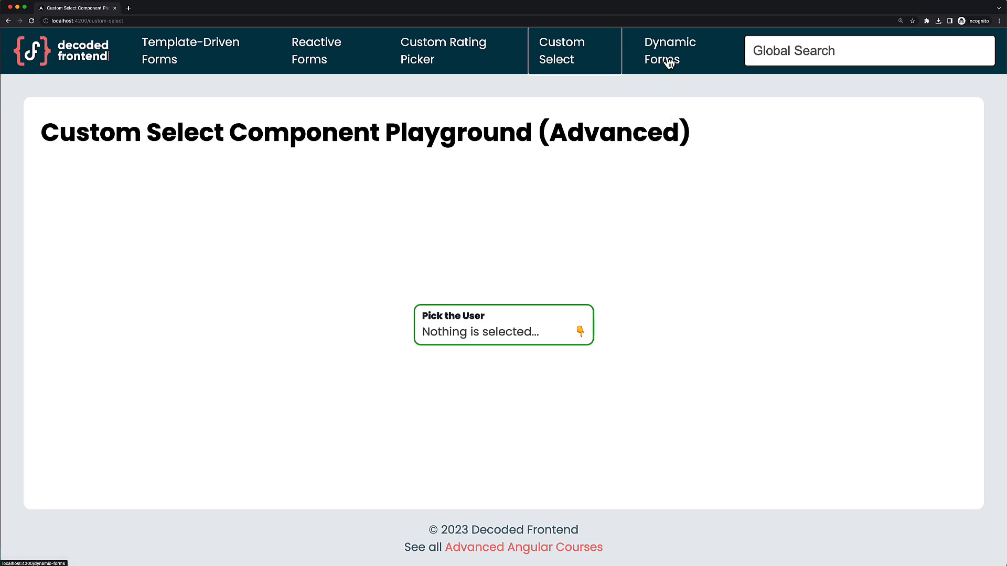
left_click(669, 51)
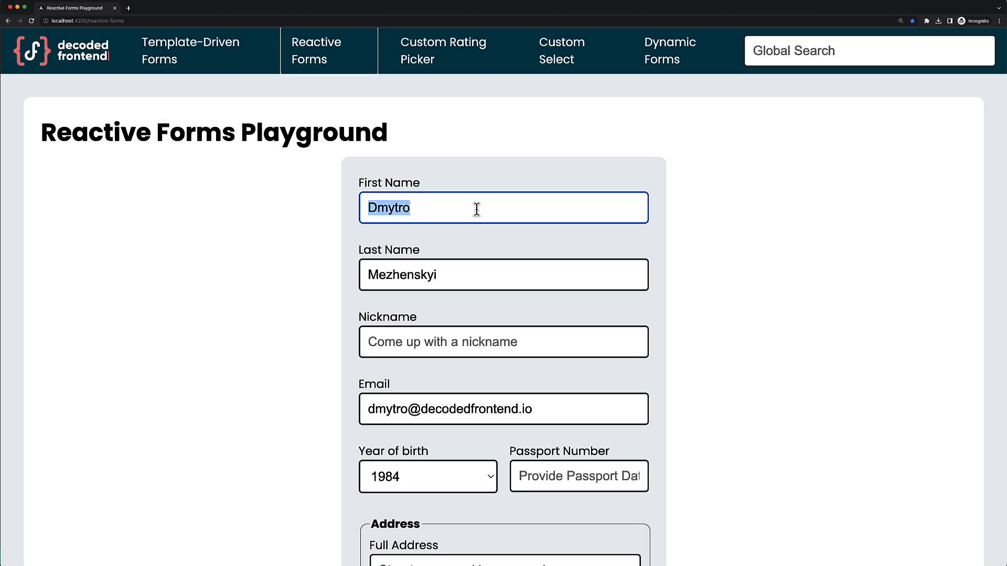
Clear the first name to show validation errors, then retype 'Dmytro'
key("Backspace")
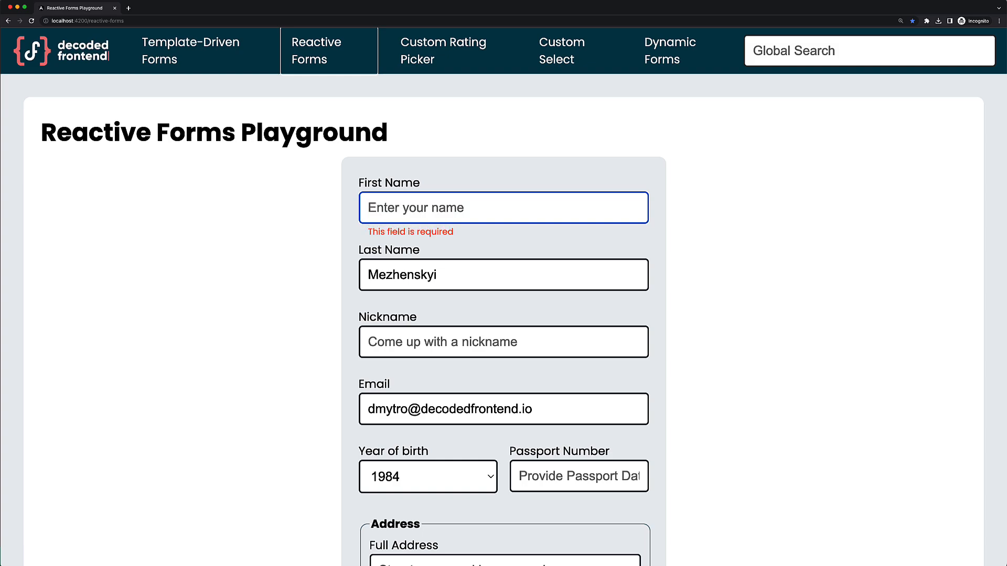
type("Dmy")
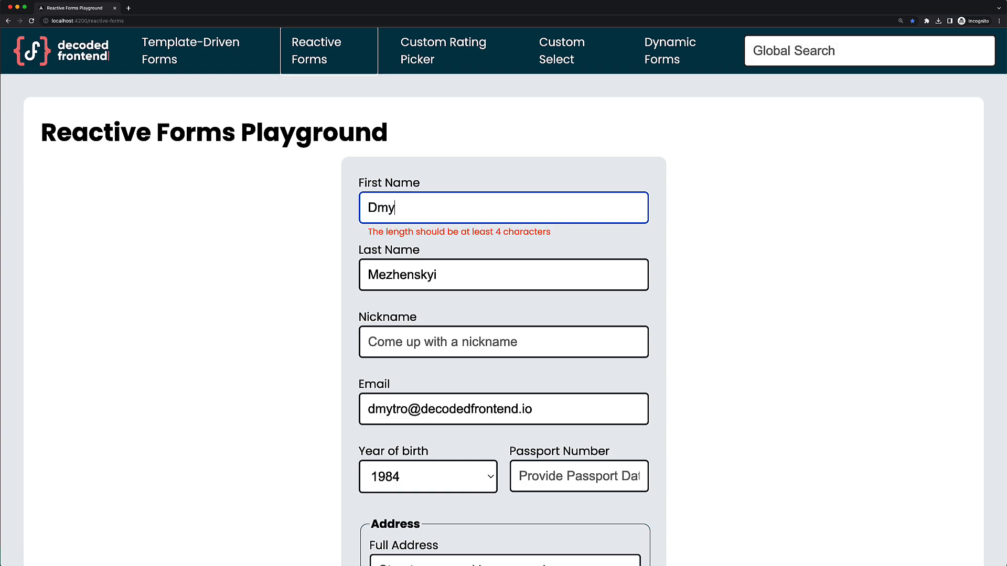
type("tro")
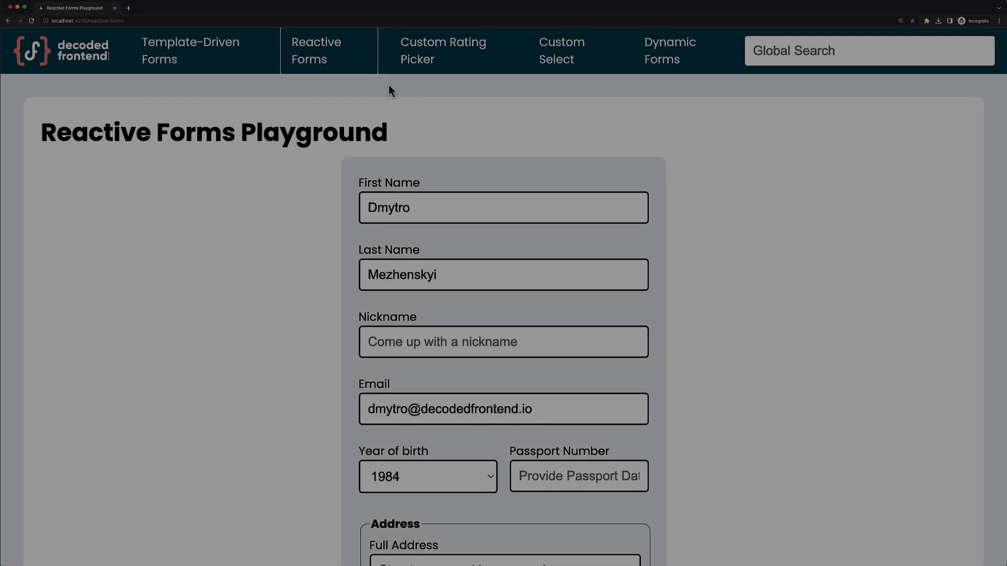
Browse the Custom Rating Picker and Custom Select demo pages, ending on Dynamic Forms
left_click(443, 51)
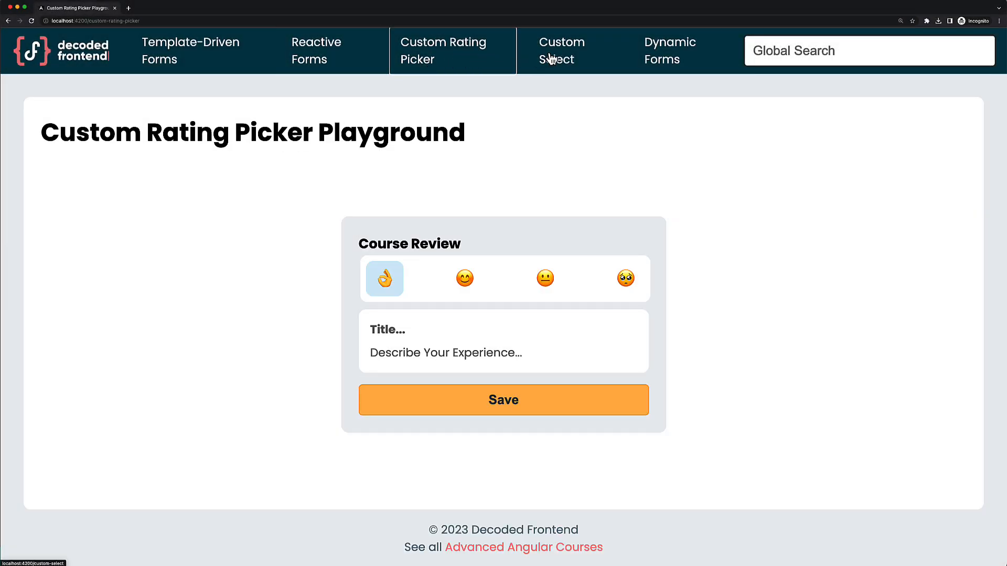
left_click(561, 51)
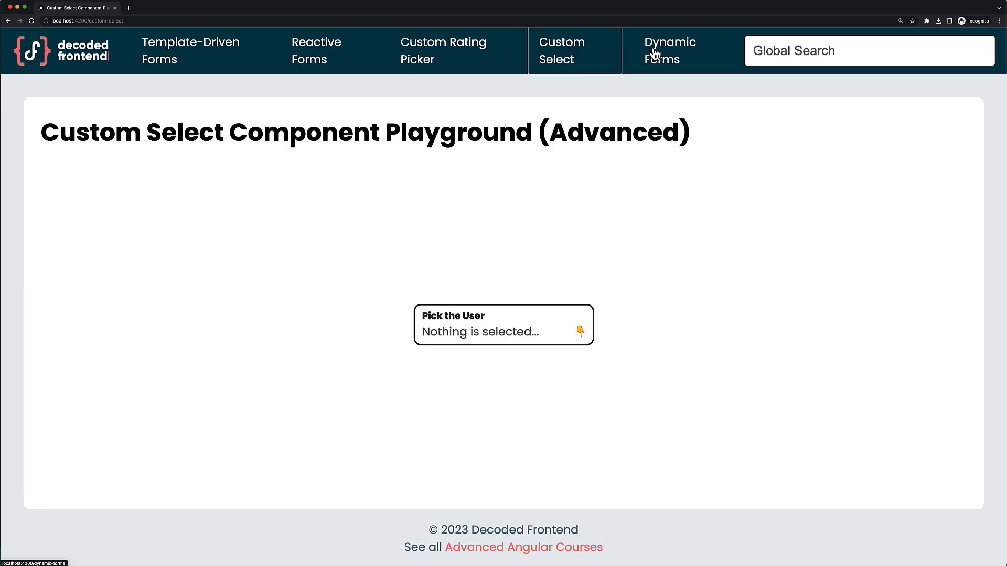
left_click(670, 50)
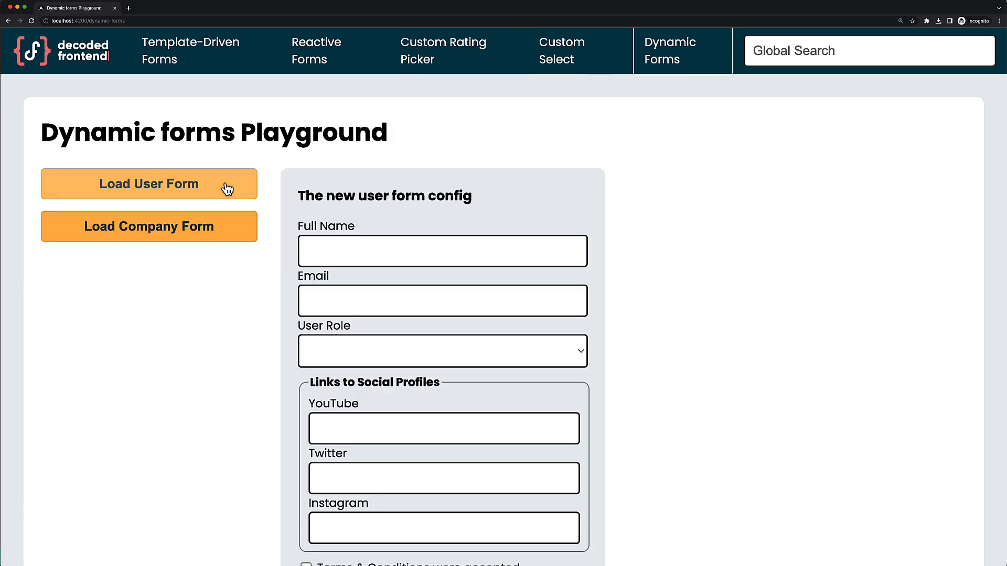